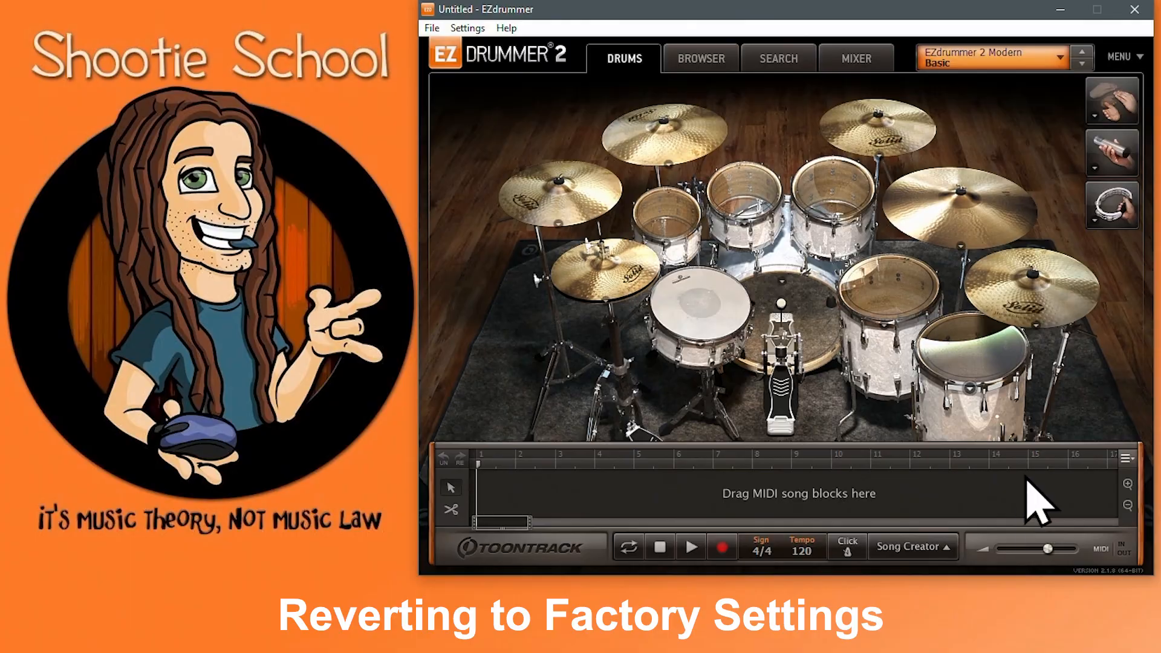
Open the Settings menu to reach the Audio/MIDI Setup and metronome options.
click(1122, 56)
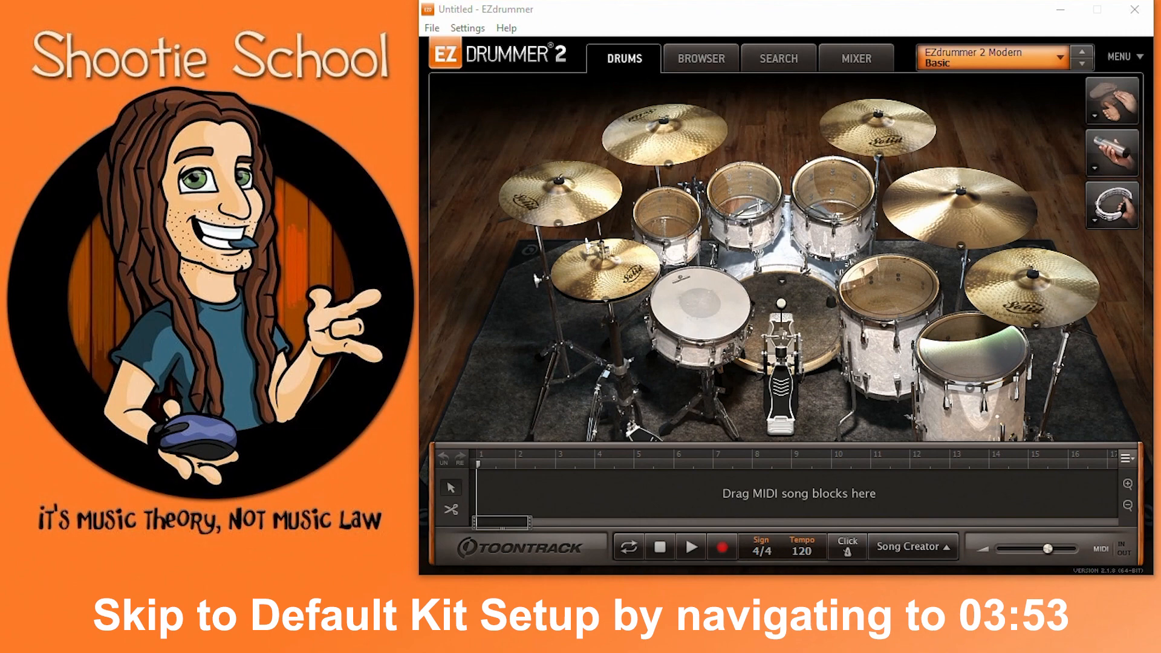
mouse_move(1075, 150)
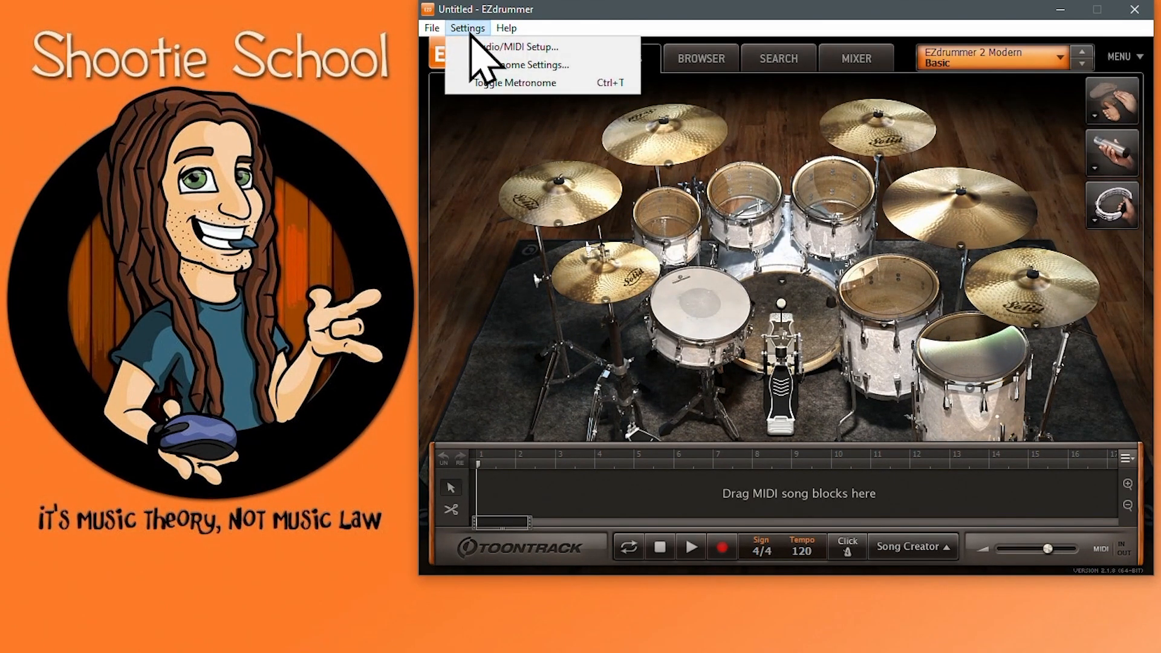
Review the Audio/MIDI Setup output routing, song track options and program settings.
click(519, 47)
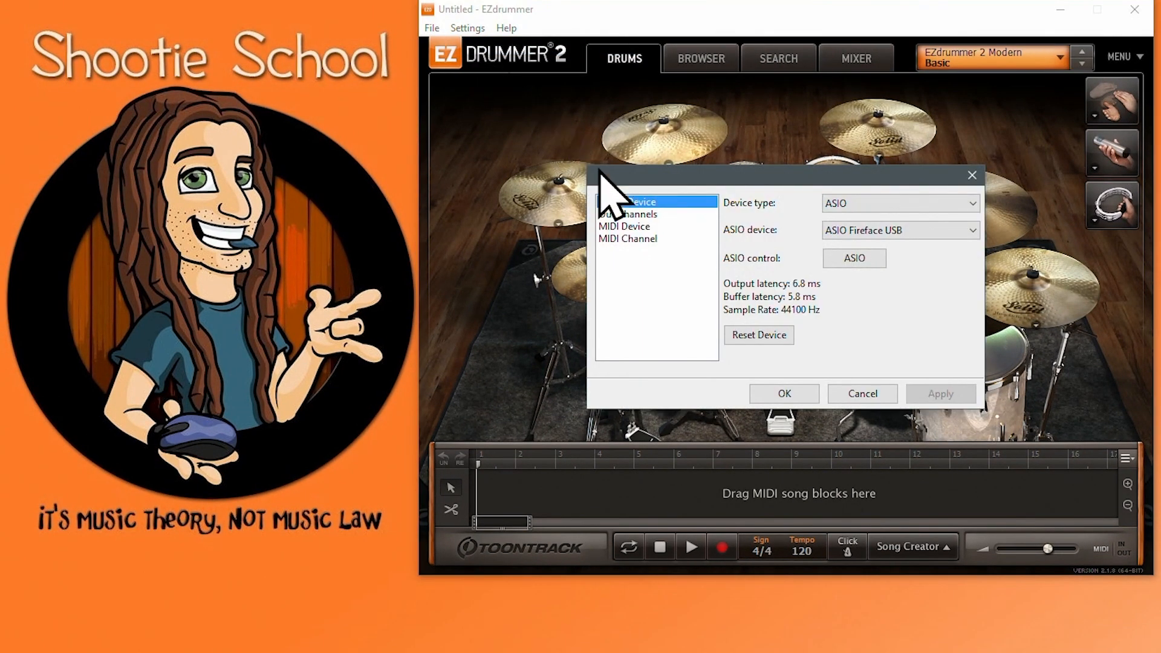
click(628, 213)
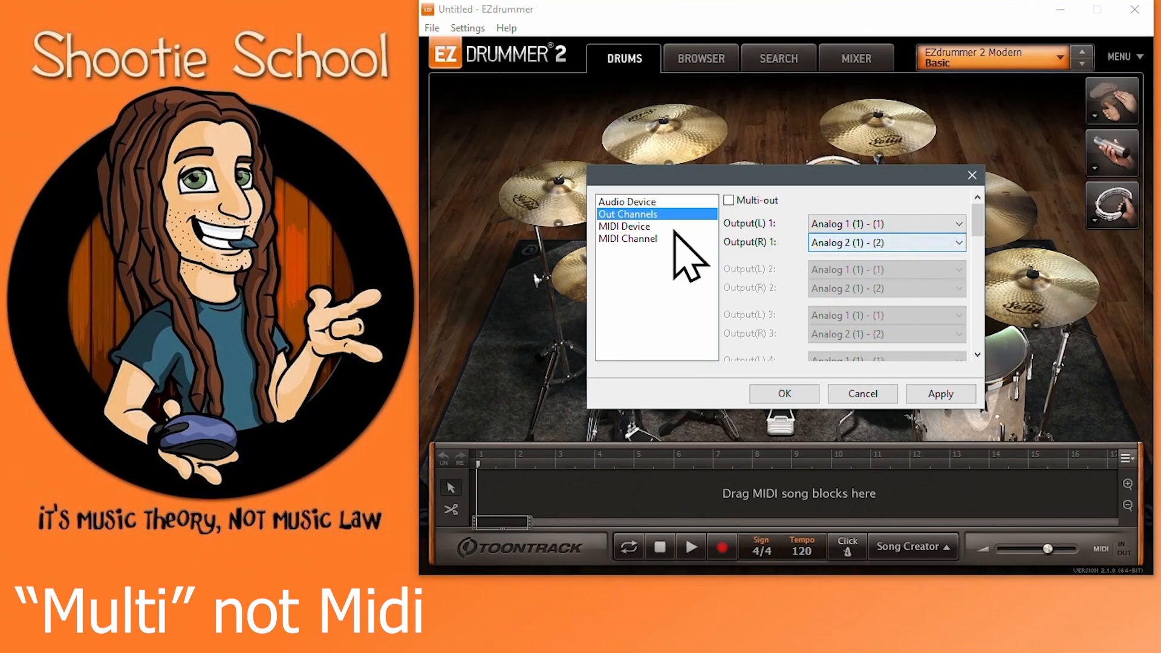
click(628, 238)
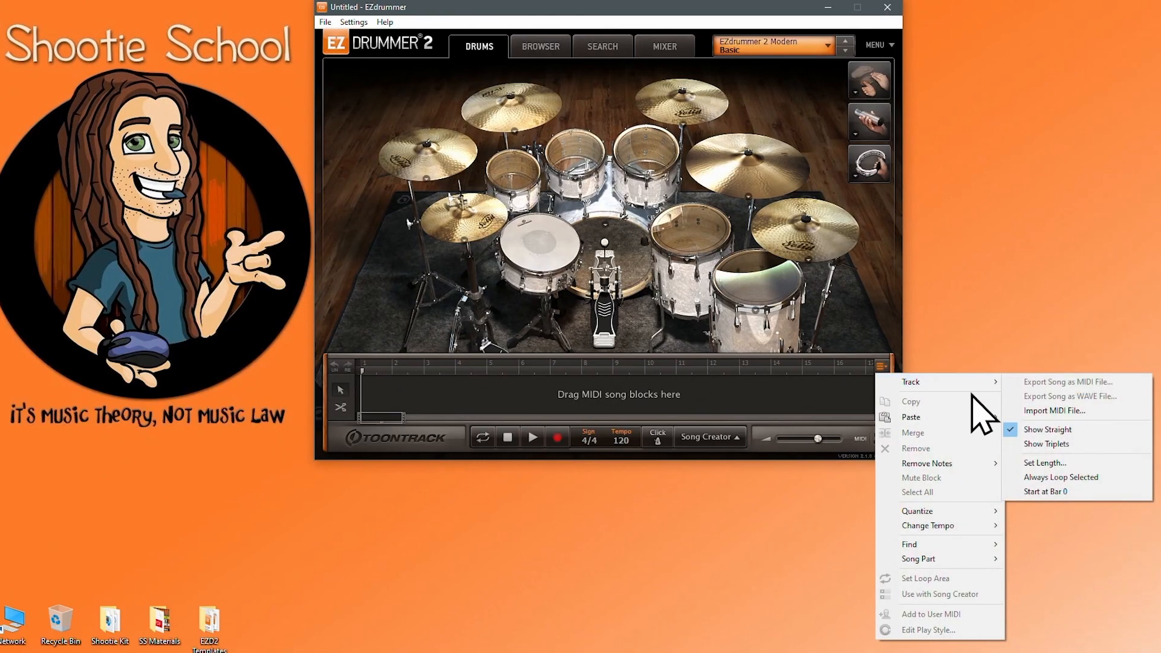
mouse_move(1071, 460)
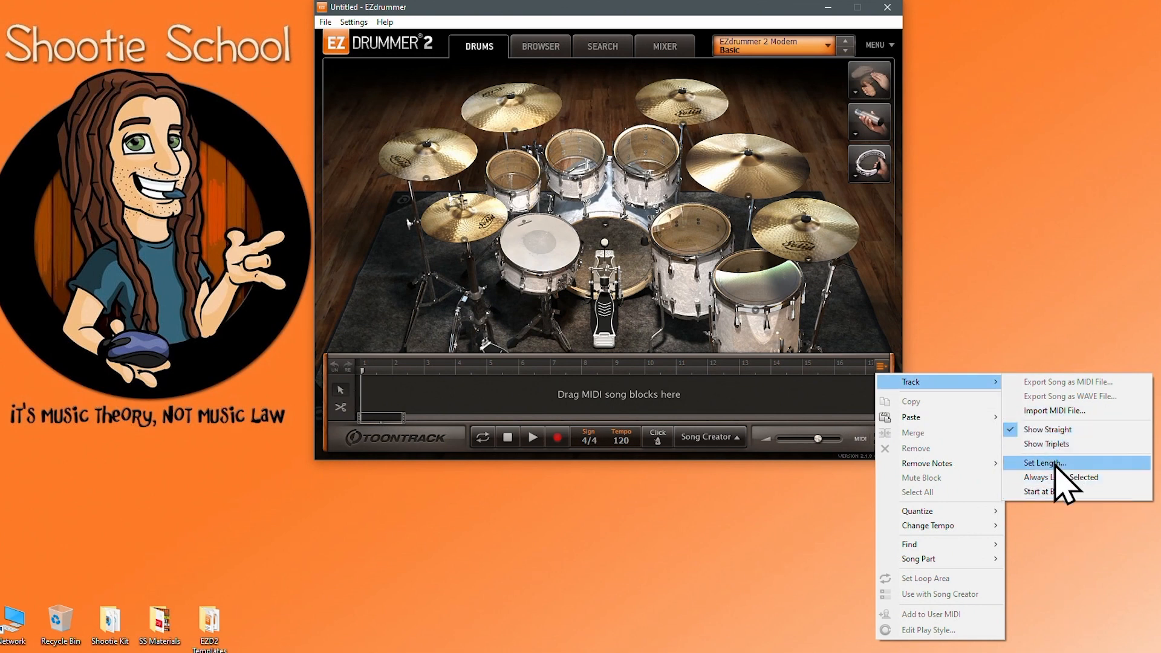
click(1044, 463)
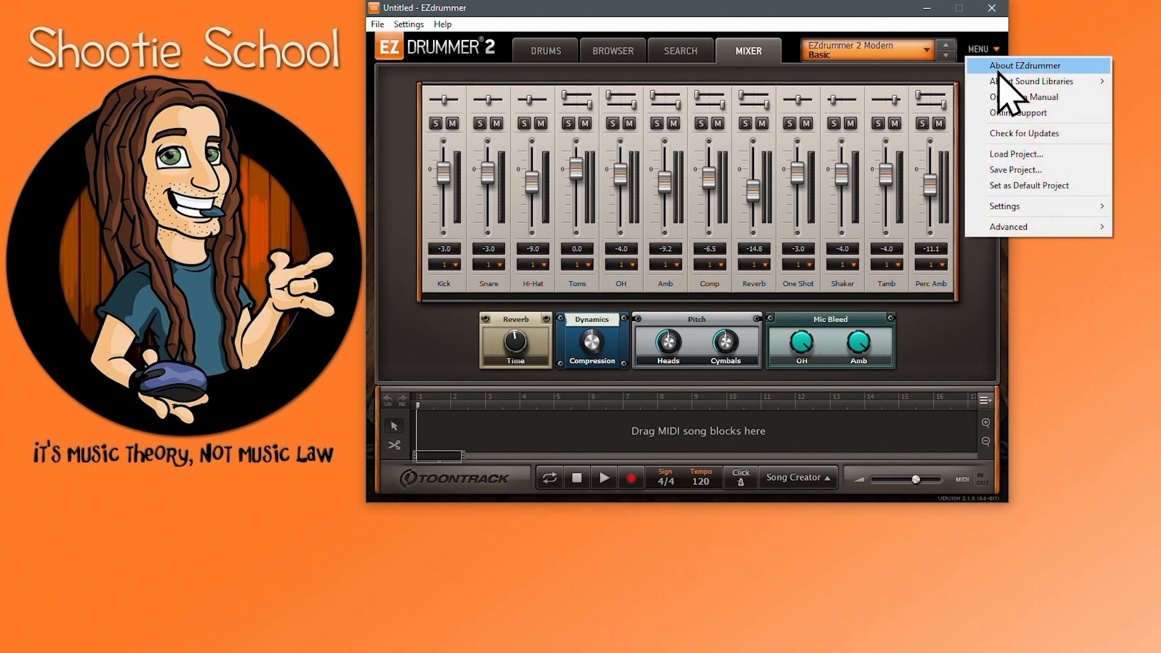
click(1004, 207)
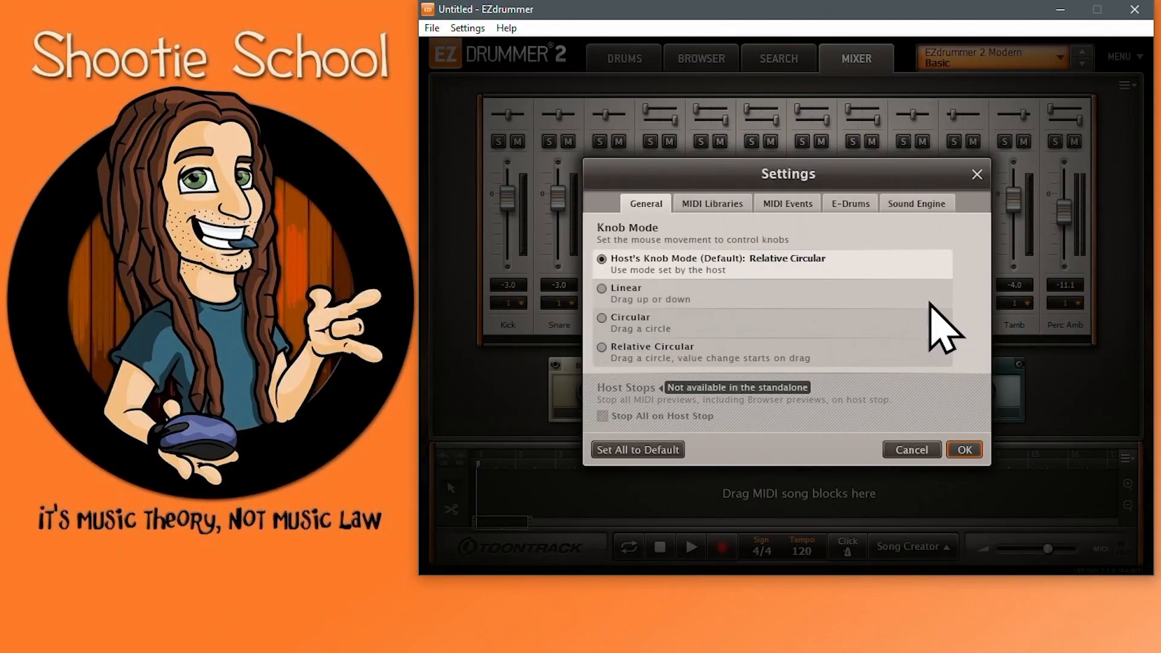
click(964, 450)
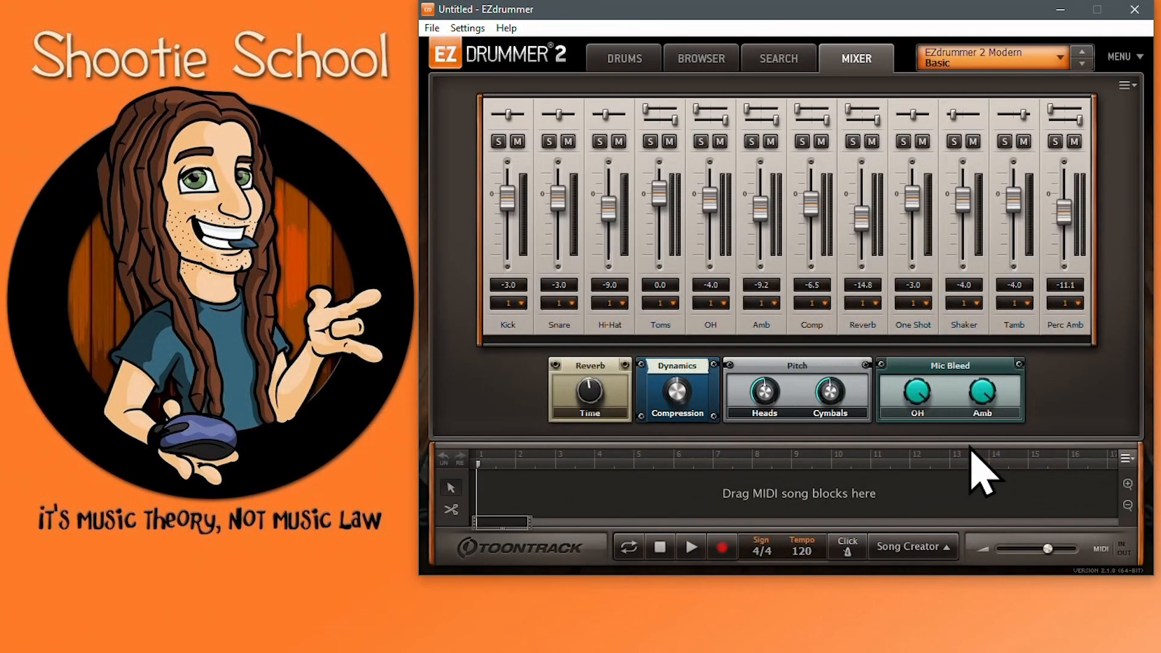
Restore the factory MIDI database from the Advanced options and confirm.
click(1124, 56)
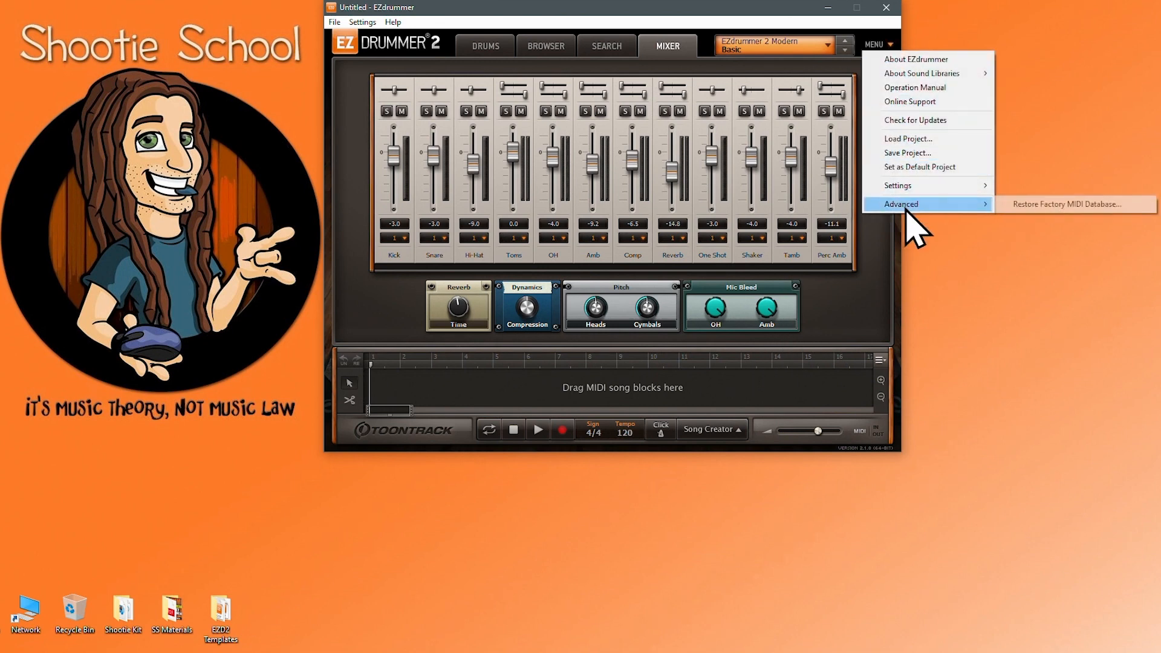
click(1067, 203)
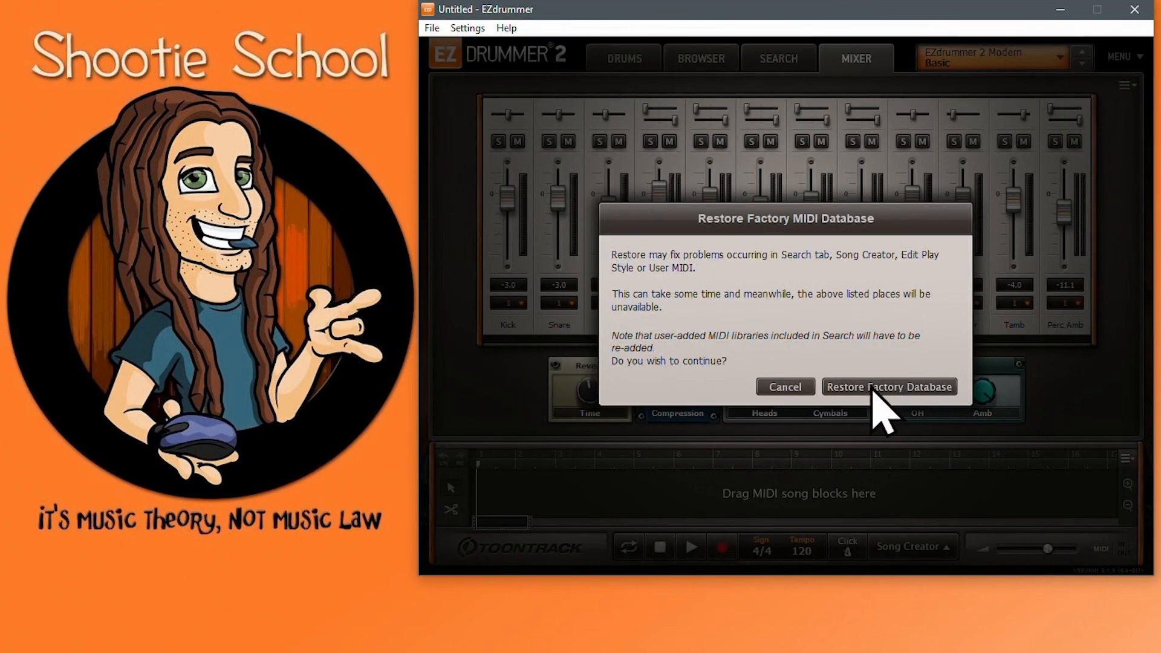
click(889, 387)
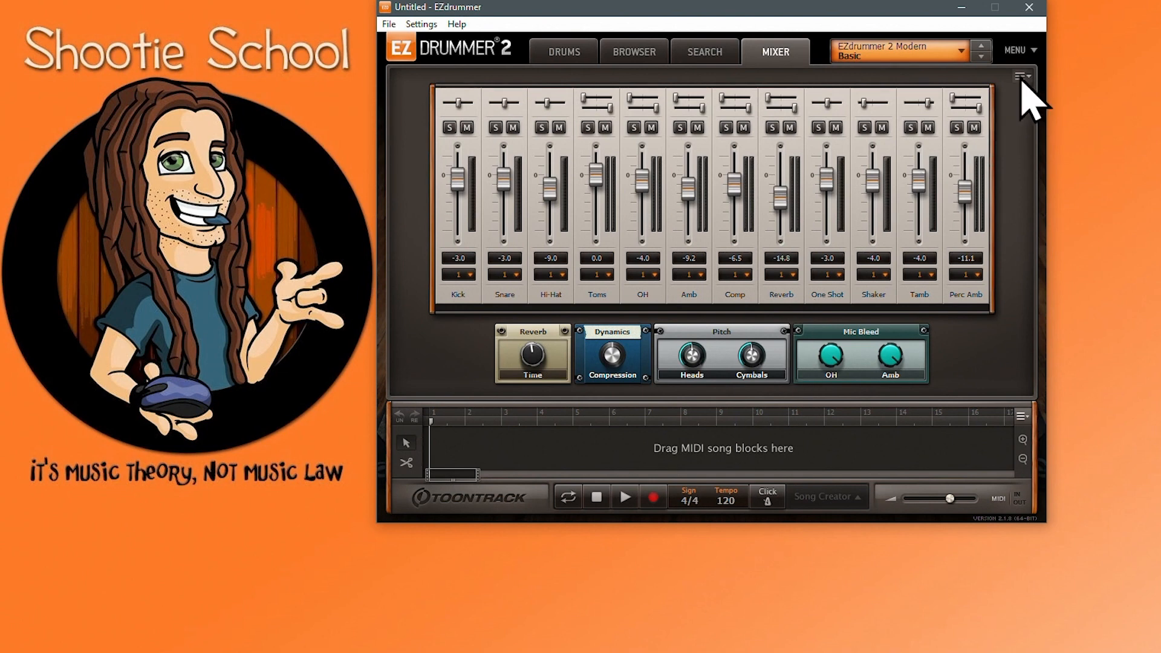
click(1022, 50)
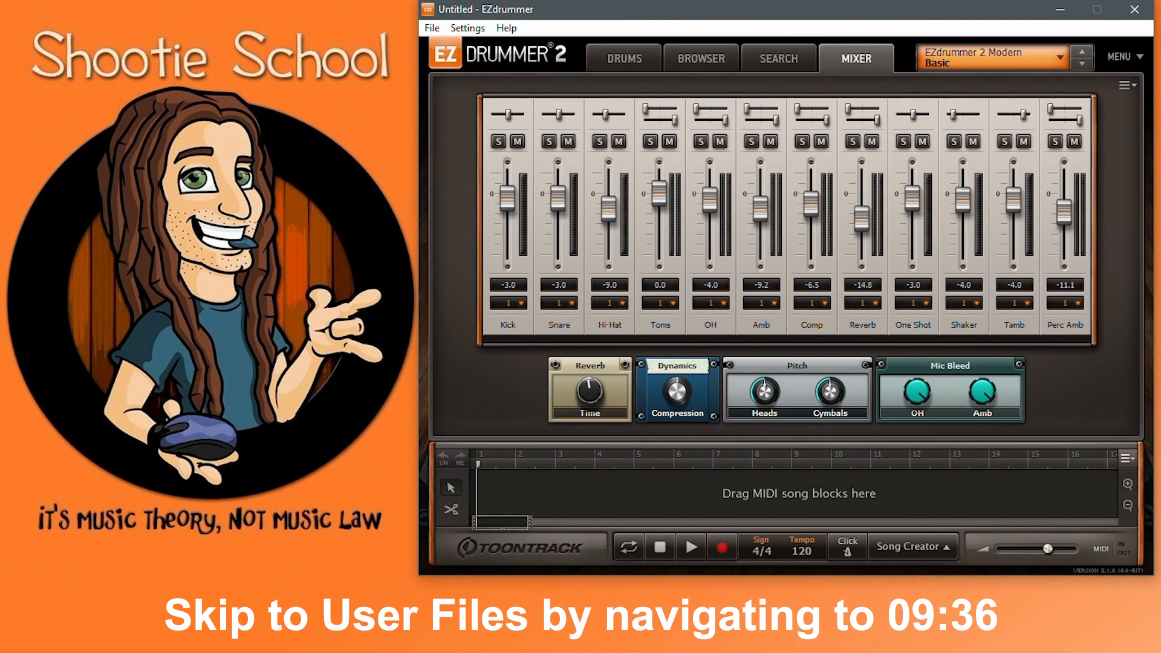
Check the menu, then go back to the Drums tab showing the Modern kit.
click(1127, 57)
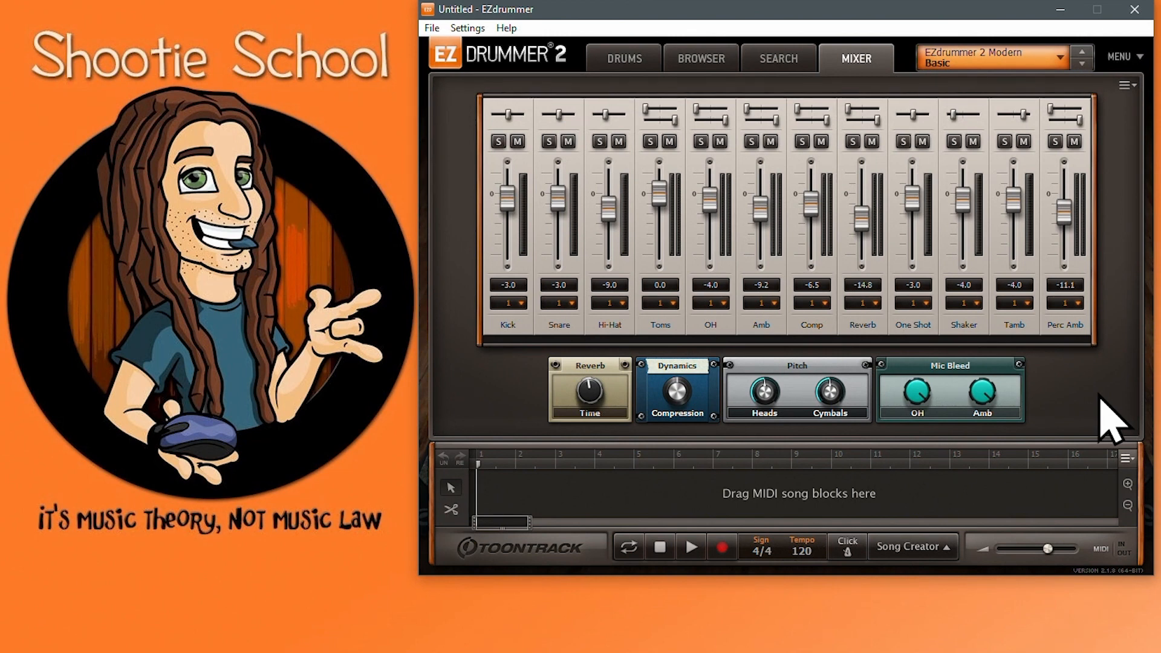
mouse_move(1141, 166)
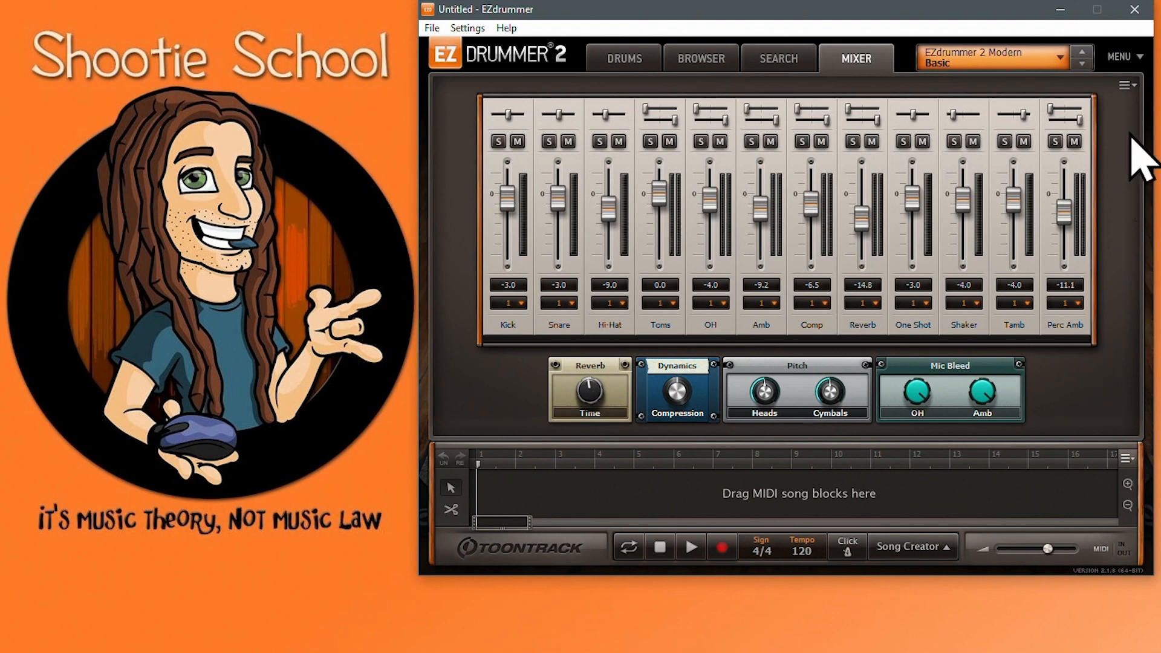
click(1127, 56)
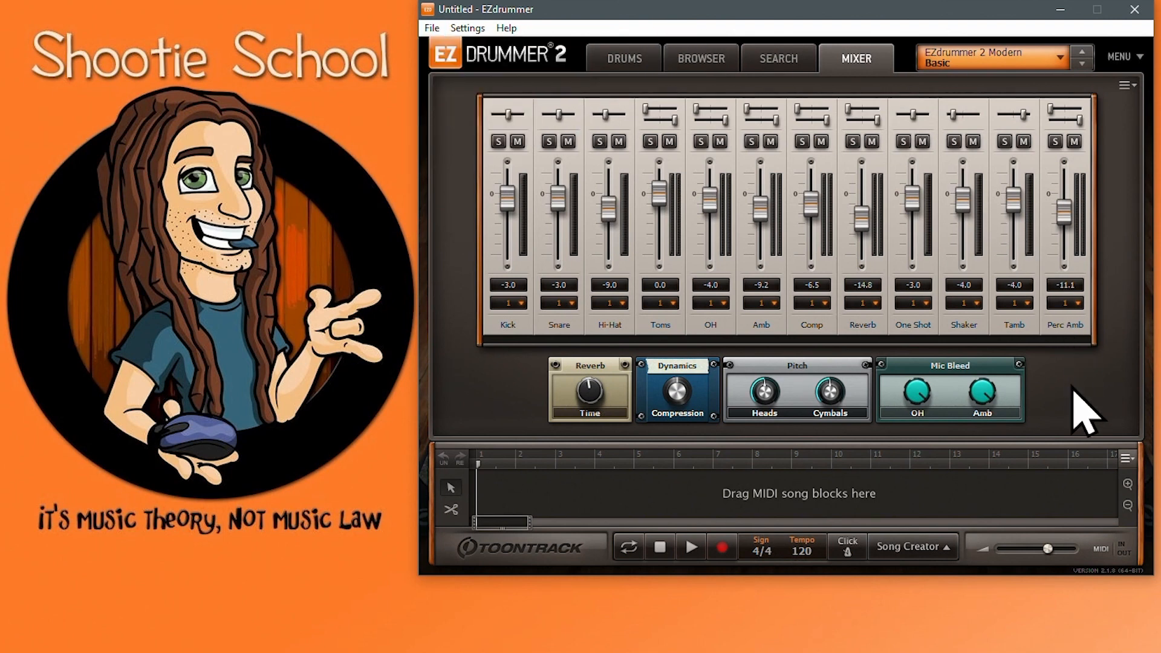
click(623, 57)
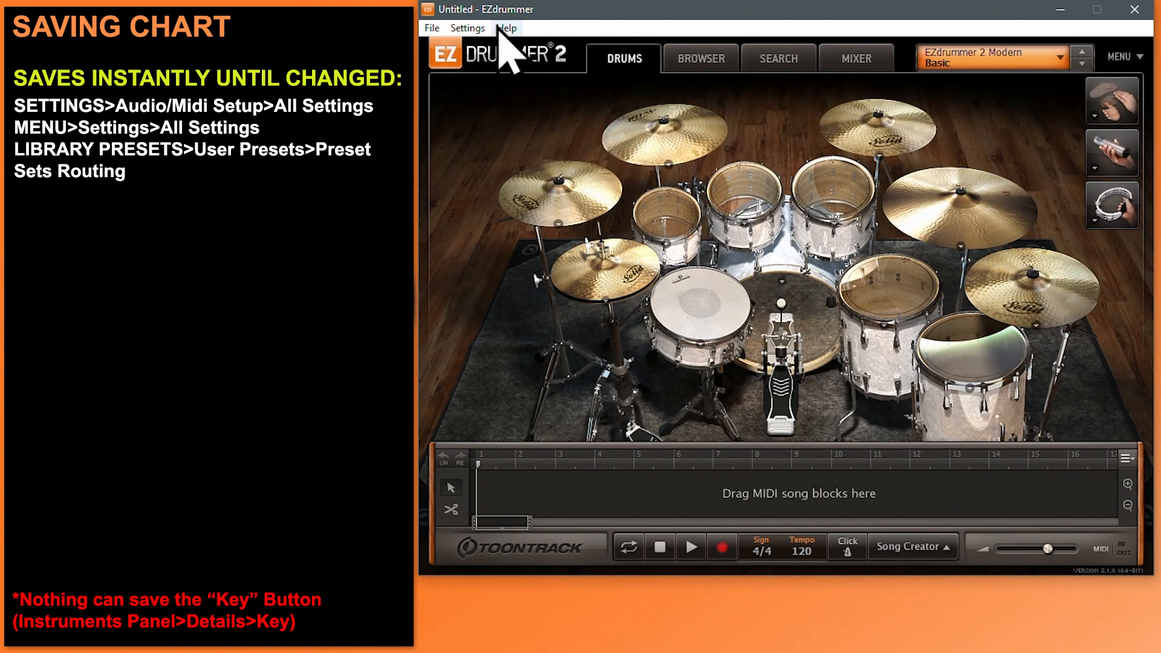
Set the metronome to 'ON only when the song track is playing' and adjust first-beat volume.
click(468, 27)
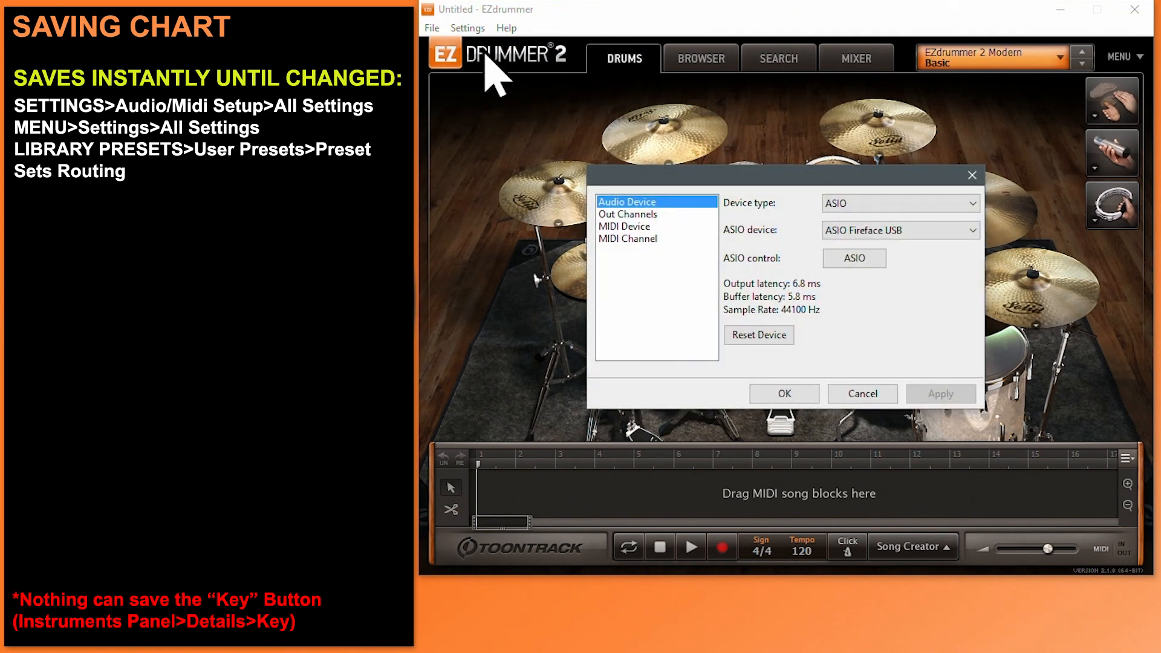
click(624, 226)
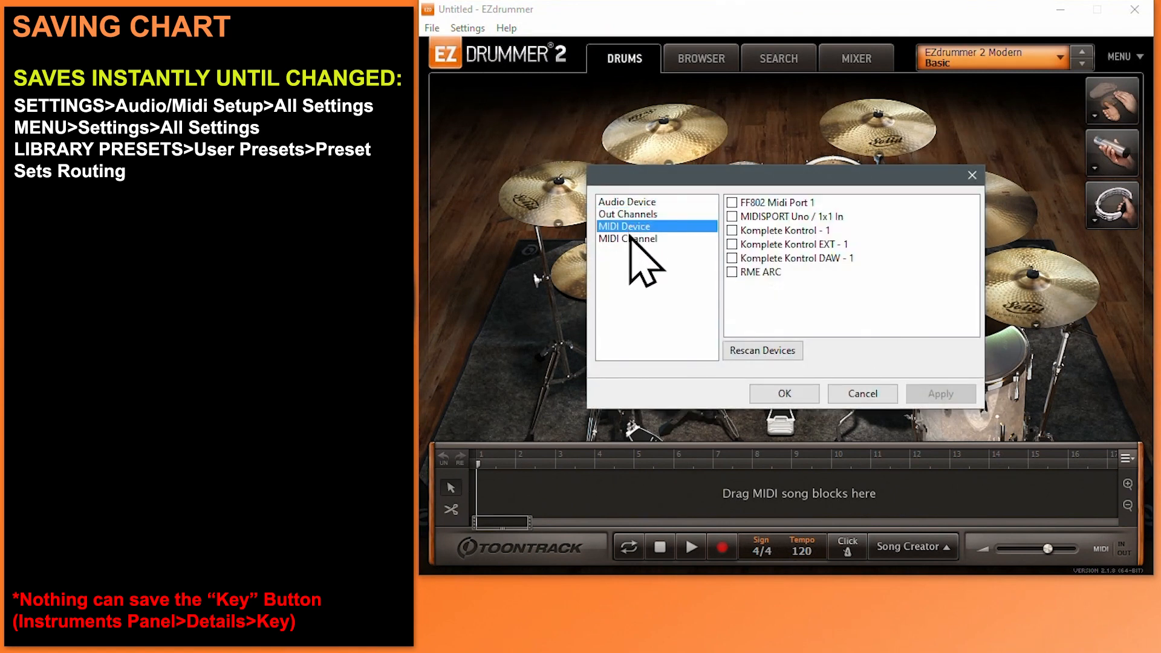
click(627, 201)
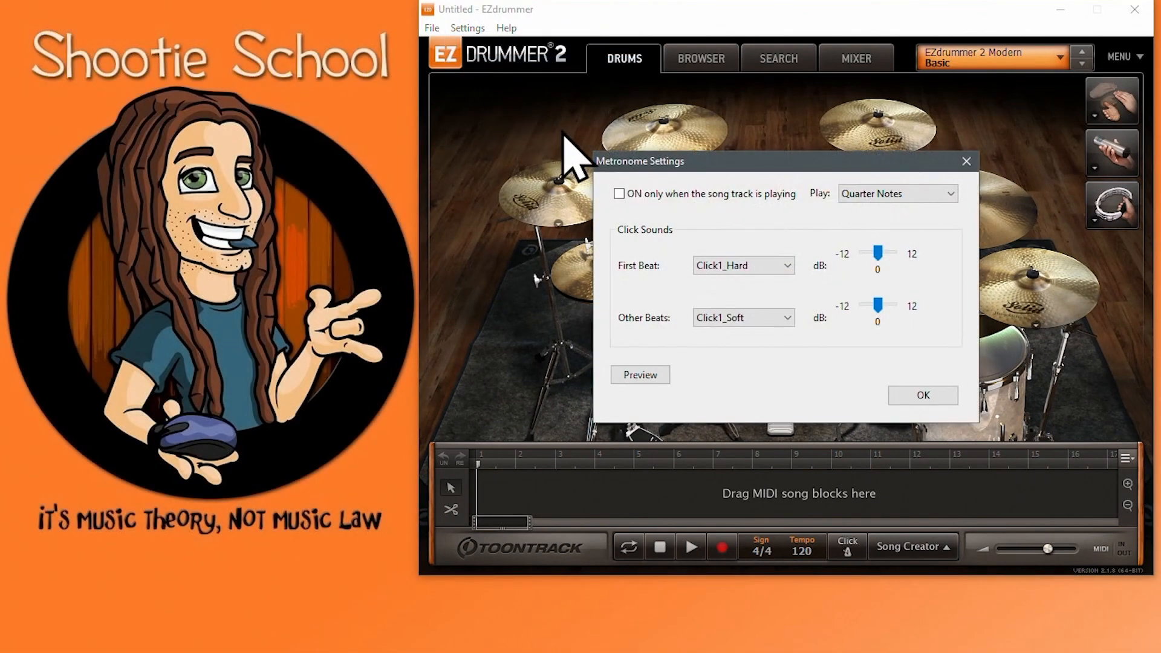
click(619, 194)
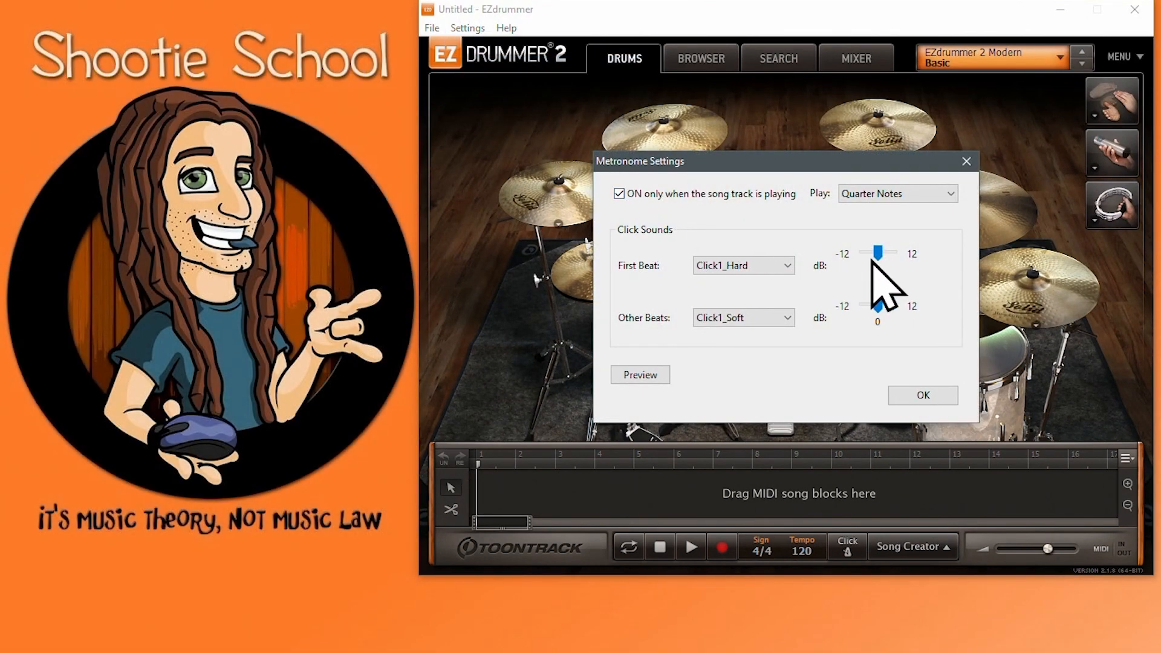
drag(879, 253, 875, 253)
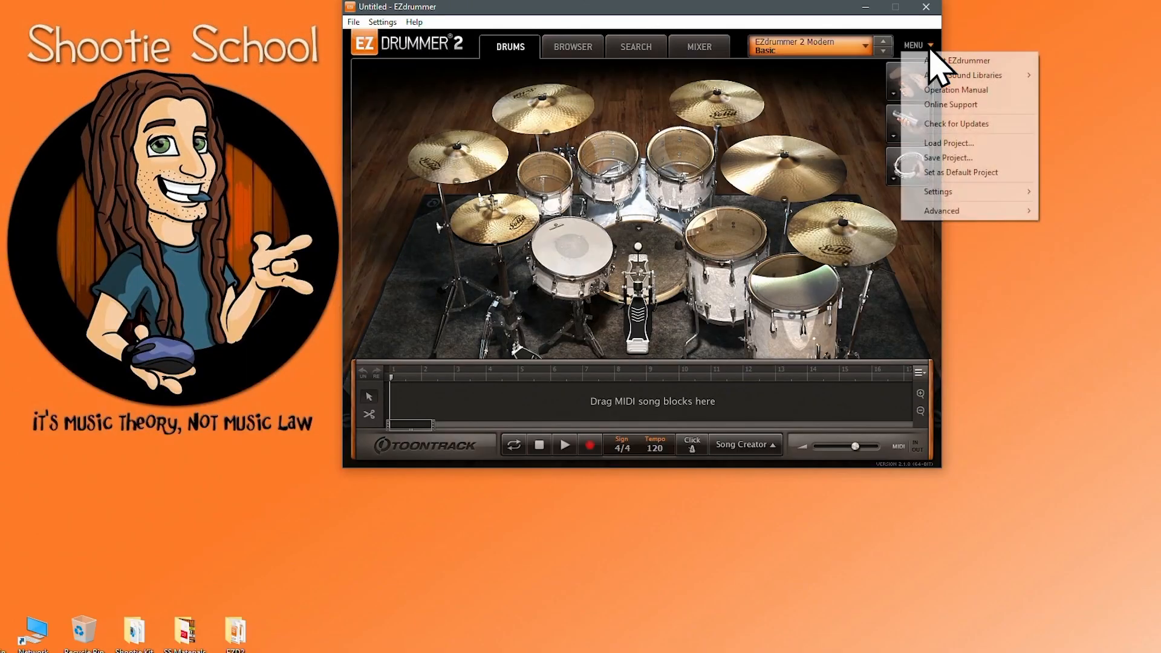
mouse_move(957, 191)
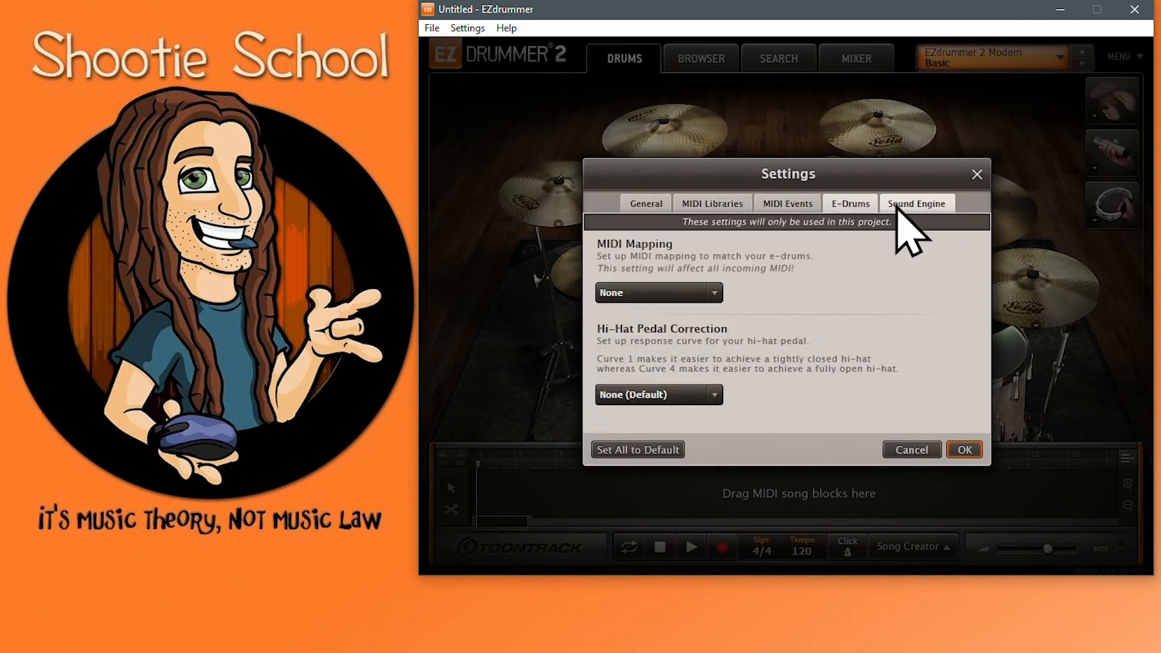
Nudge the master output volume down and back to 0.0 dB.
click(963, 449)
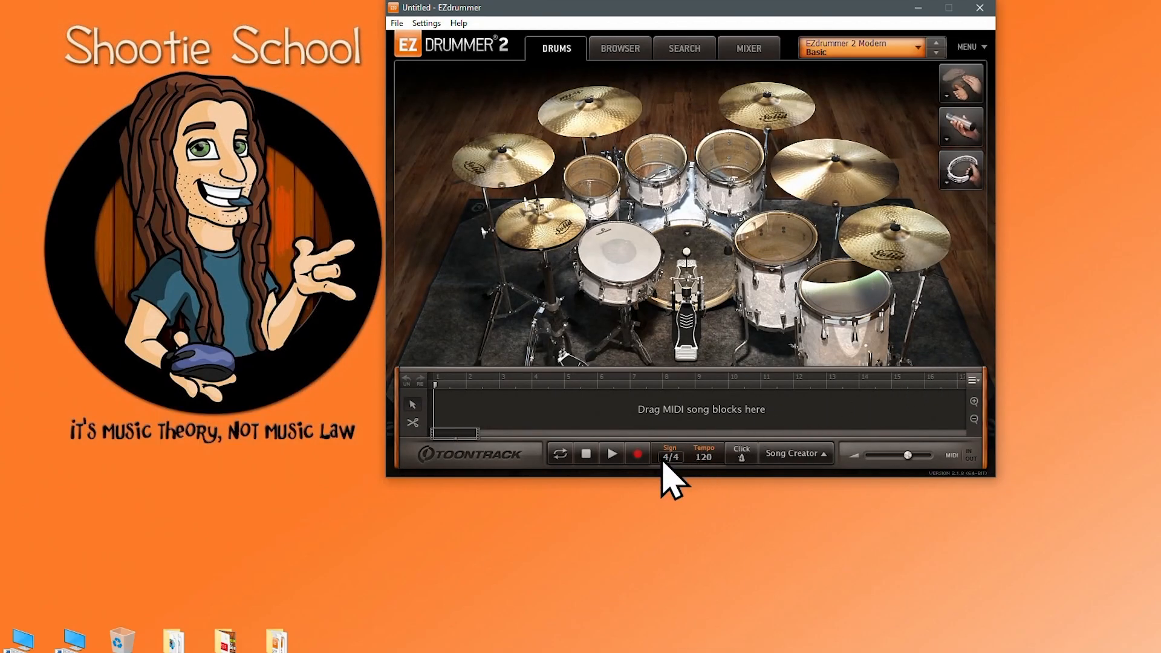
drag(907, 455, 901, 455)
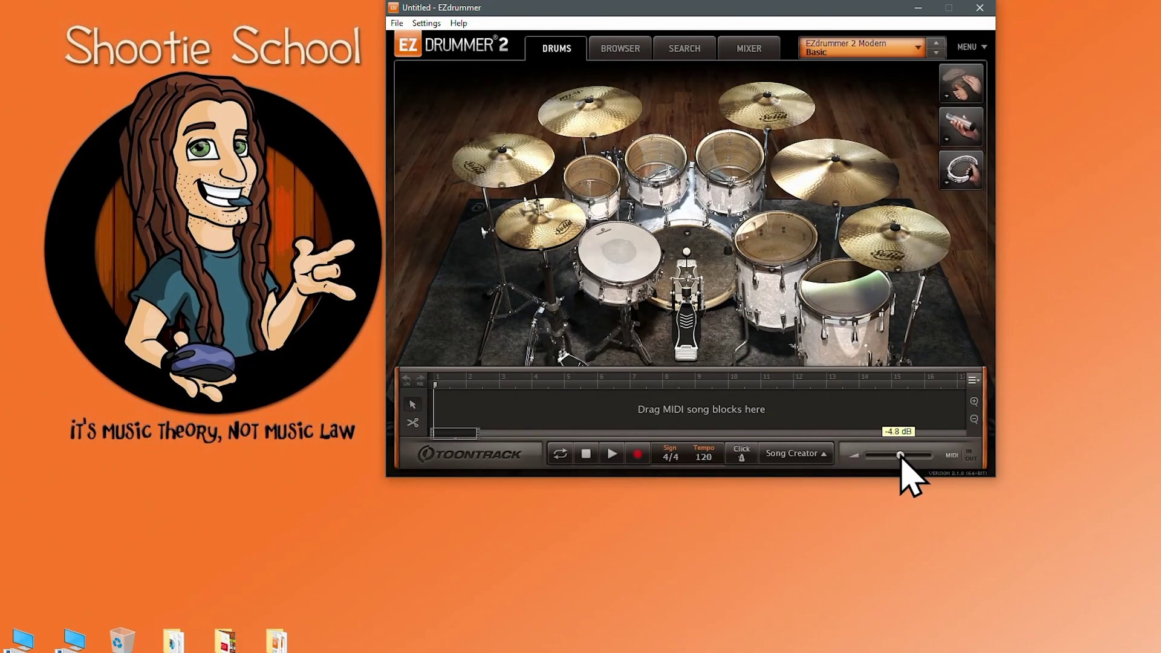
drag(900, 455, 909, 455)
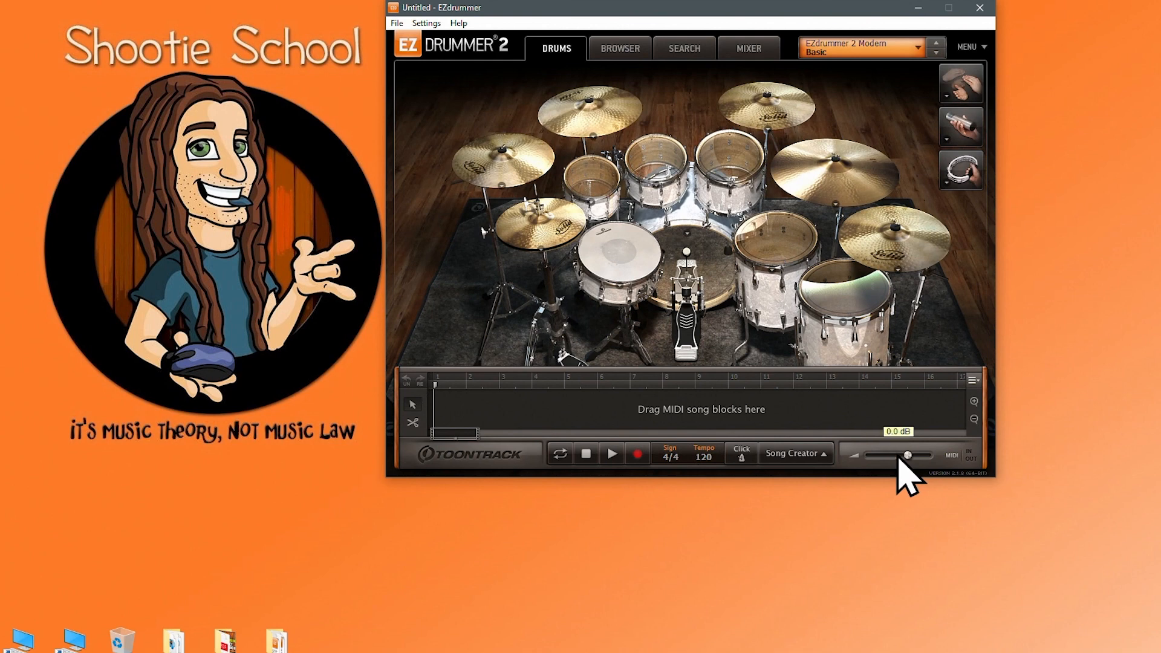
mouse_move(700, 485)
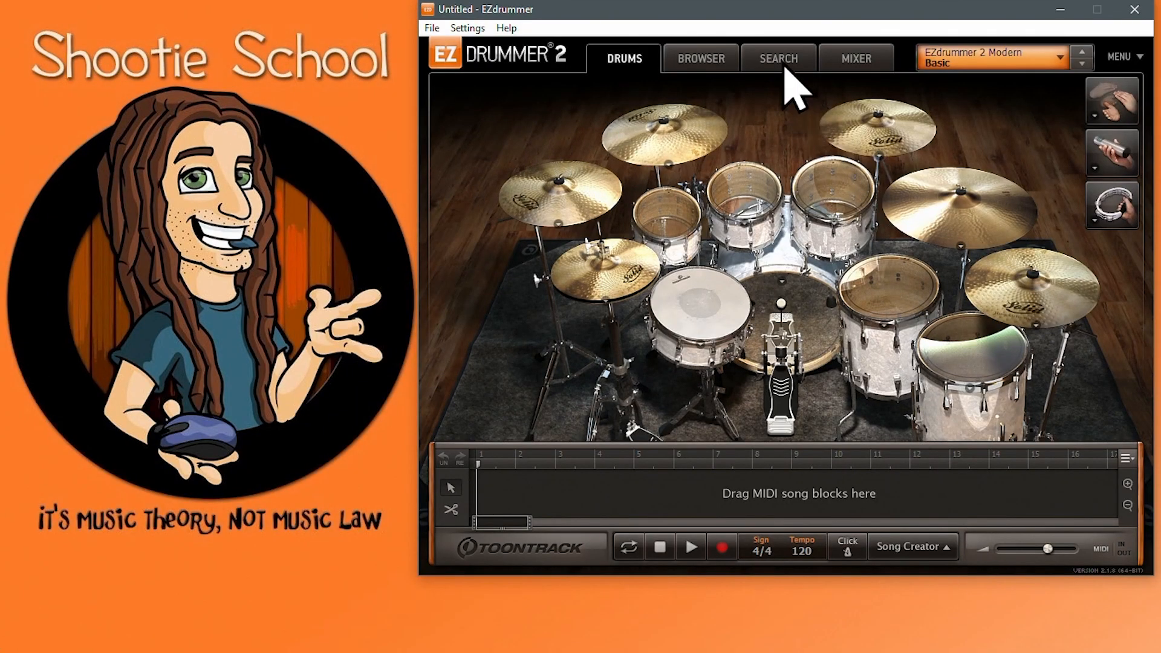
click(777, 58)
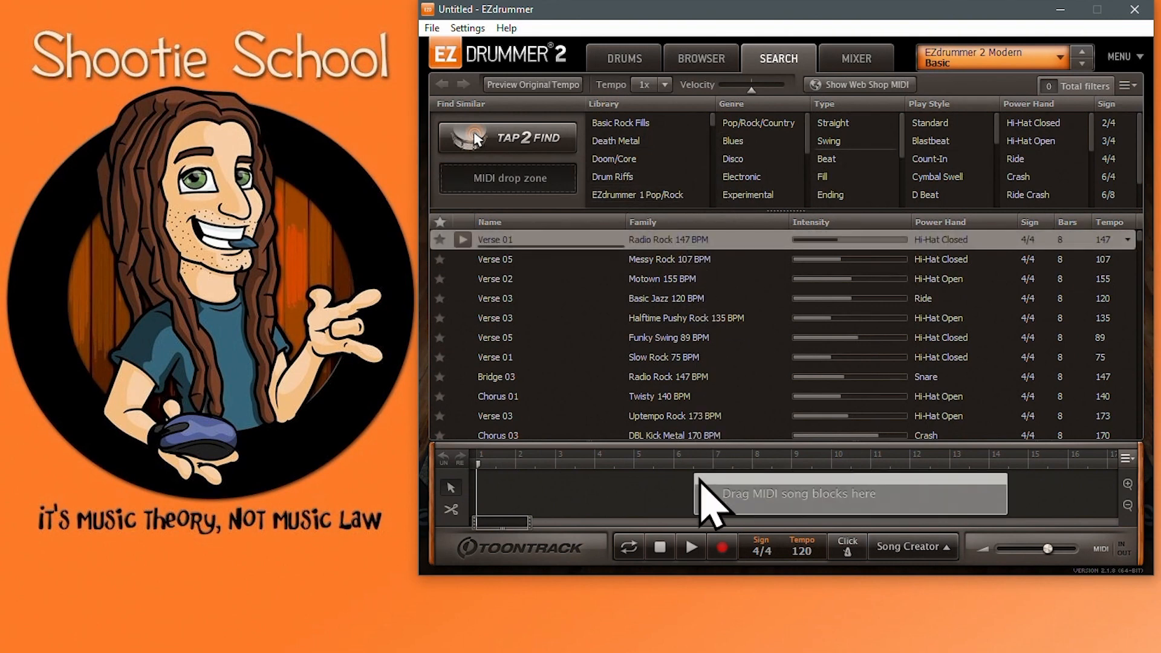
drag(494, 240, 851, 494)
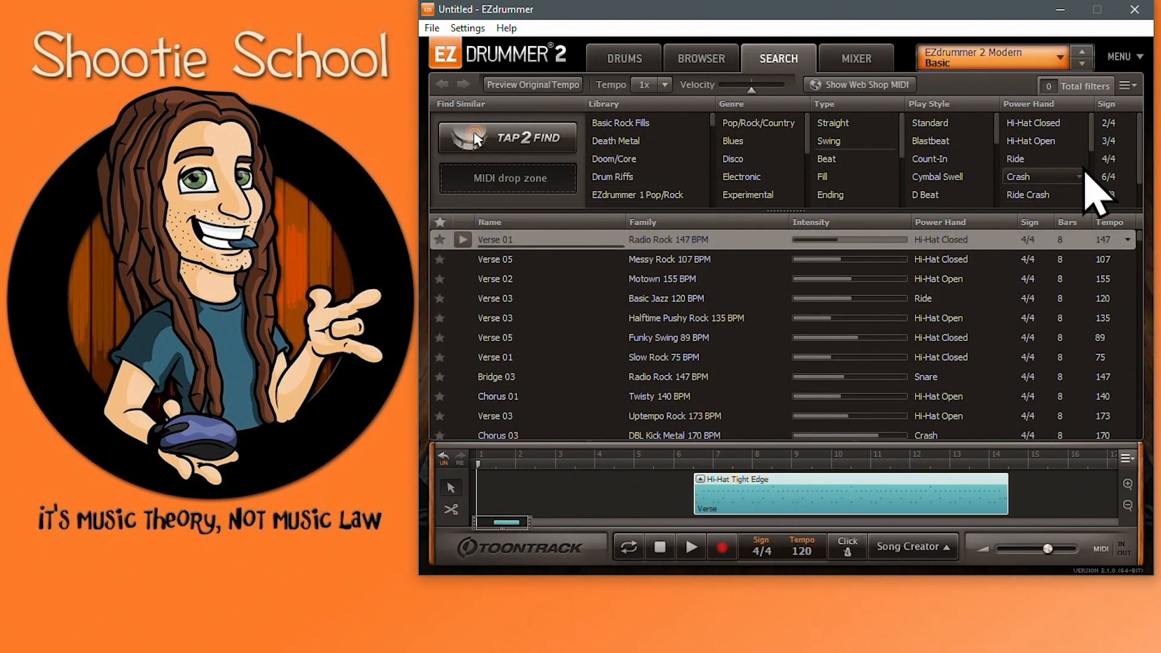
click(1121, 57)
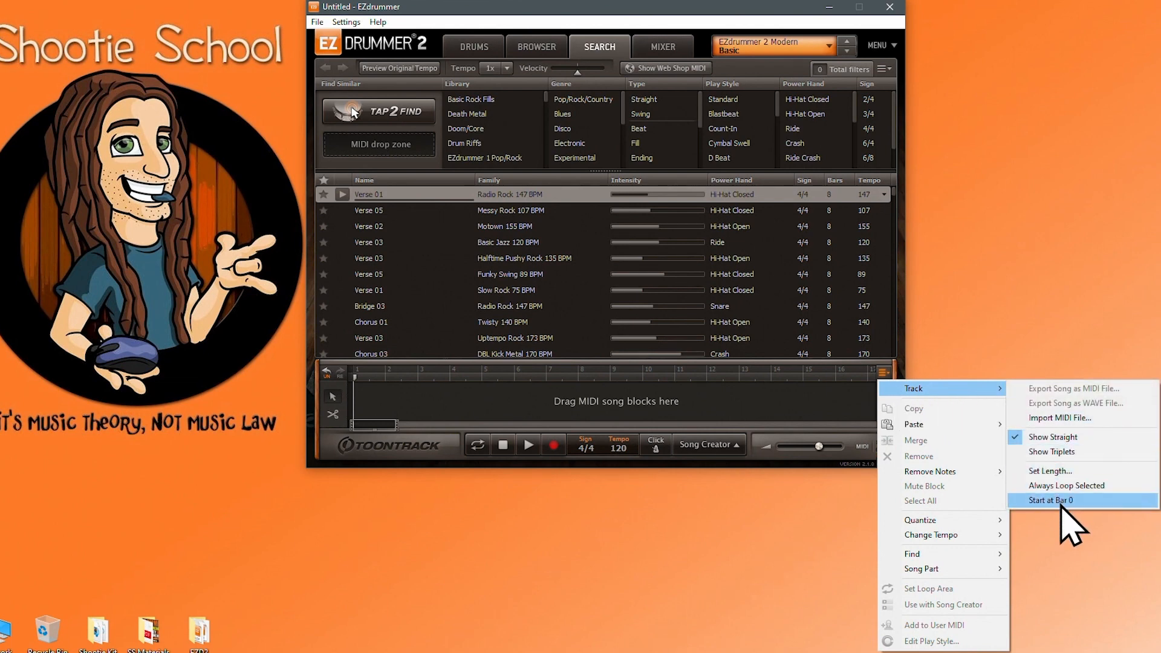
click(1050, 471)
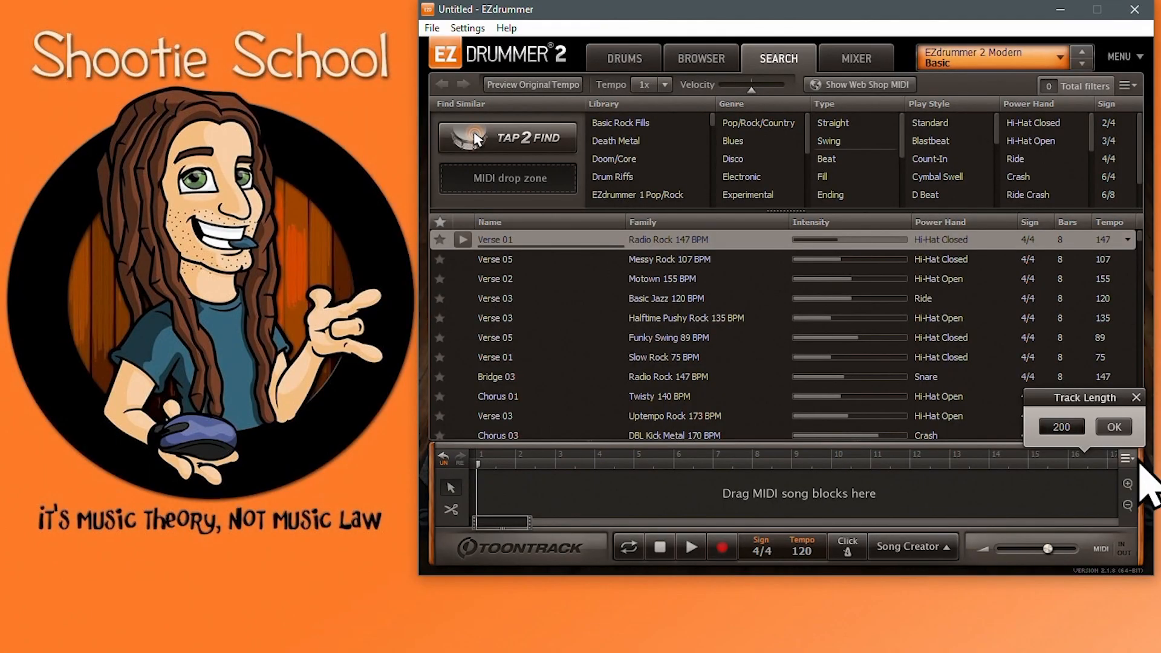
click(1113, 426)
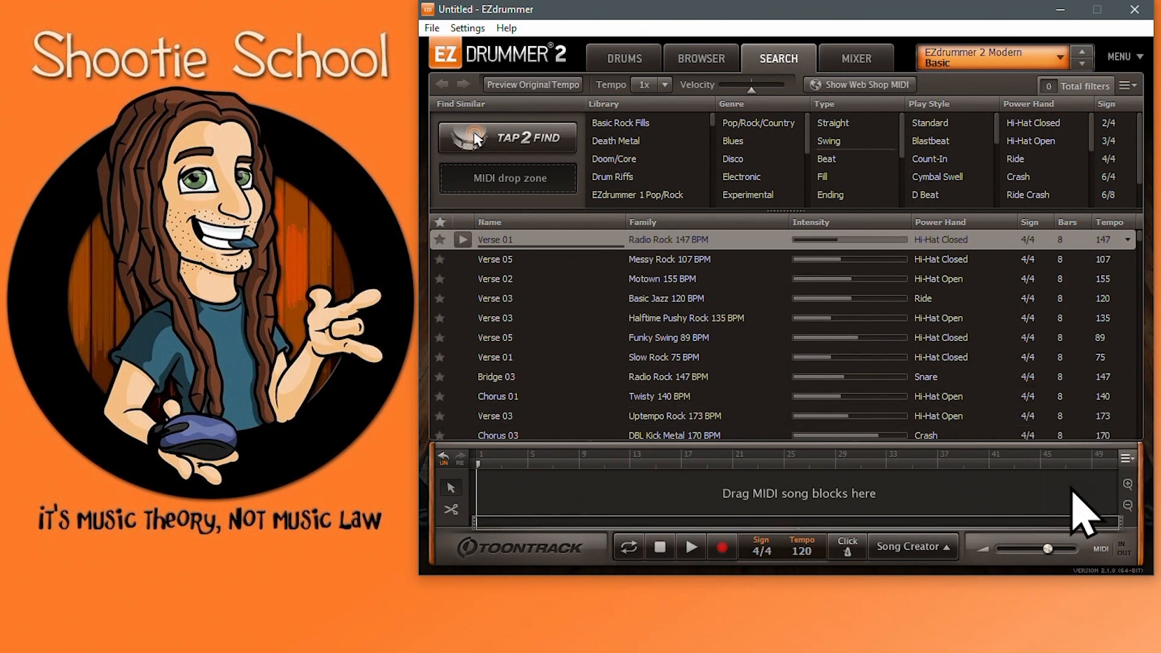
mouse_move(1138, 487)
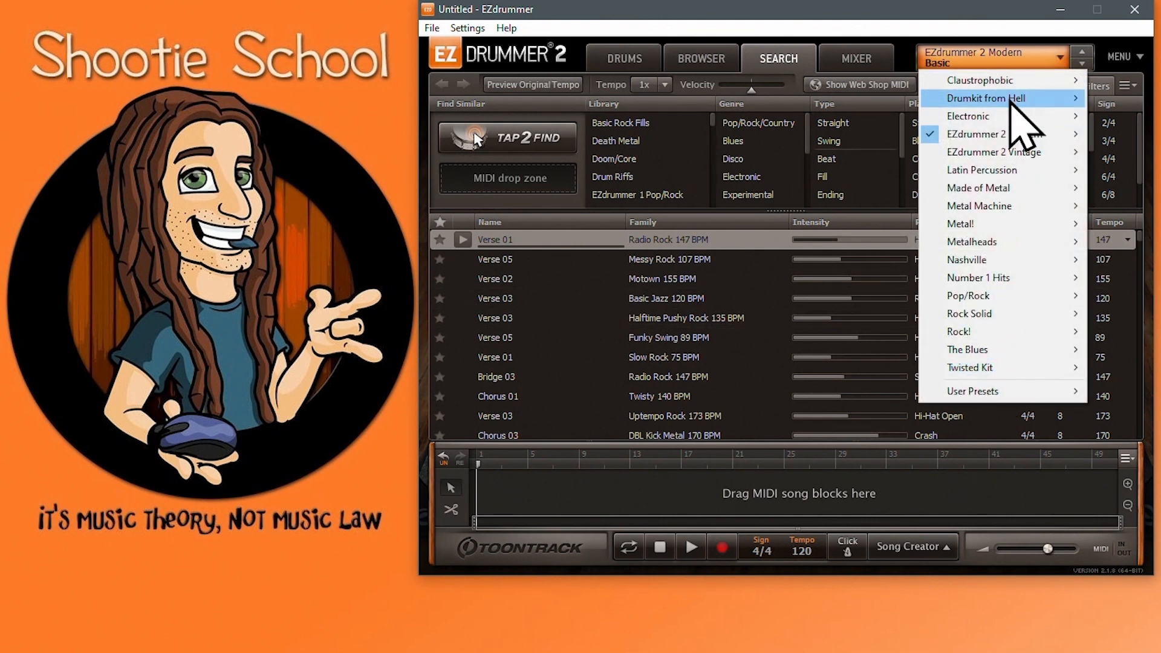
Load the Metal! kit with the Tape mix and open the kick sound options.
click(856, 58)
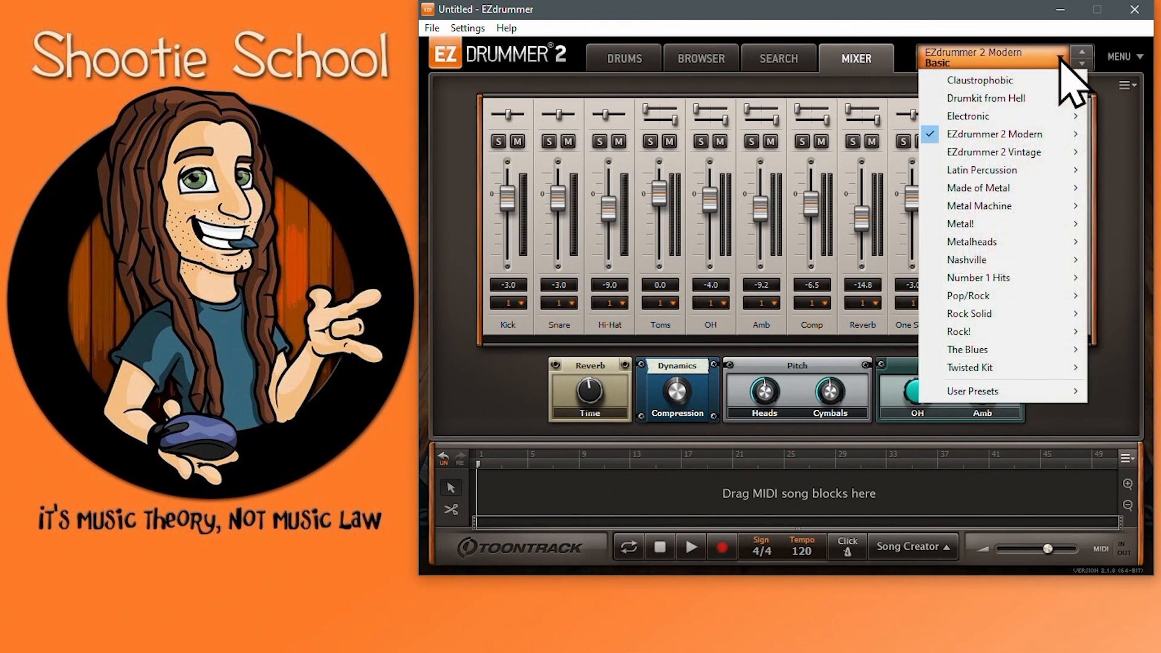
mouse_move(1012, 169)
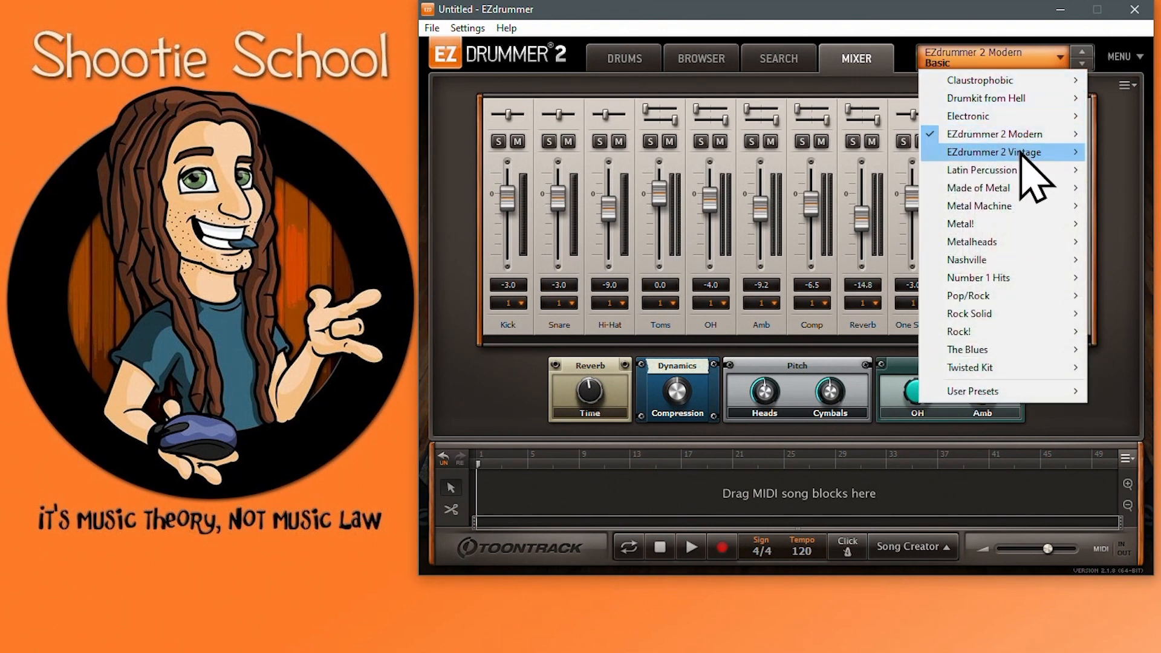
mouse_move(987, 350)
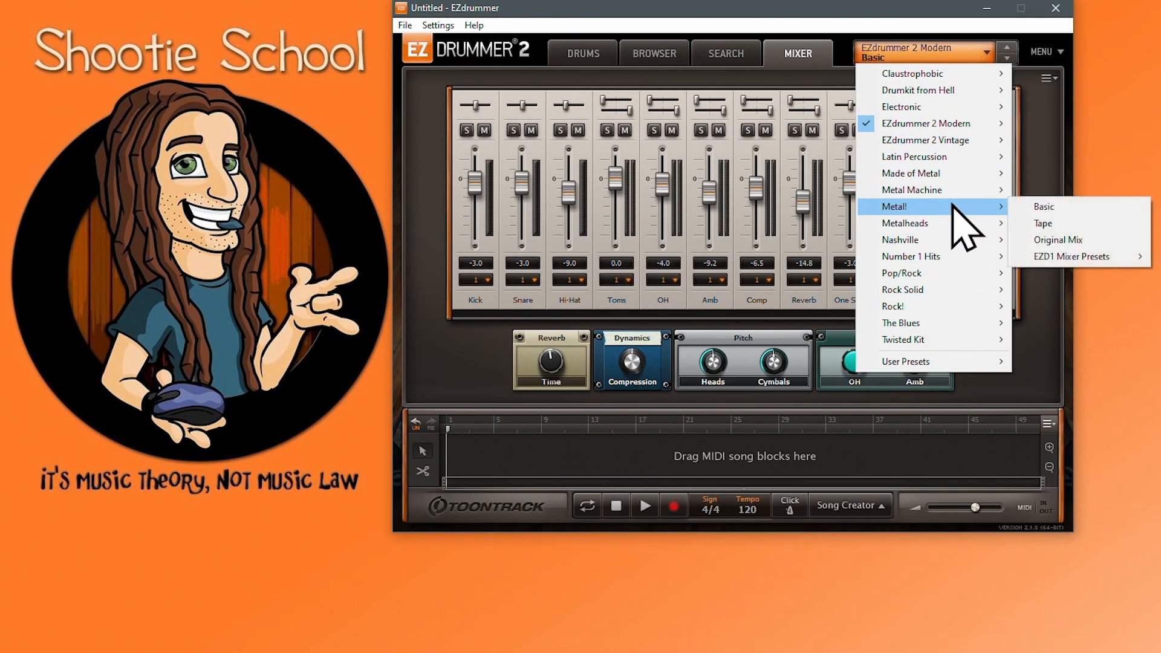
click(1043, 223)
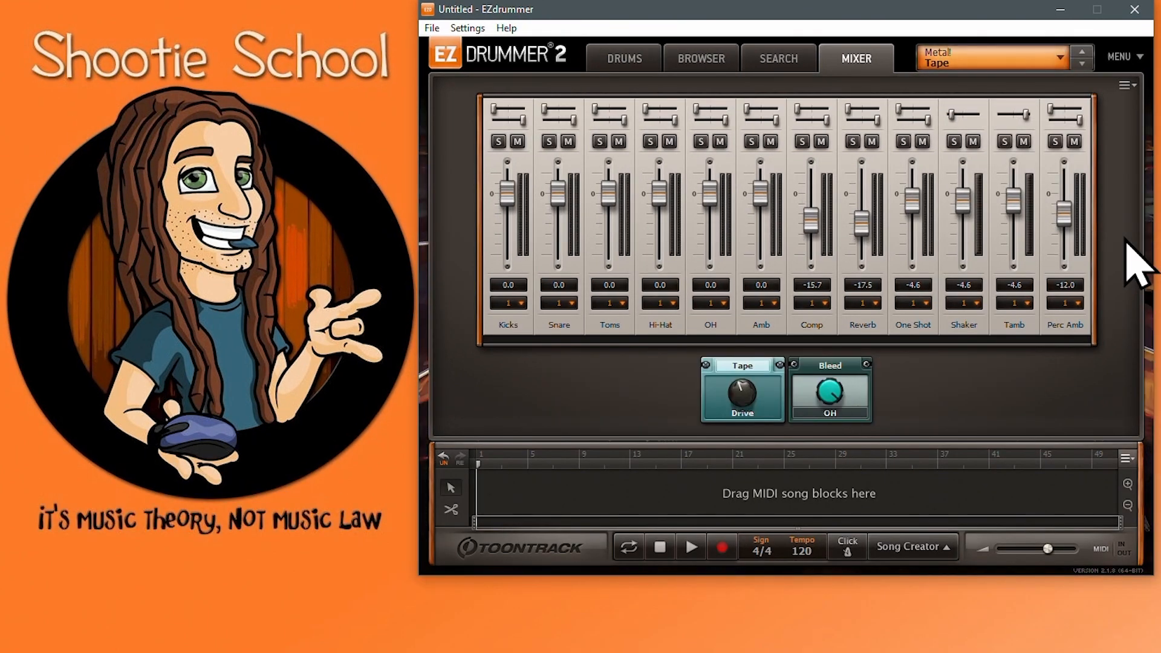
click(624, 58)
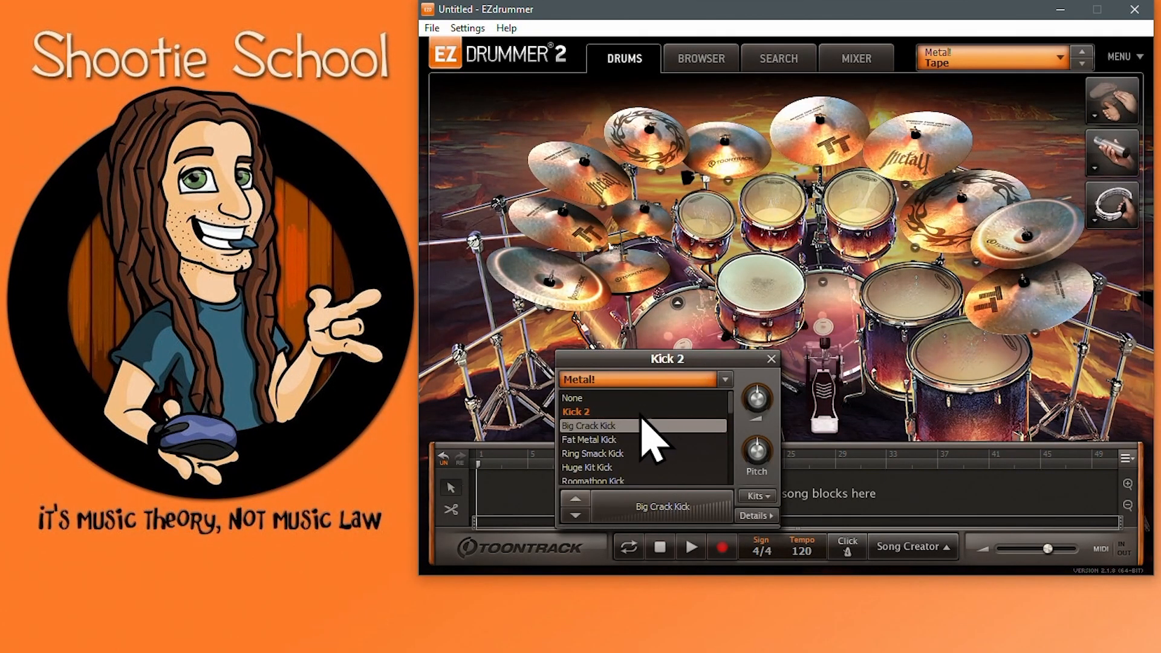
click(586, 425)
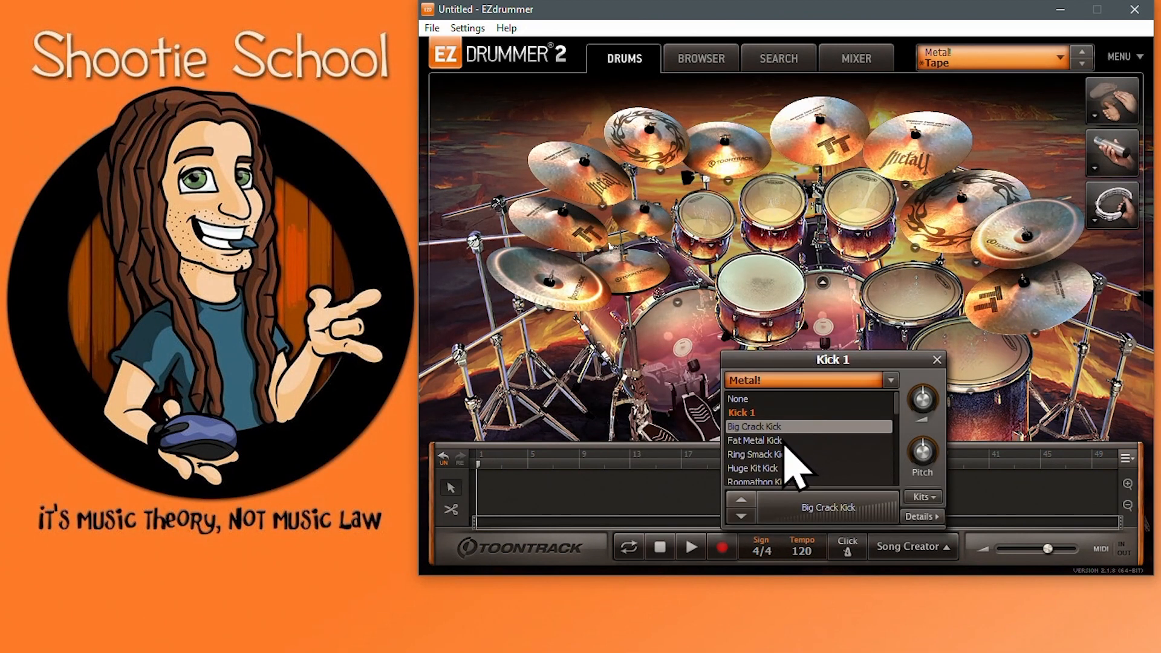
Show the snare's articulation details as MIDI note numbers.
click(760, 300)
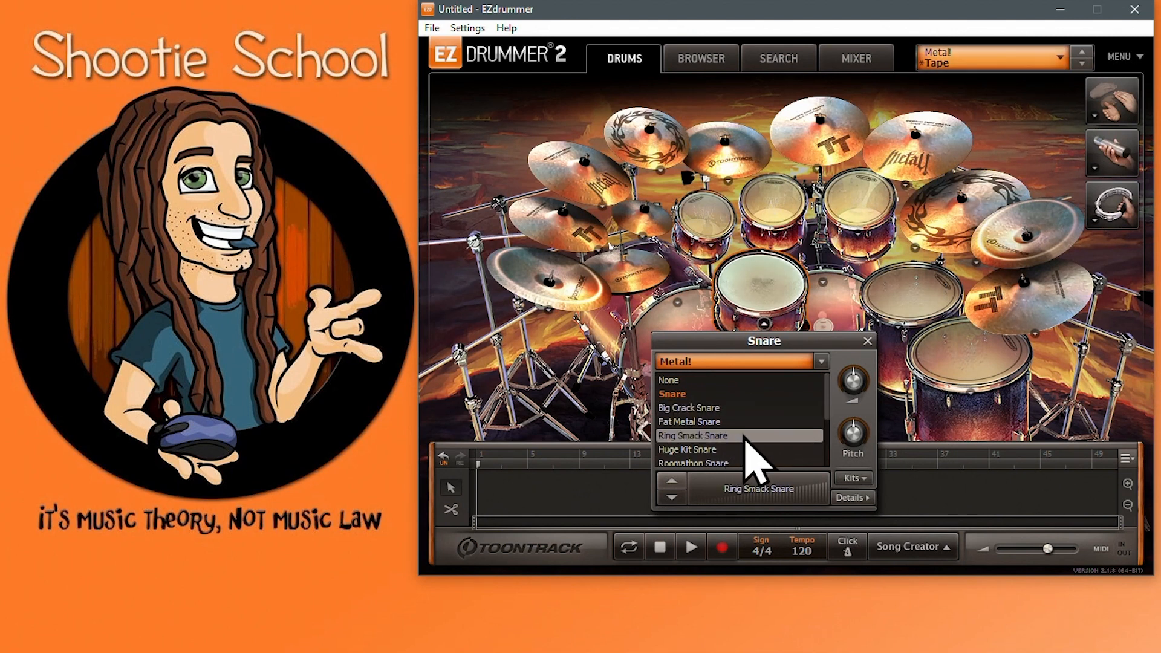
mouse_move(865, 401)
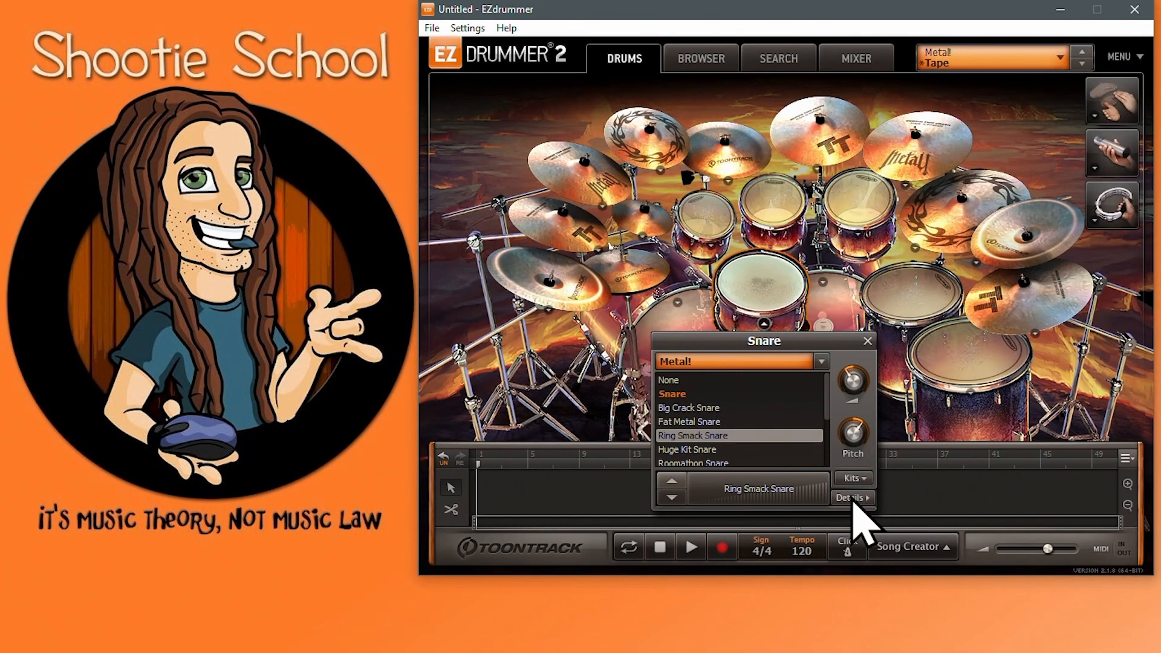
click(852, 498)
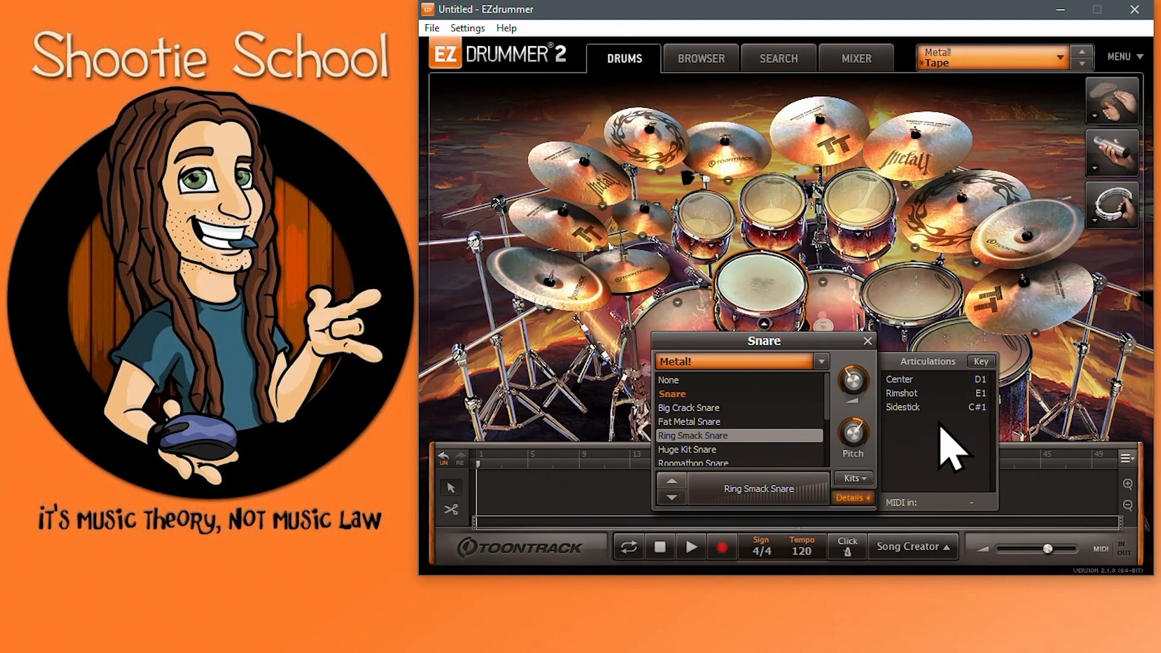
click(980, 362)
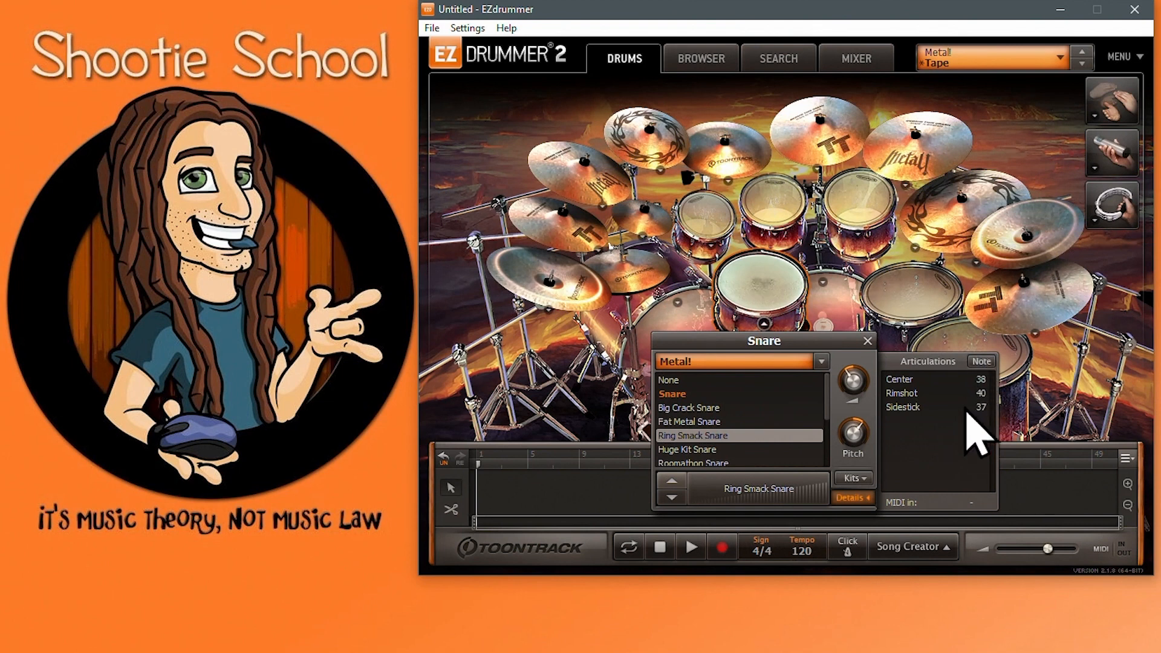
click(980, 362)
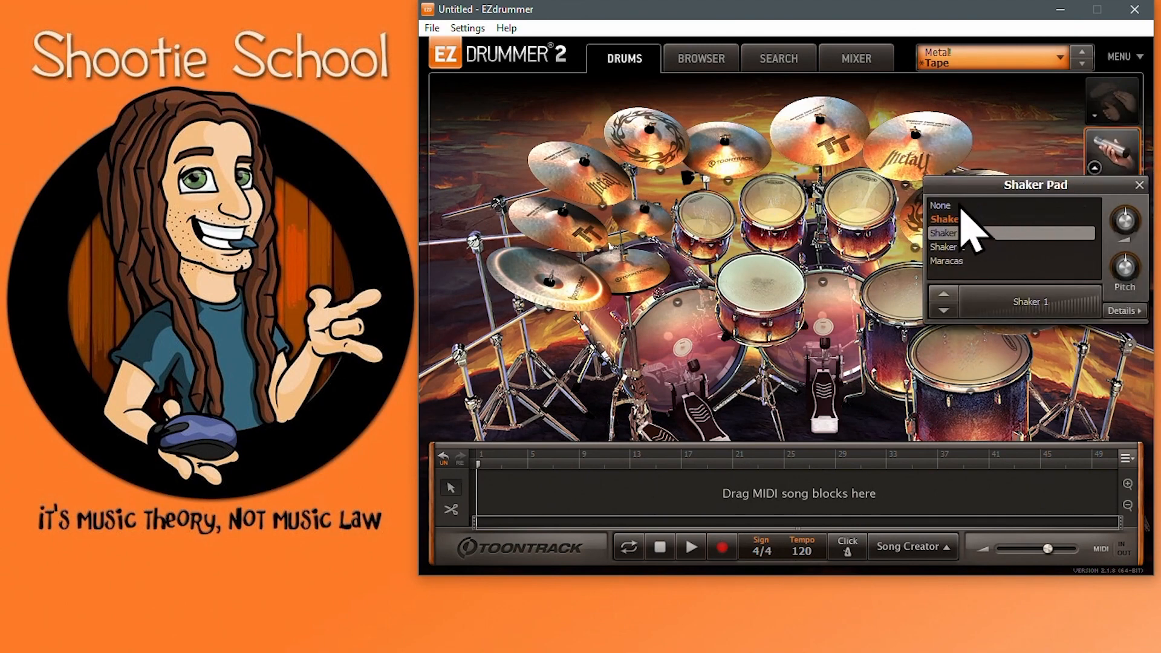
Mute the Reverb channel in the Metal! kit's mixer.
click(1108, 199)
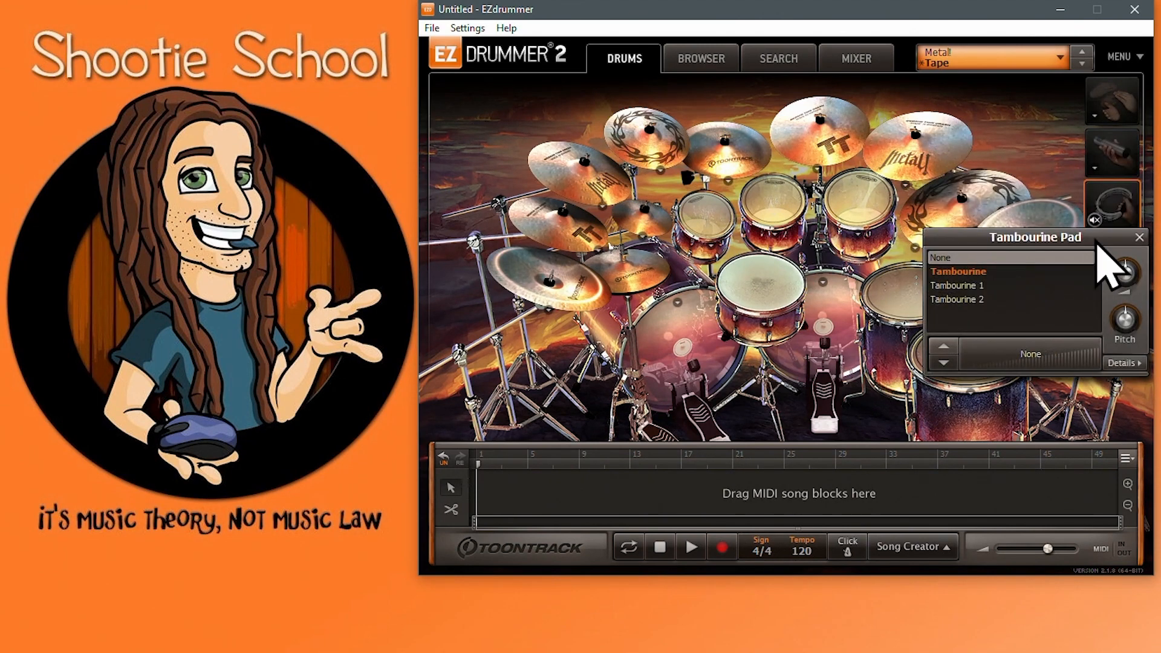
click(855, 57)
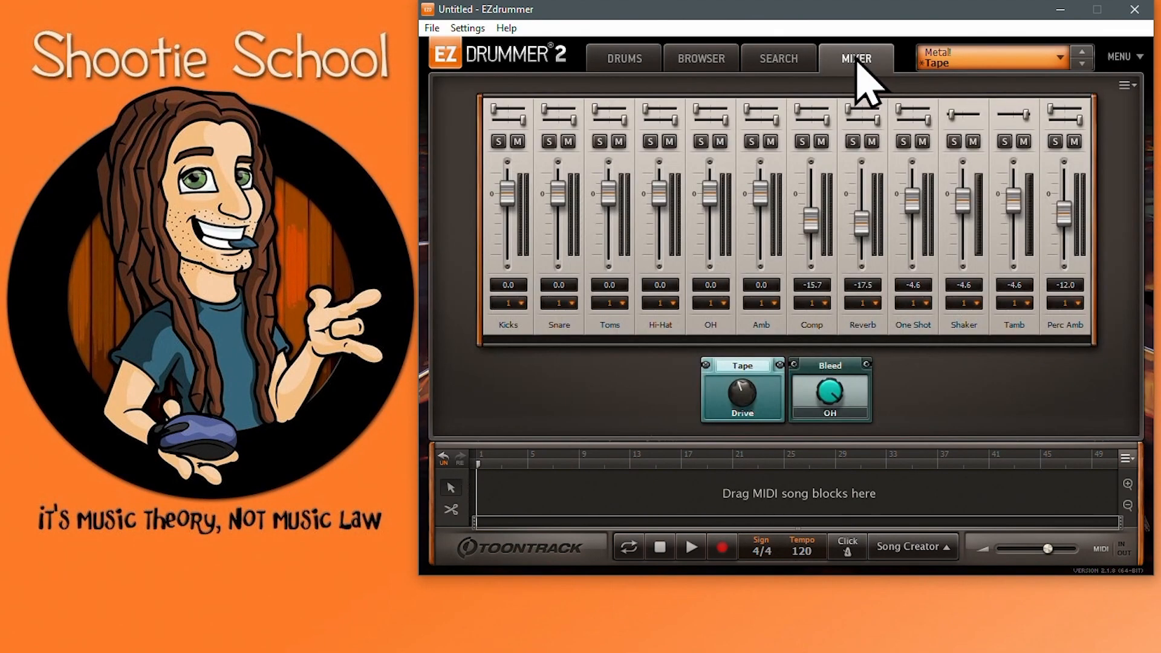
mouse_move(881, 175)
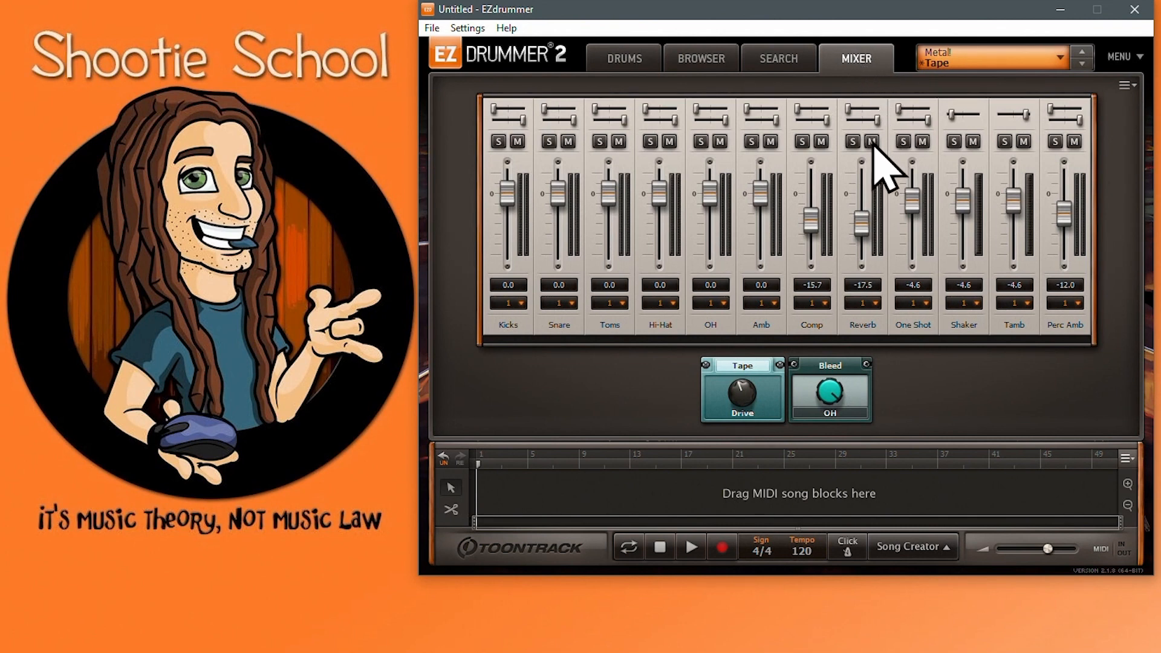
click(872, 141)
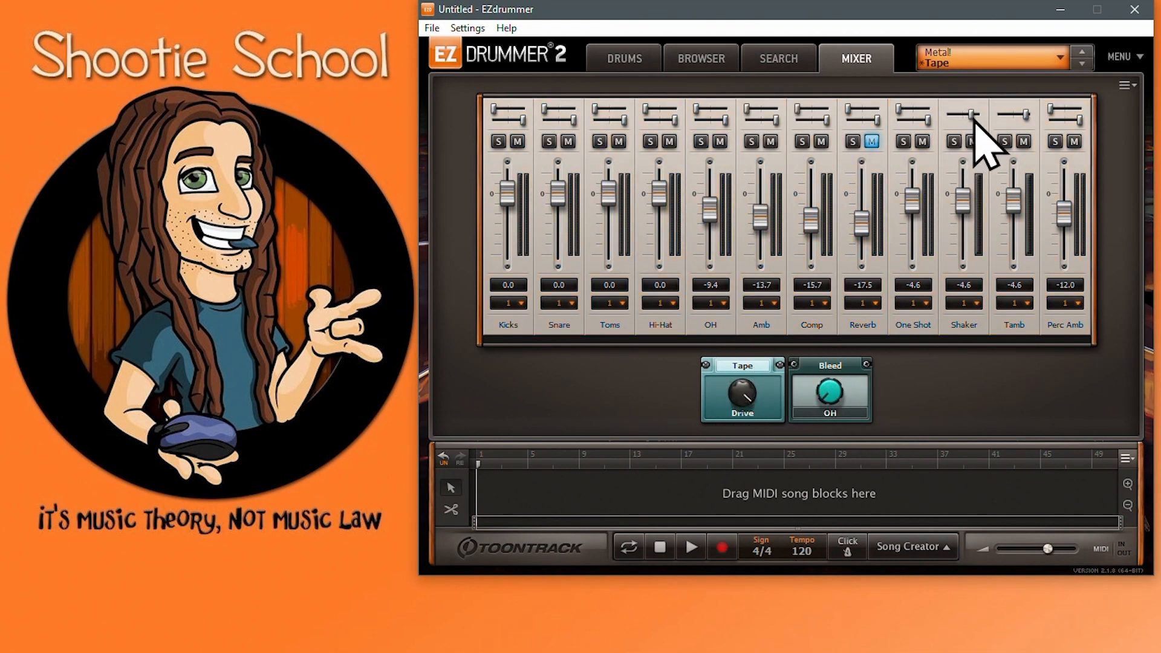
click(1127, 85)
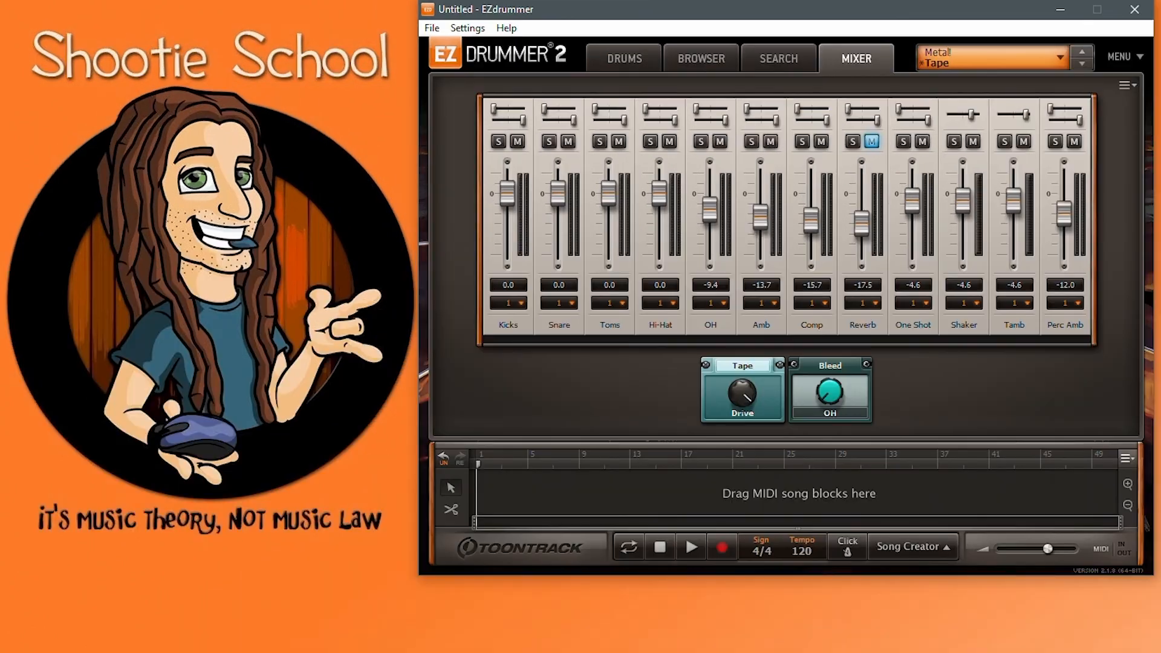
Switch between the kit and mixer views, then move to the groove search page.
click(623, 58)
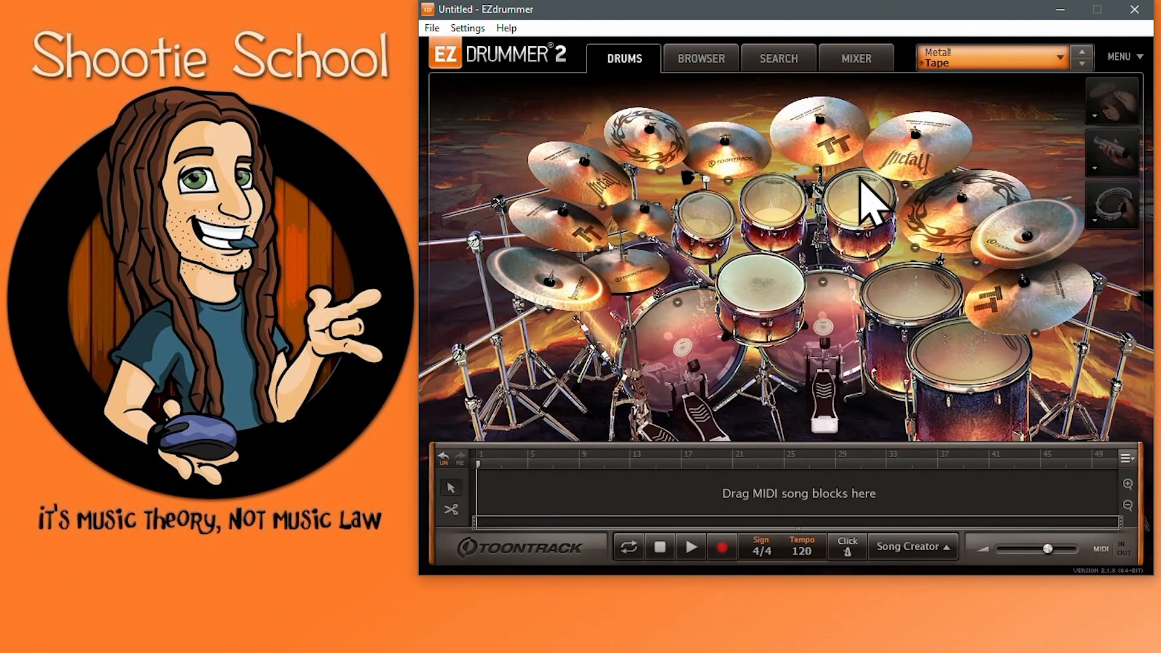
click(855, 57)
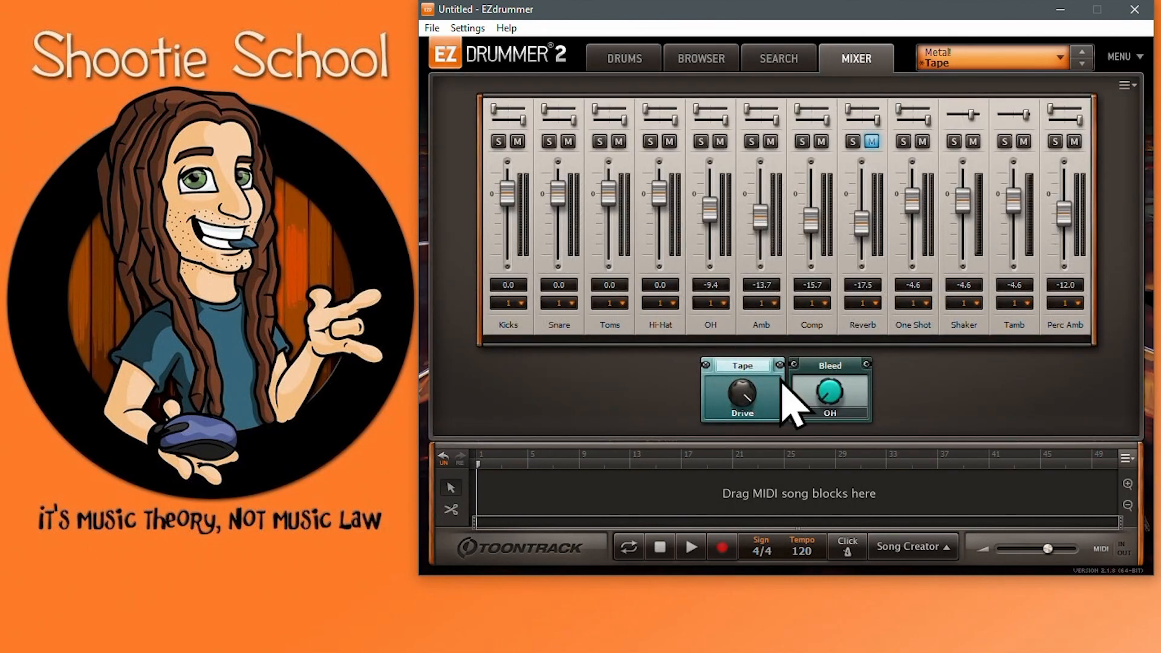
mouse_move(910, 91)
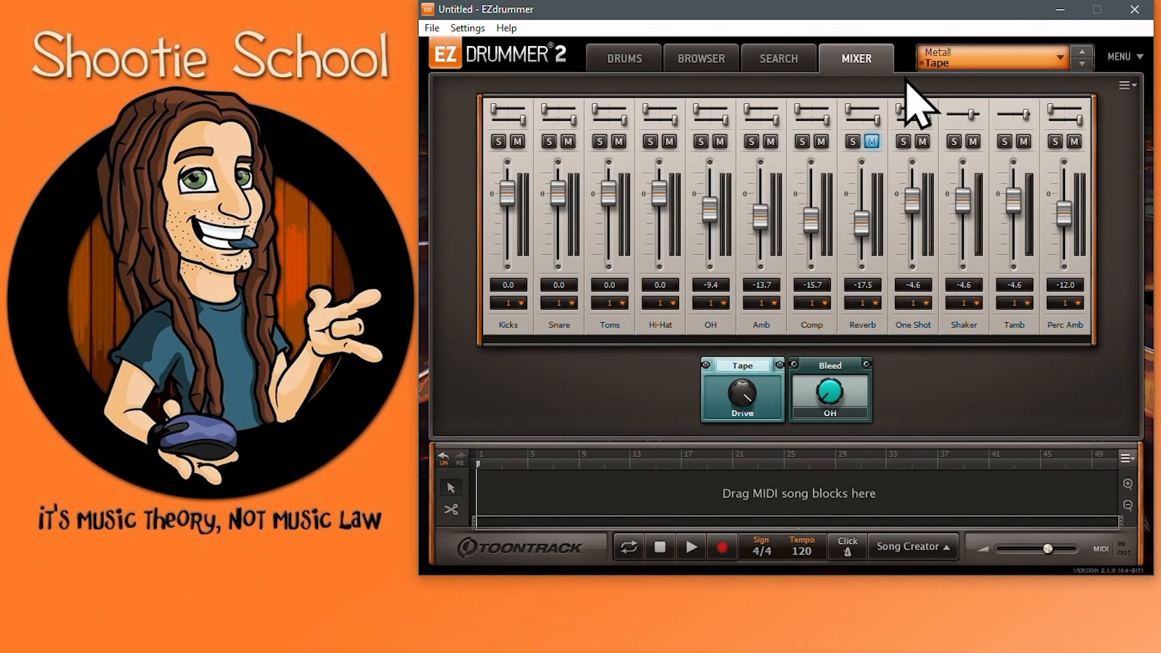
mouse_move(922, 115)
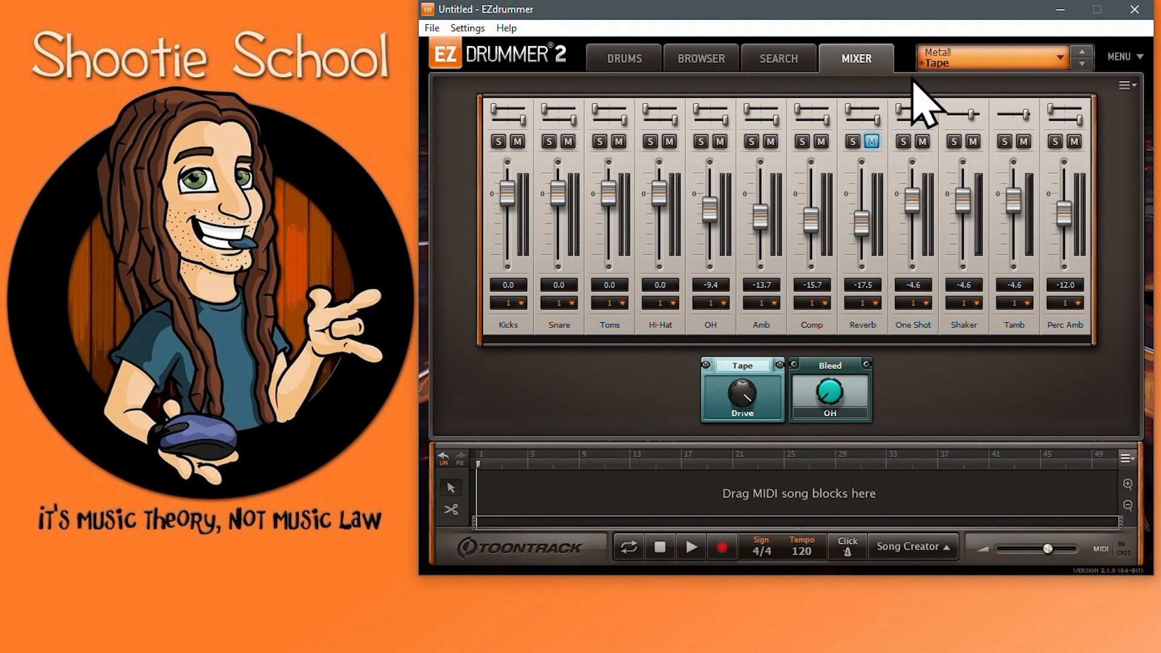
click(1122, 57)
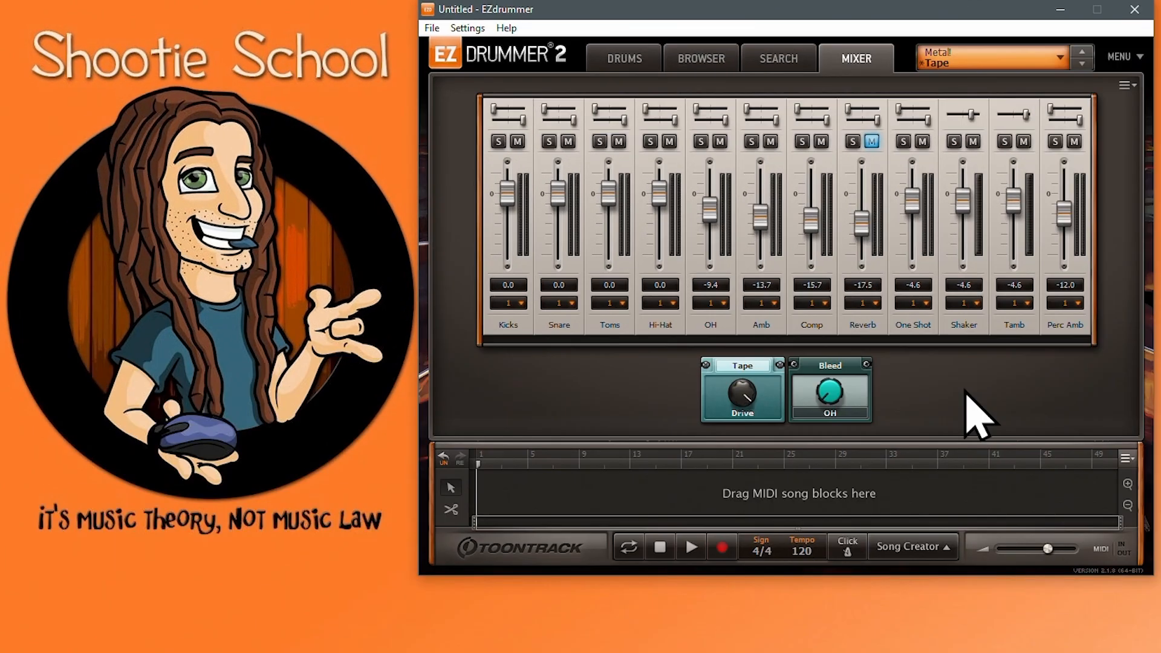
click(778, 58)
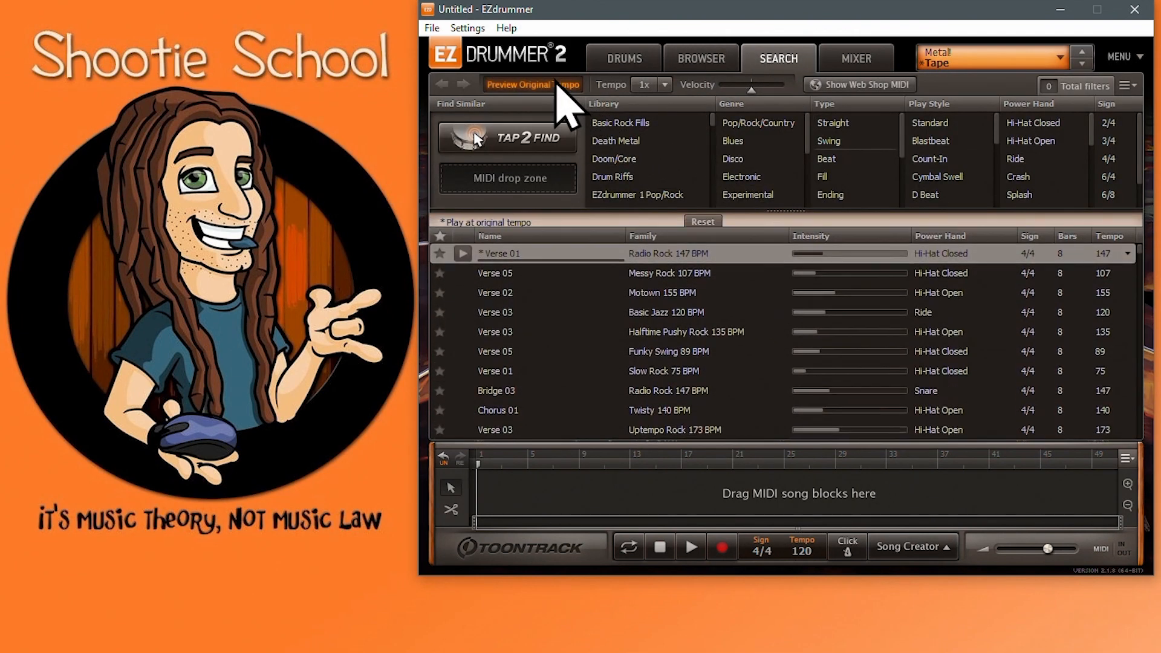
Preview grooves at original tempo with velocity -55 and audition Motown 155 BPM Verse 02.
click(651, 84)
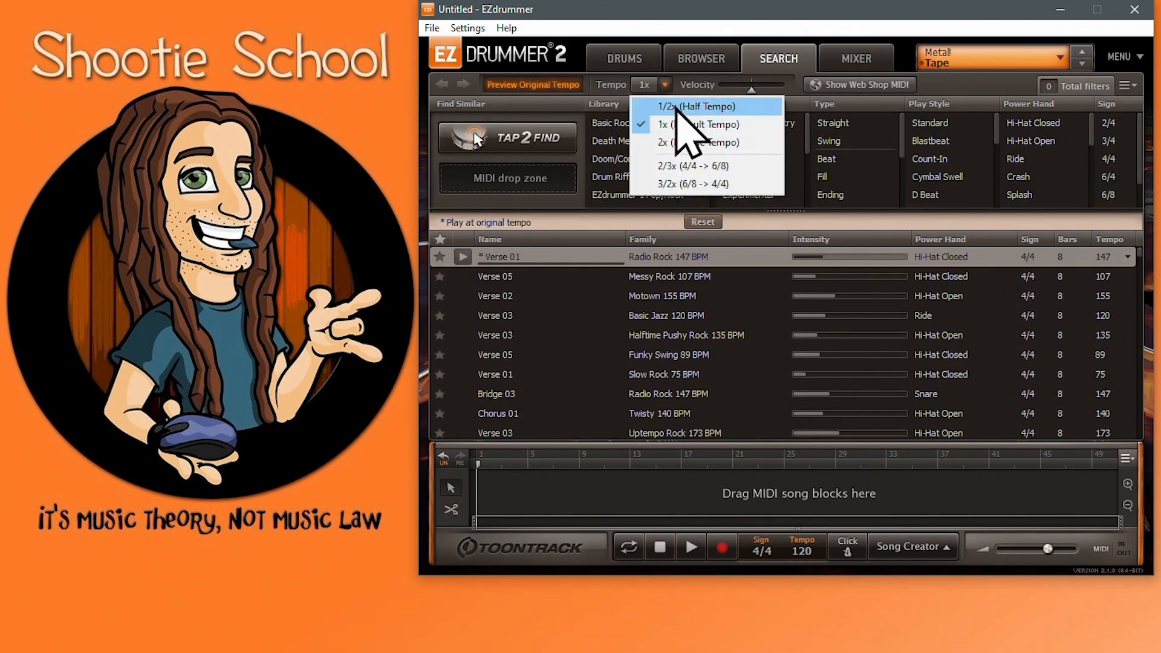
drag(733, 85, 763, 85)
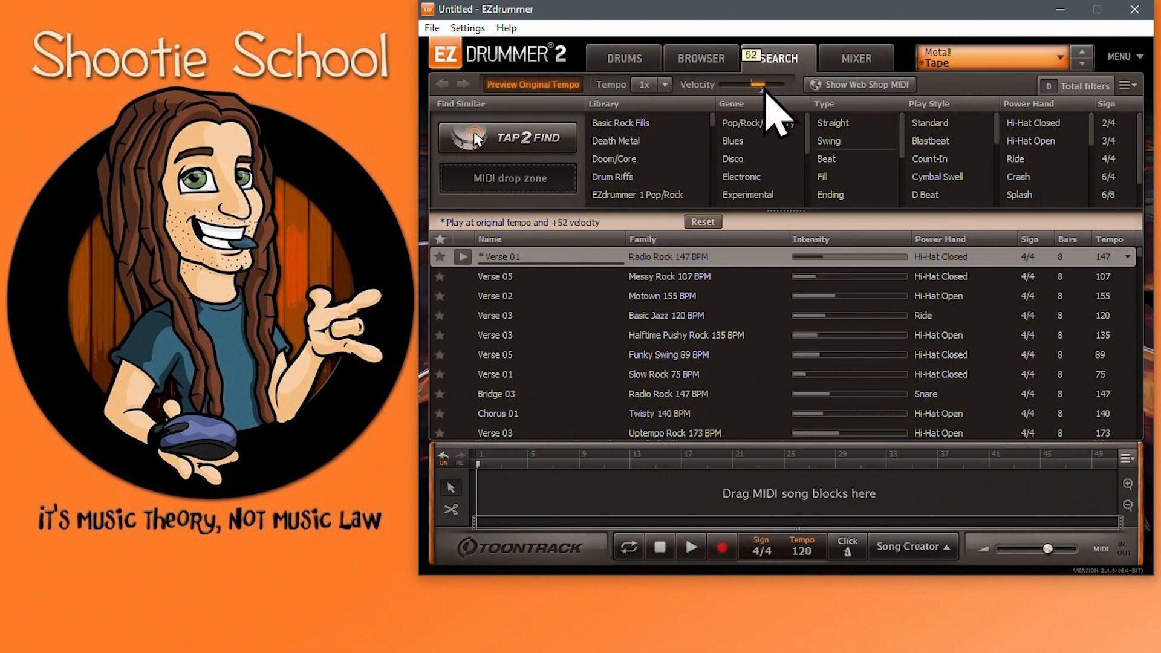
drag(766, 83, 749, 83)
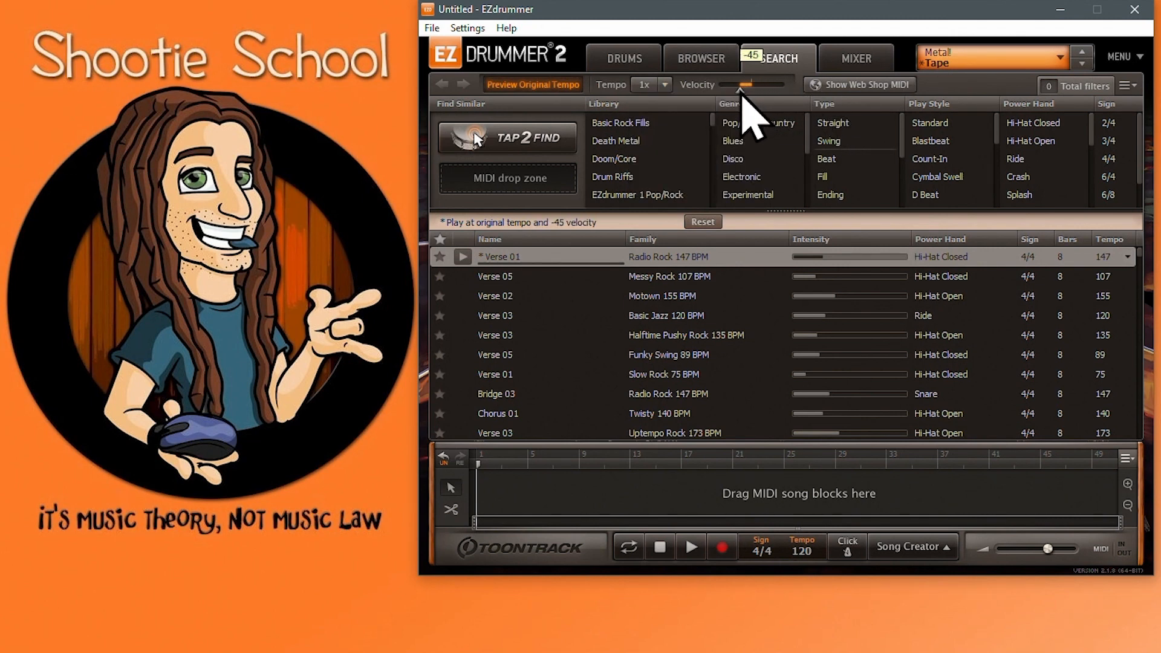
click(661, 84)
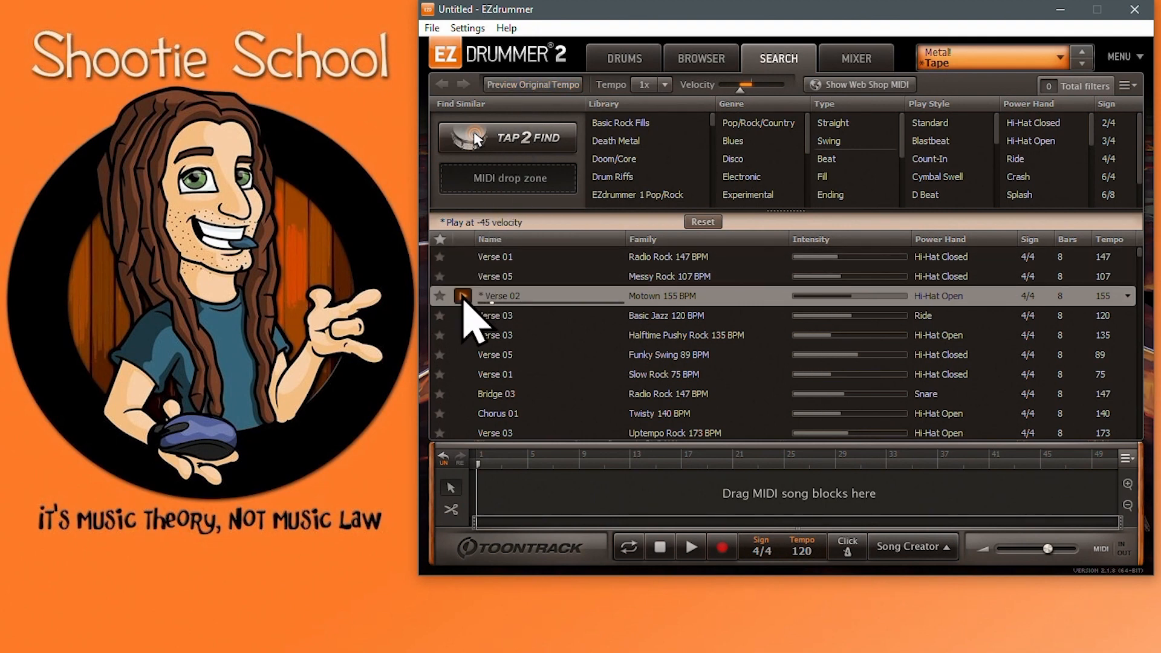
click(533, 84)
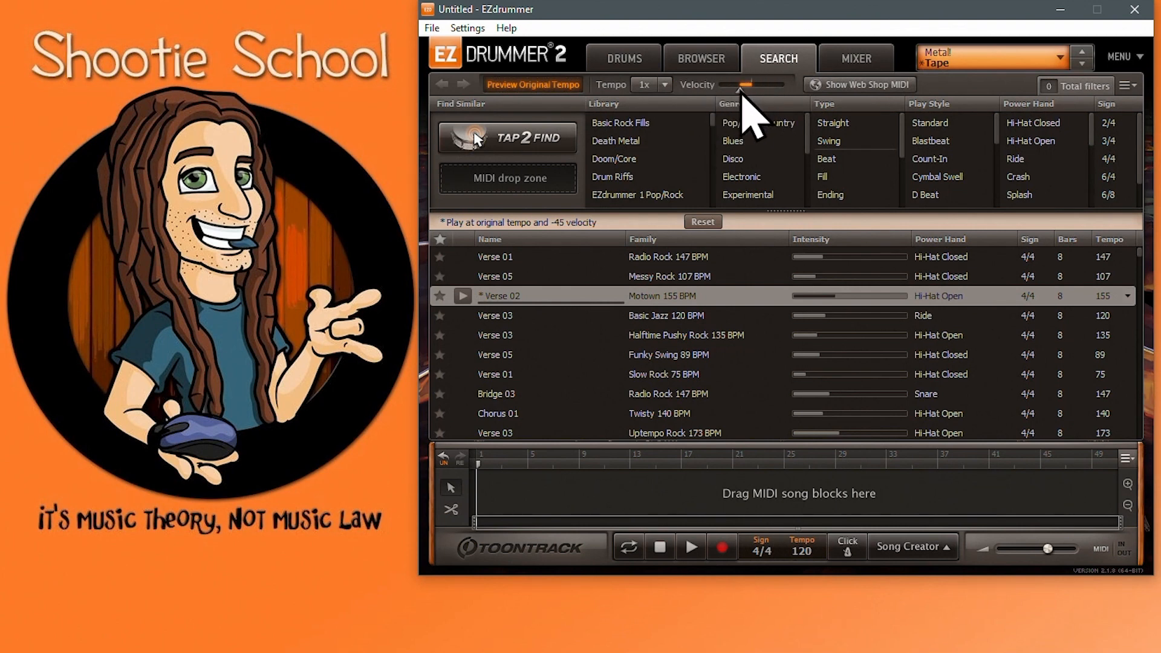
drag(754, 85, 748, 85)
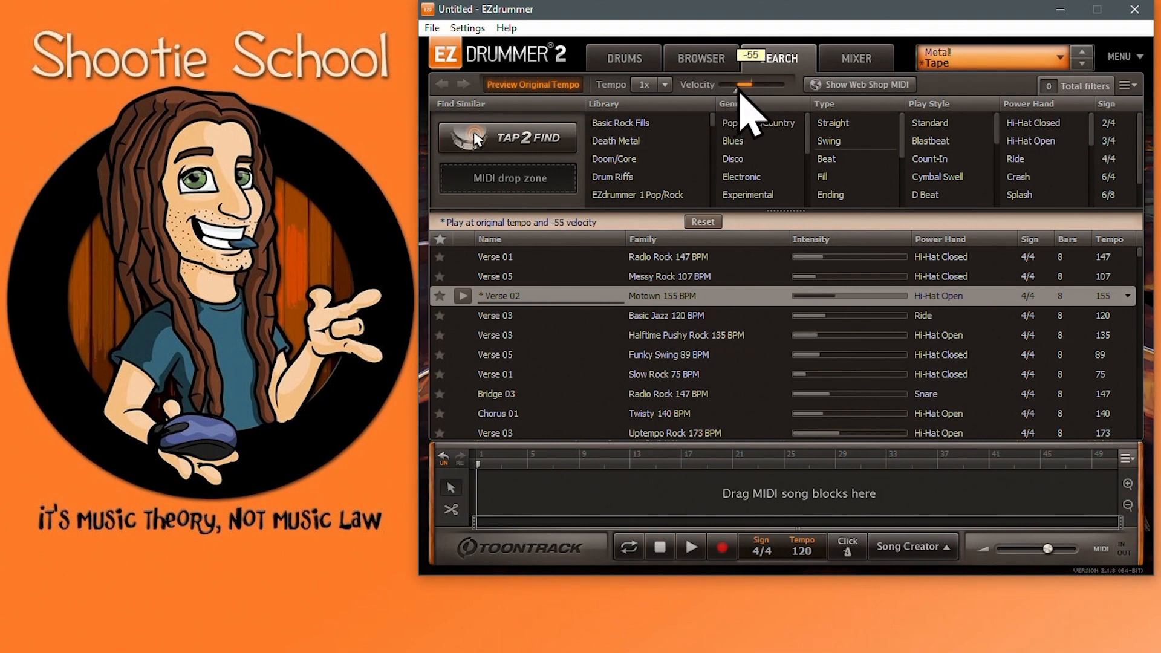
click(1125, 55)
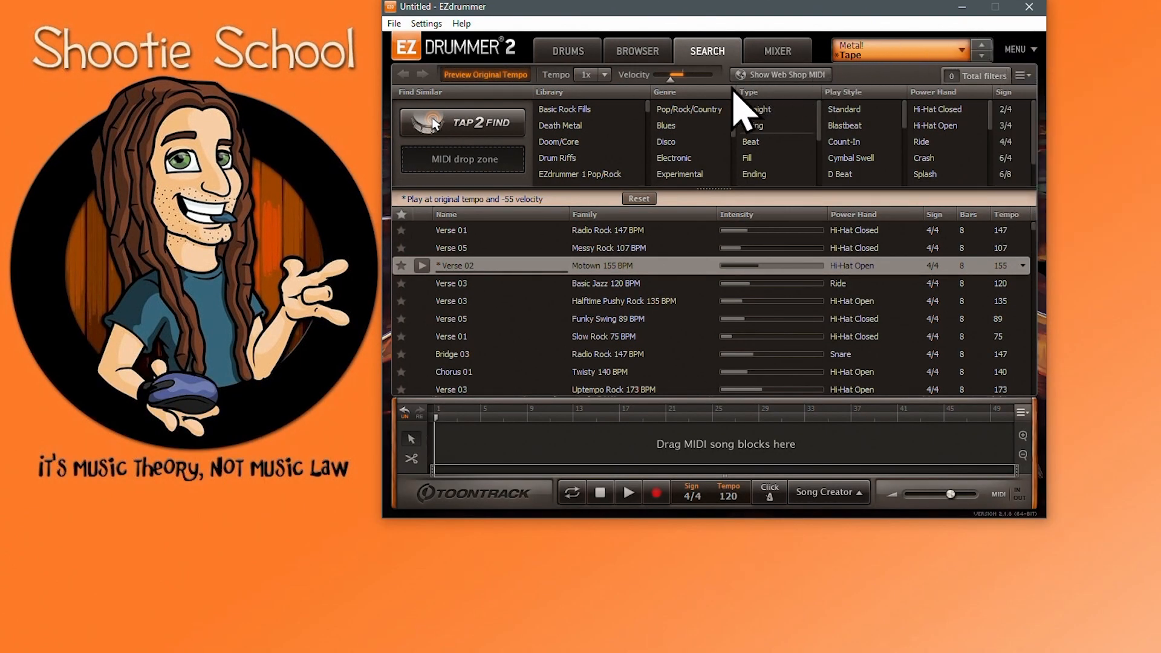
Place an N.Y - Volume 3 3/4 chorus groove on the song track, then clear it.
click(460, 122)
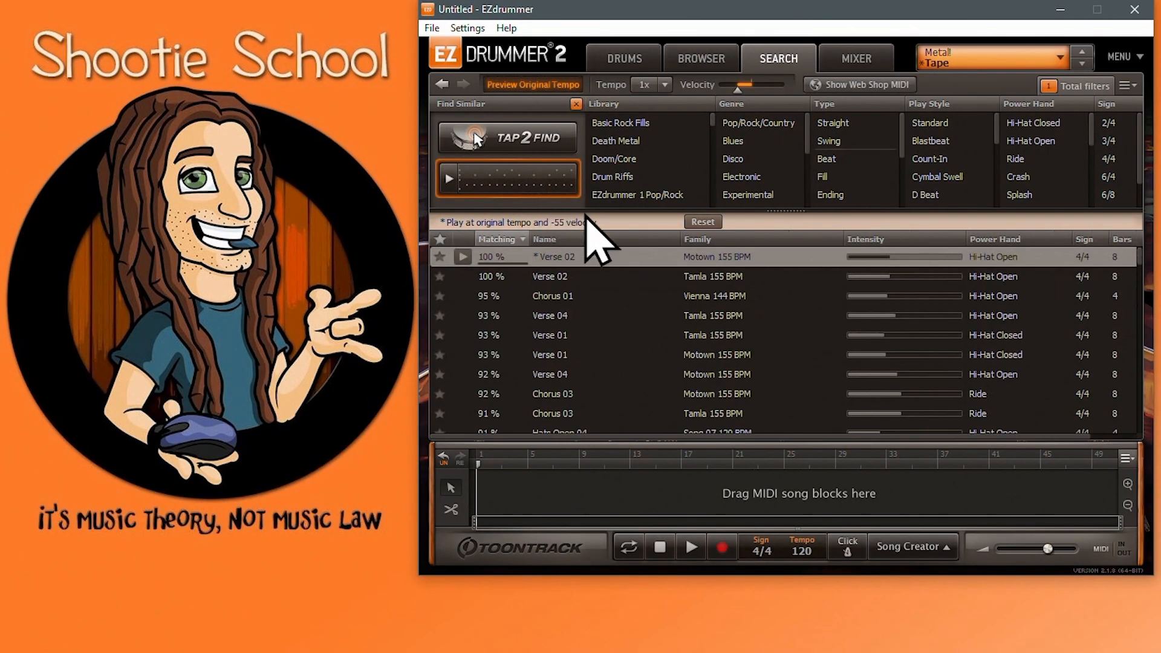
click(912, 546)
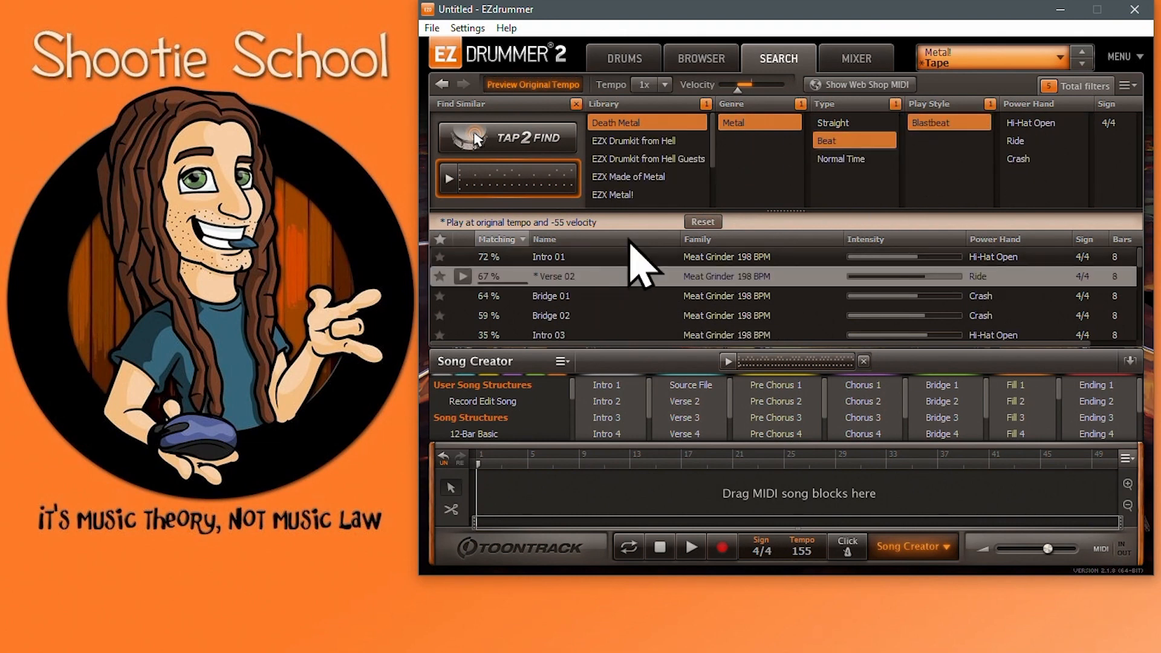
click(701, 59)
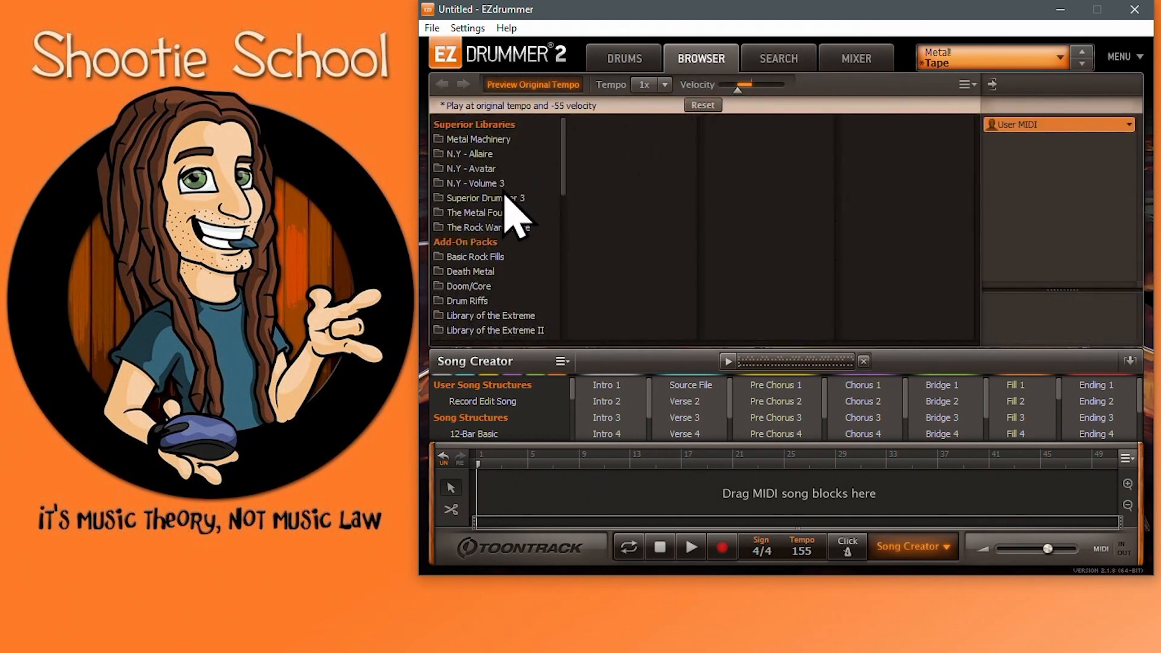
click(475, 183)
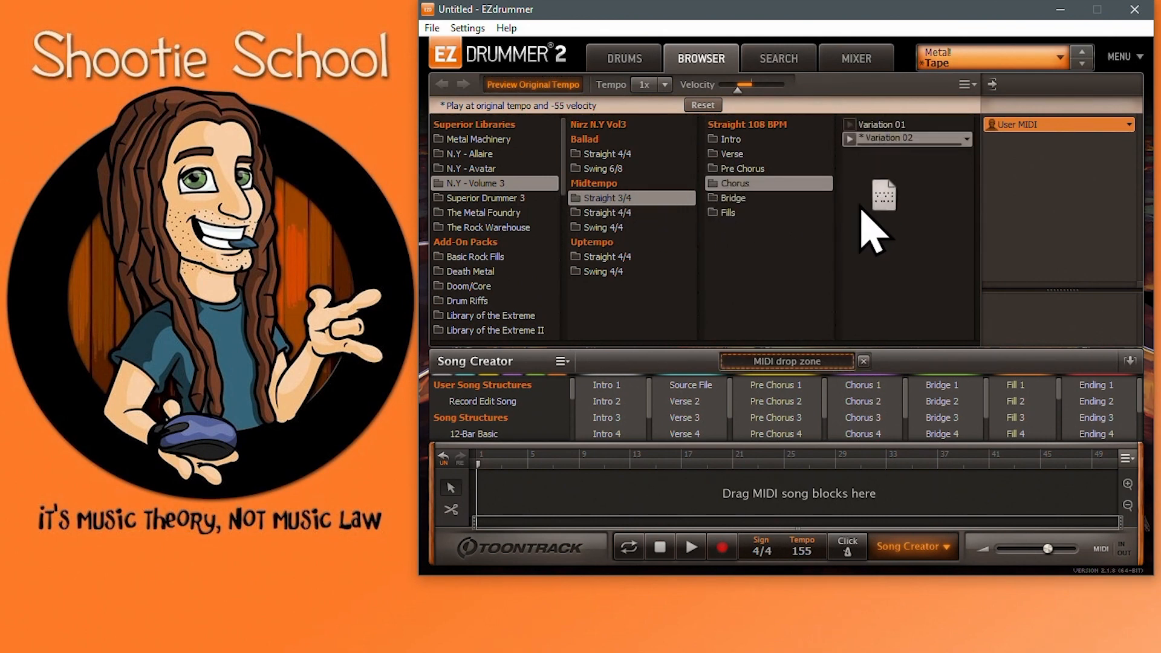
drag(884, 195, 782, 494)
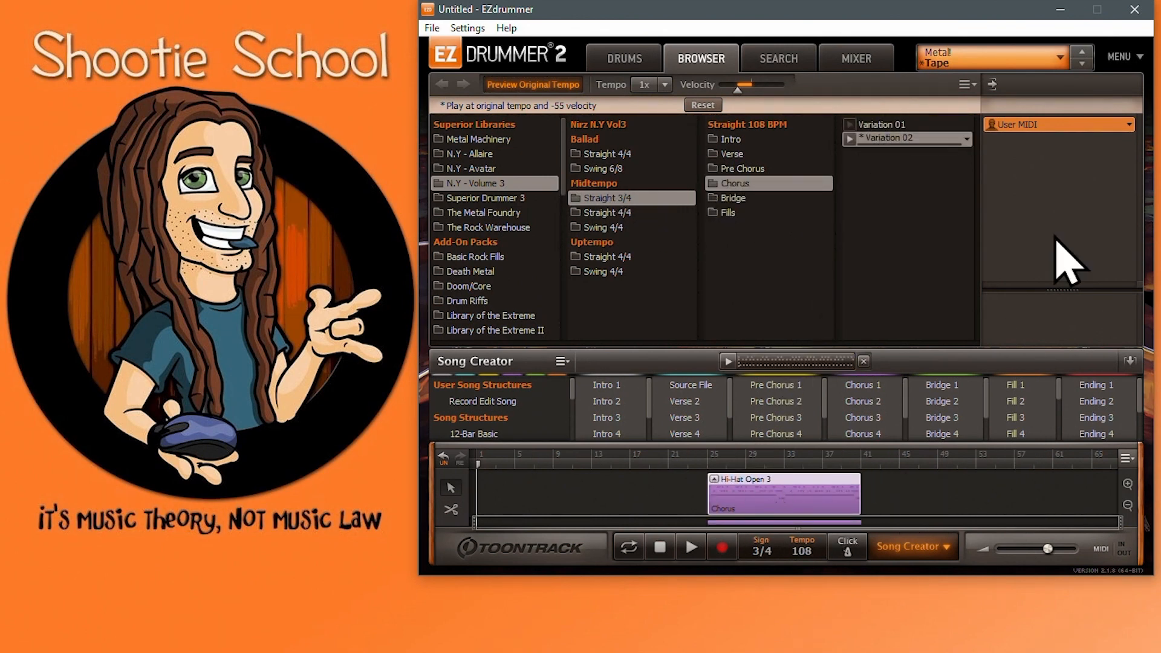
click(1121, 57)
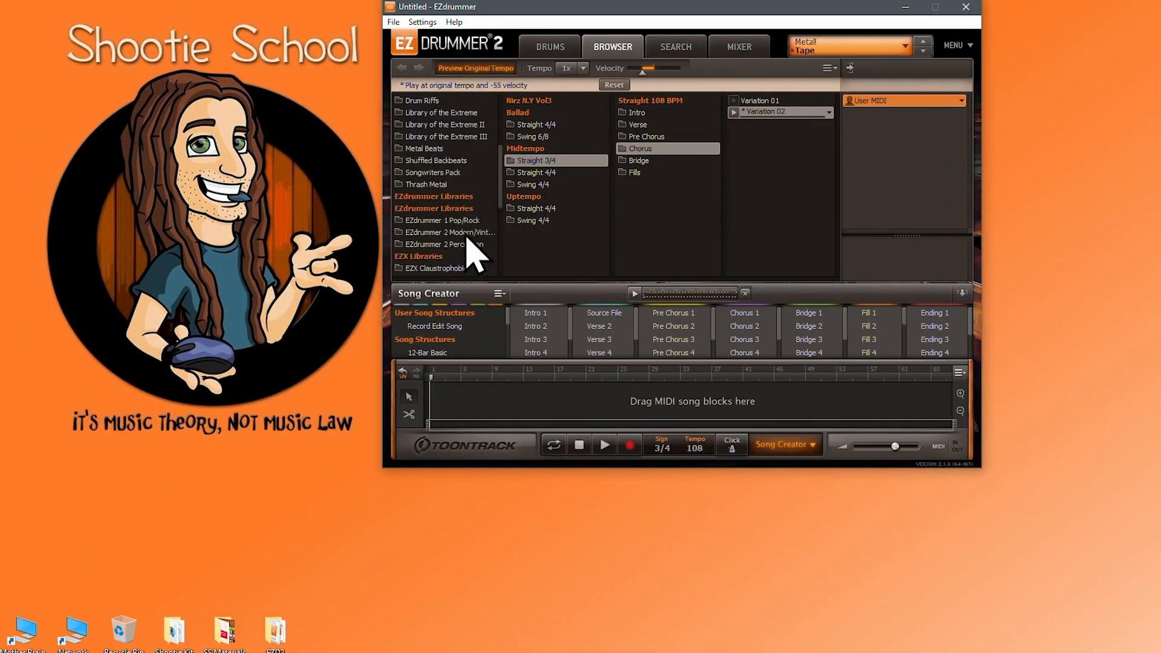
click(675, 46)
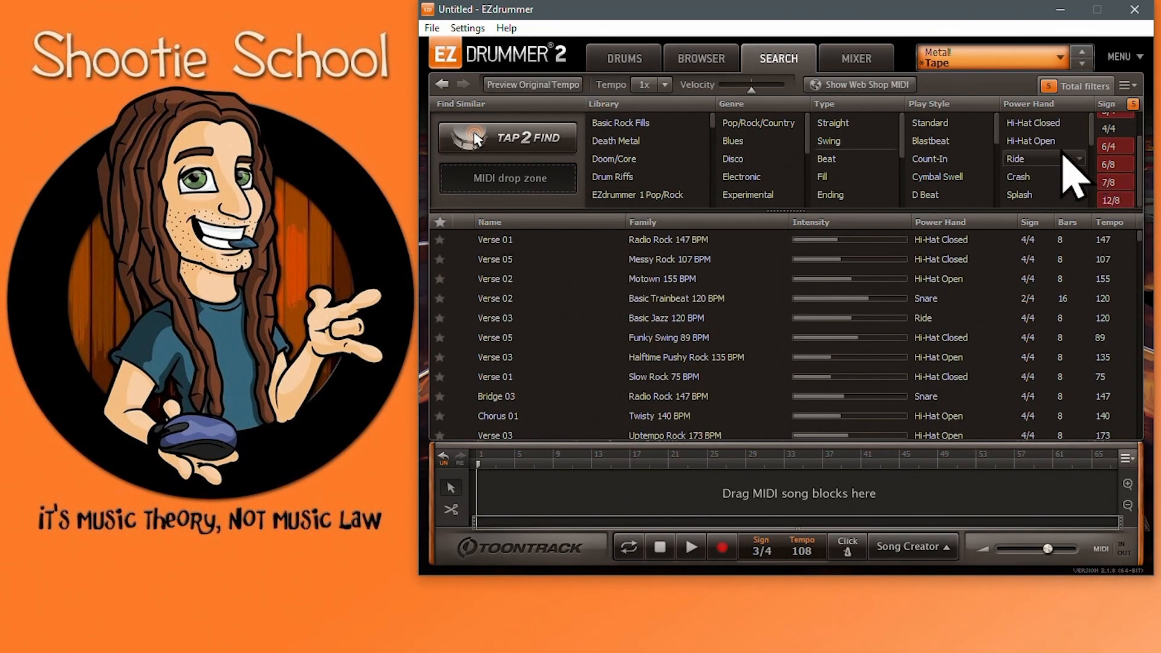
Refine the search filters and add the # Inst column to the results list.
click(1129, 85)
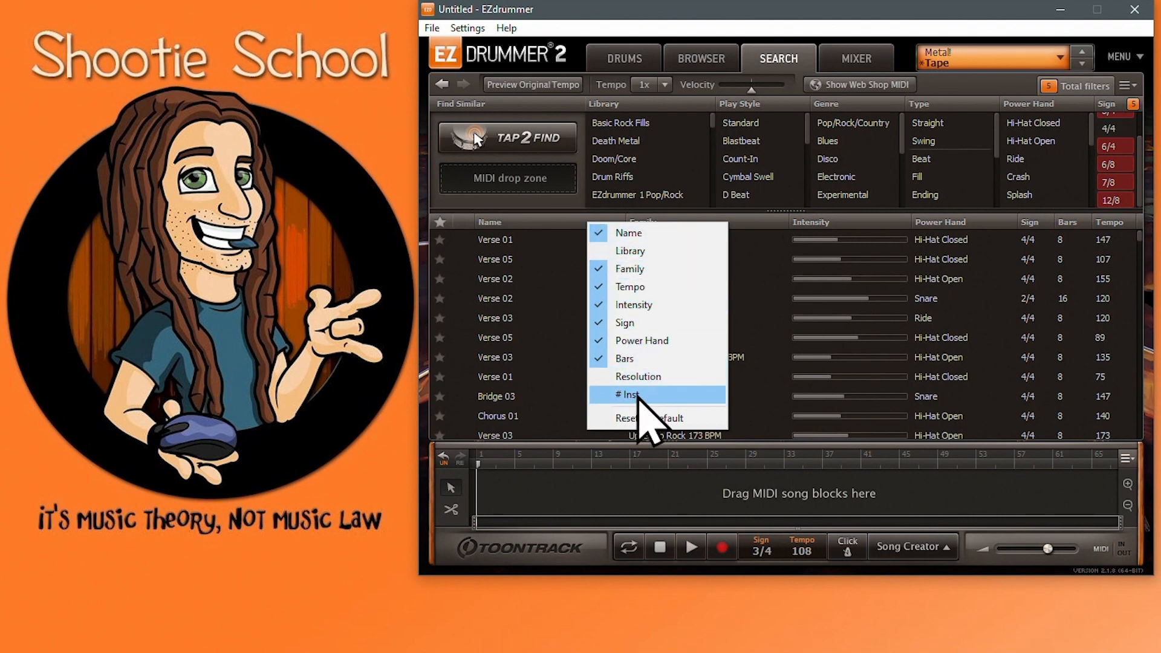
click(630, 394)
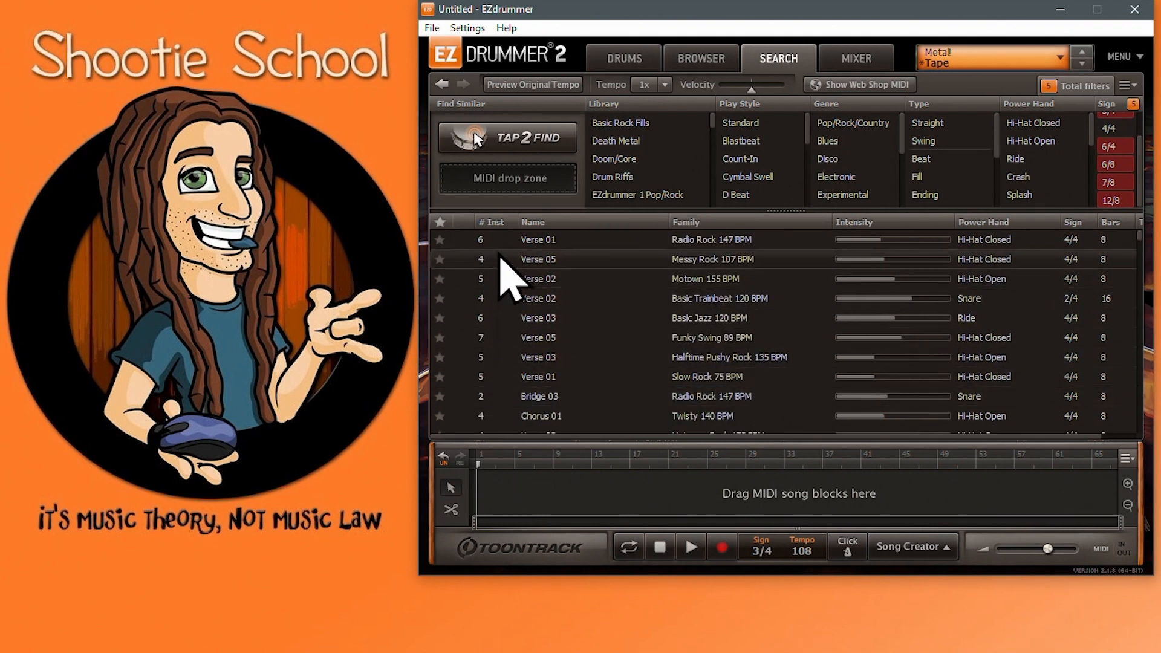
mouse_move(519, 286)
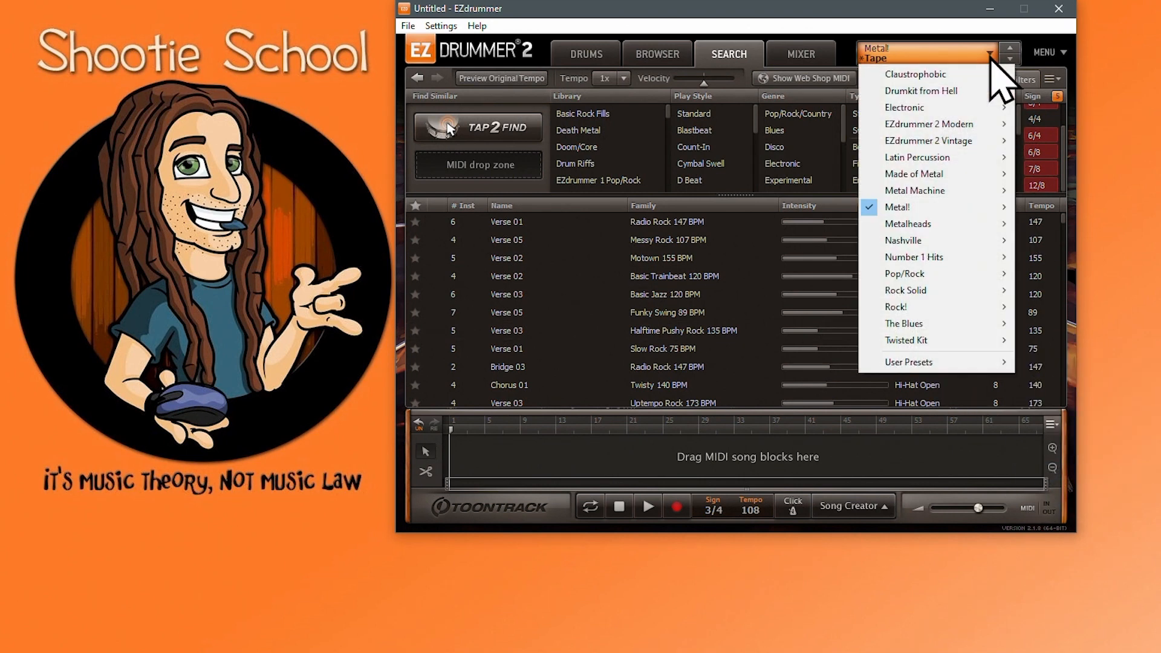
mouse_move(933, 362)
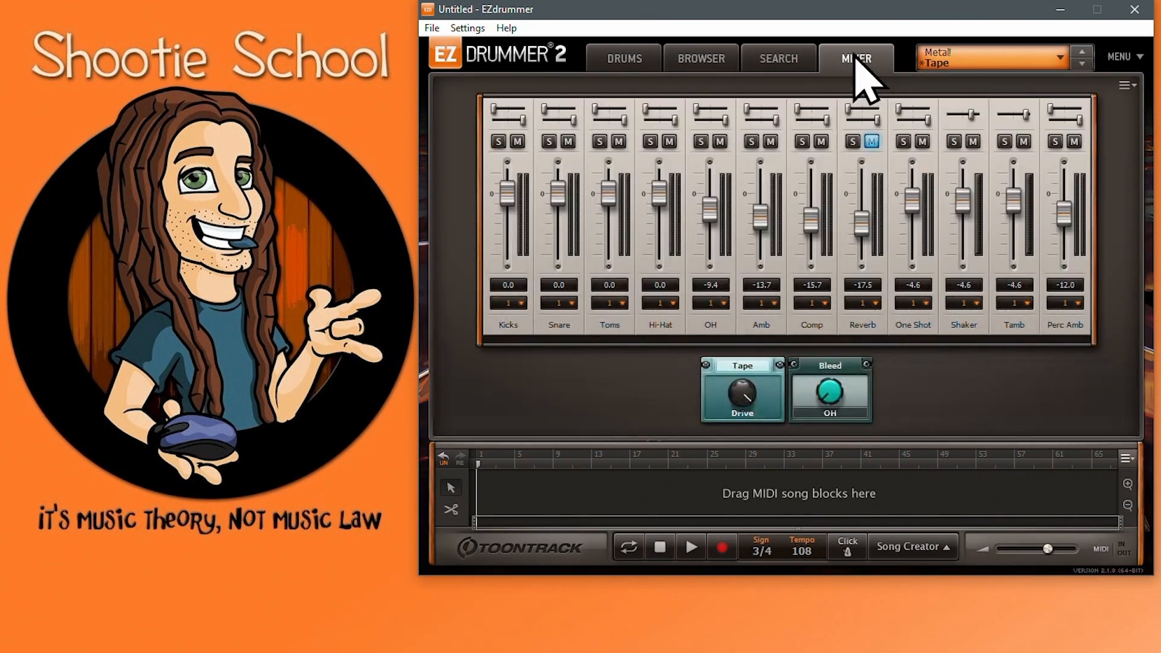
Check the Comp channel's MIDI learn options and set the current setup as default project.
right_click(760, 217)
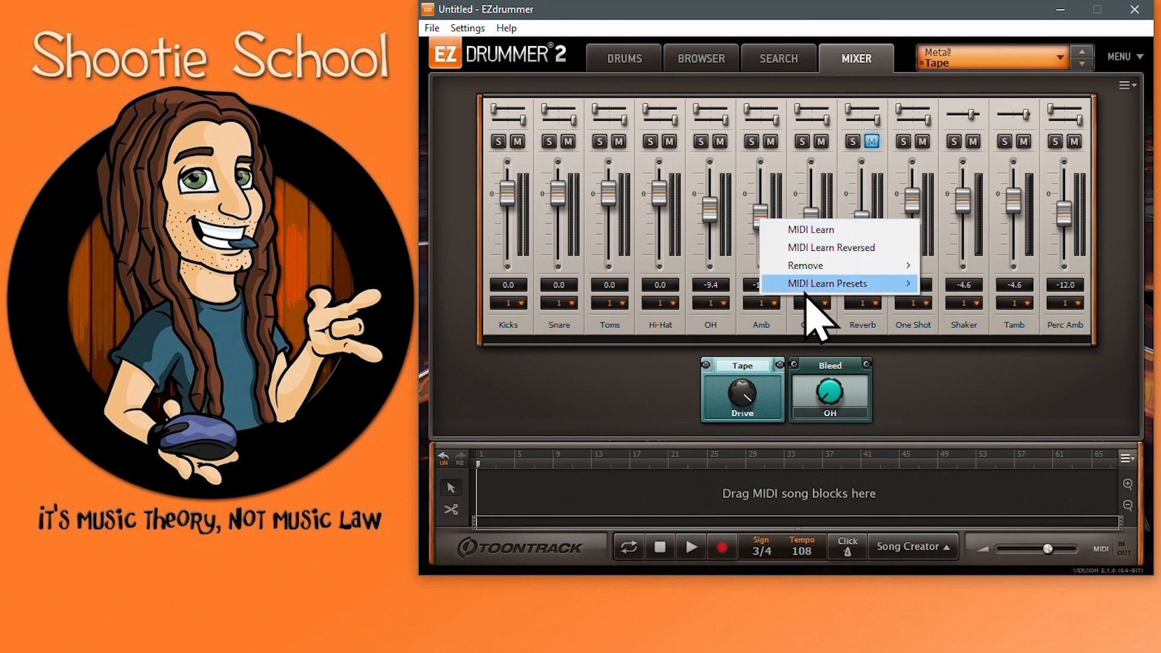
mouse_move(820, 238)
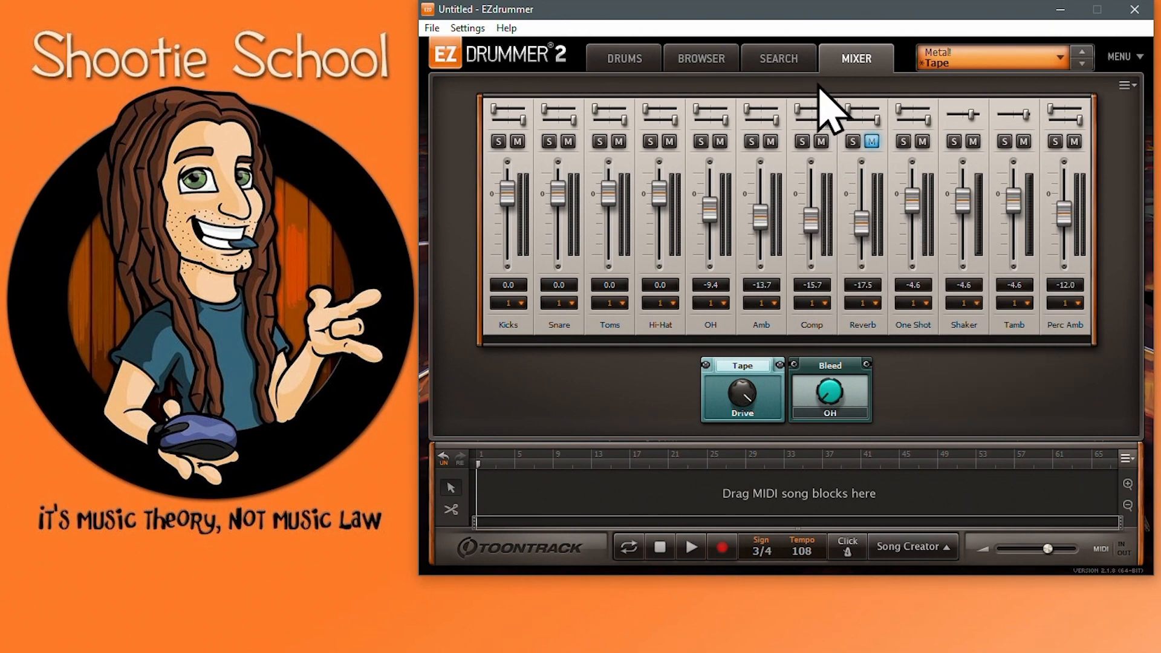
click(1130, 55)
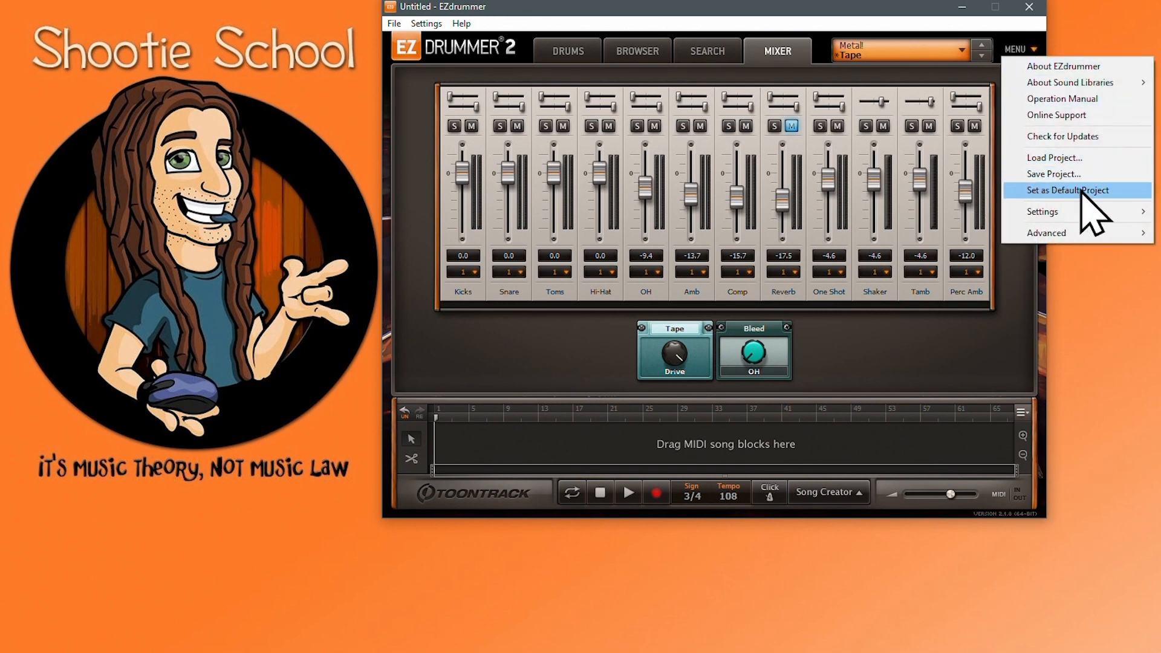
mouse_move(1041, 214)
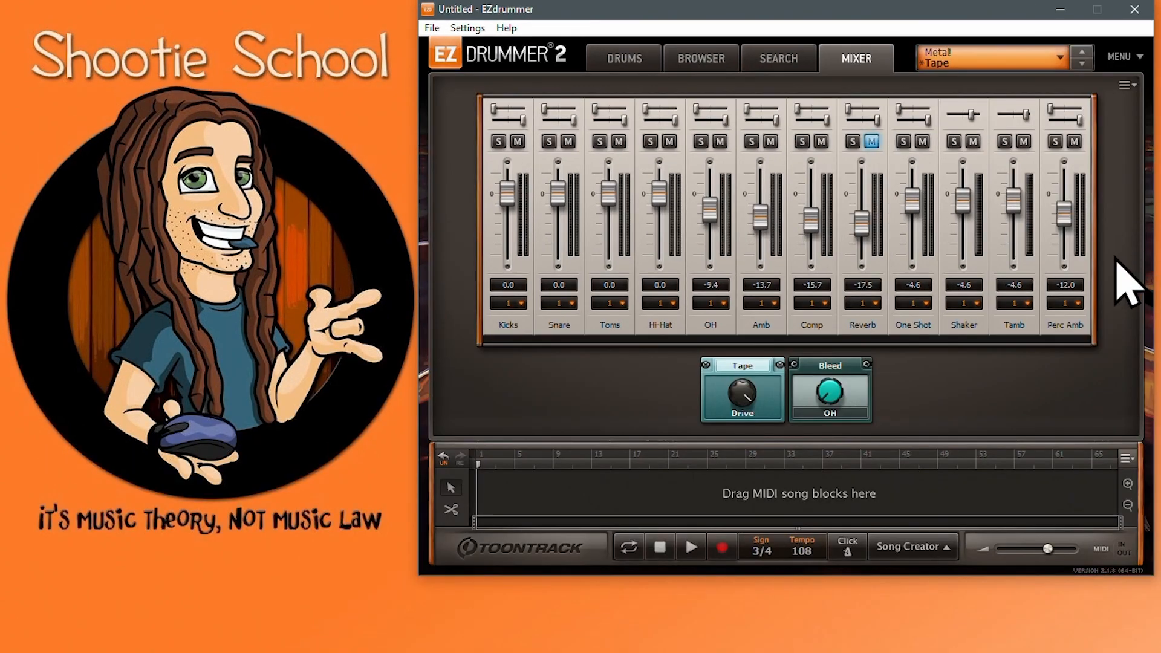
mouse_move(942, 91)
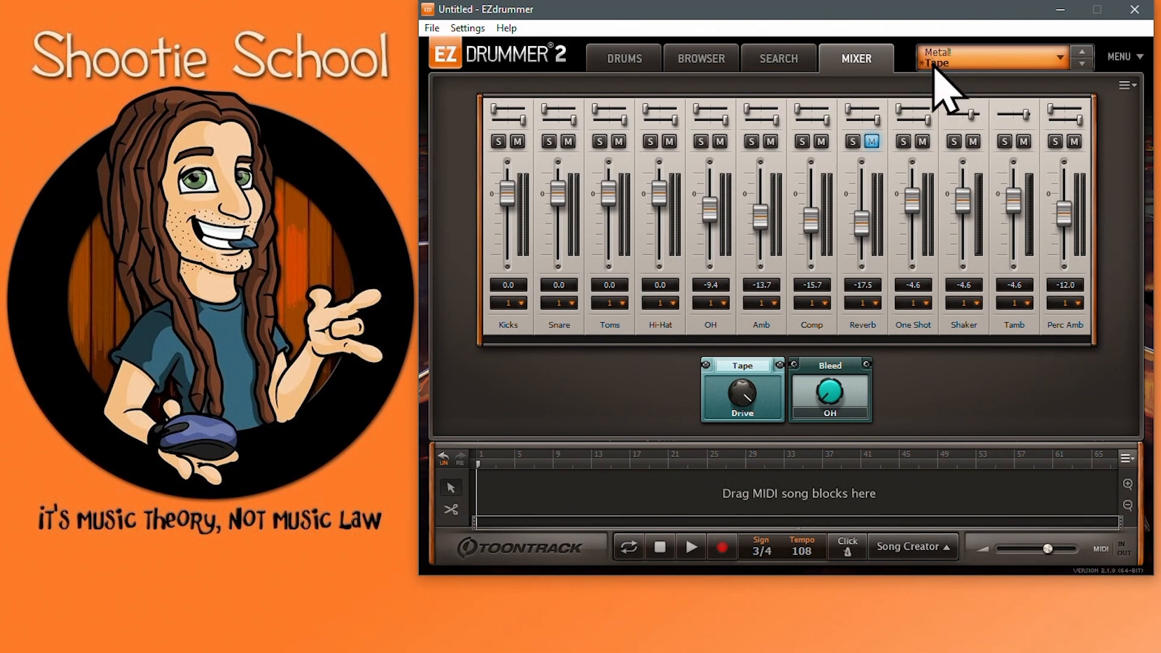
click(623, 58)
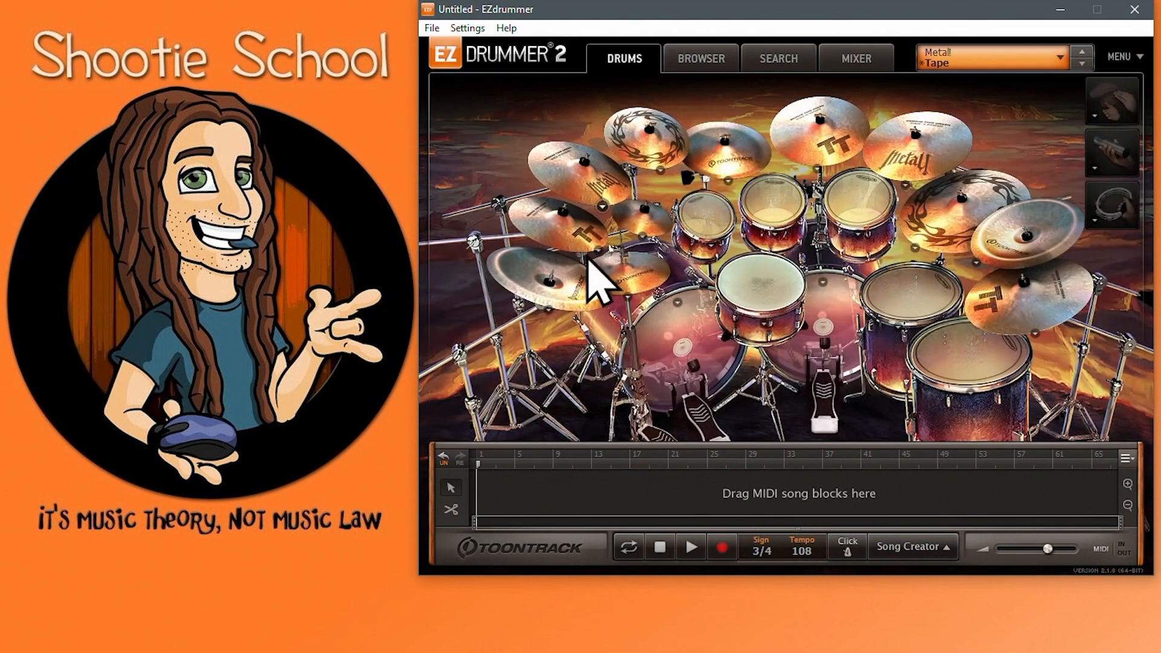
click(778, 59)
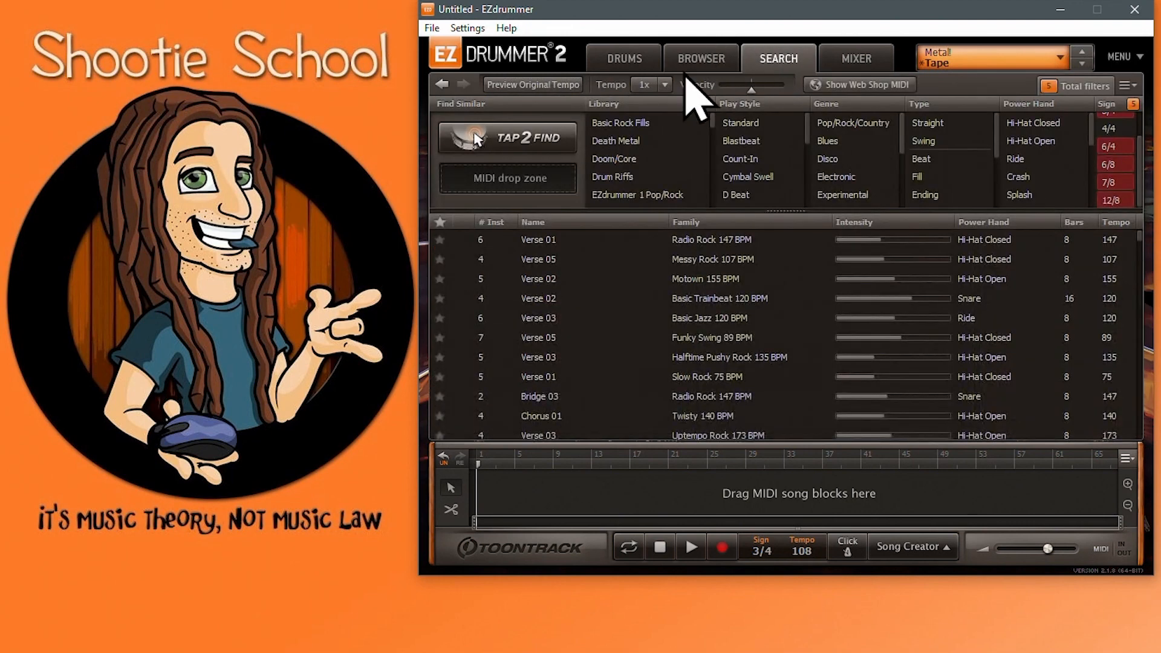
Cancel closing the project window and return to the Drums tab.
click(1131, 8)
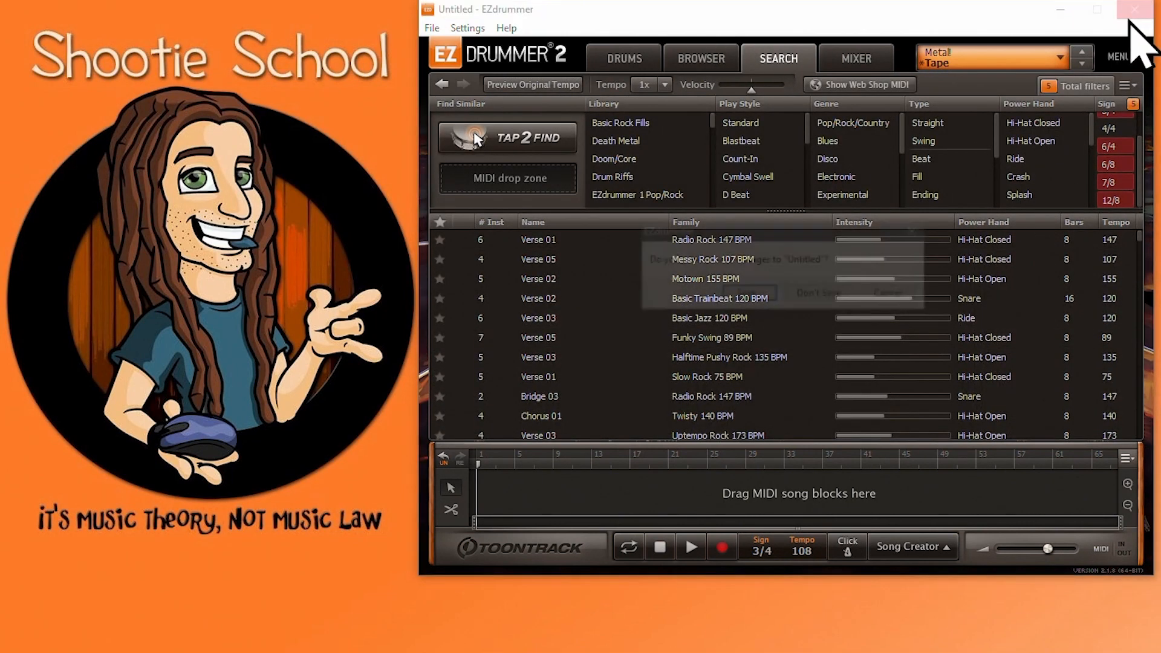
click(1130, 9)
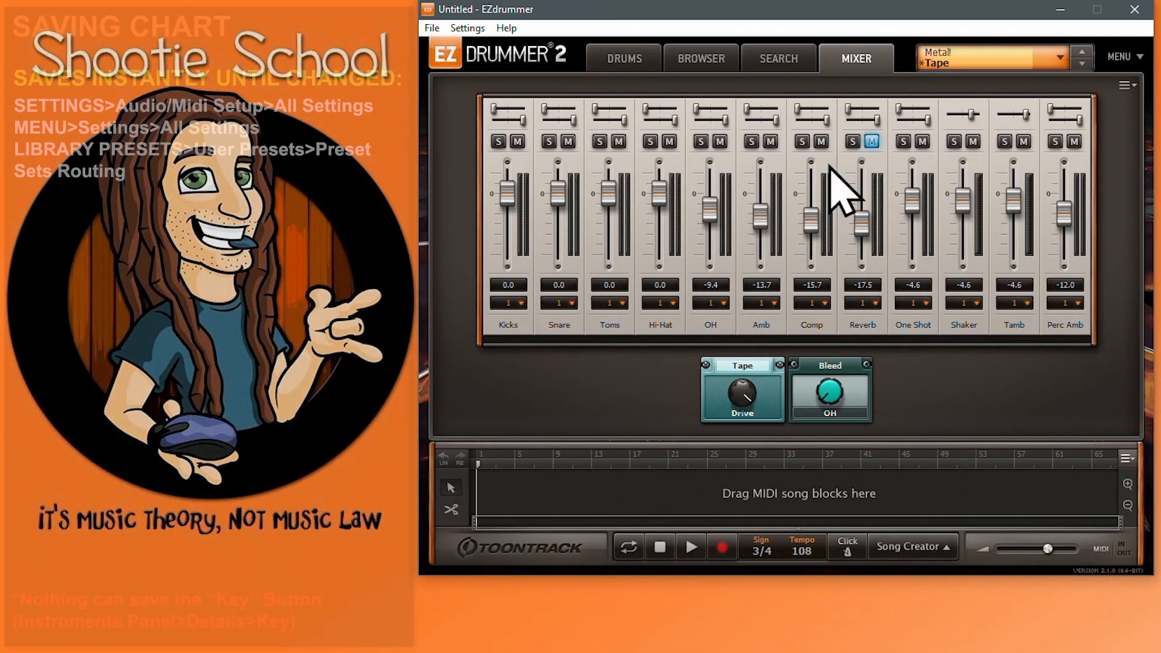
click(623, 58)
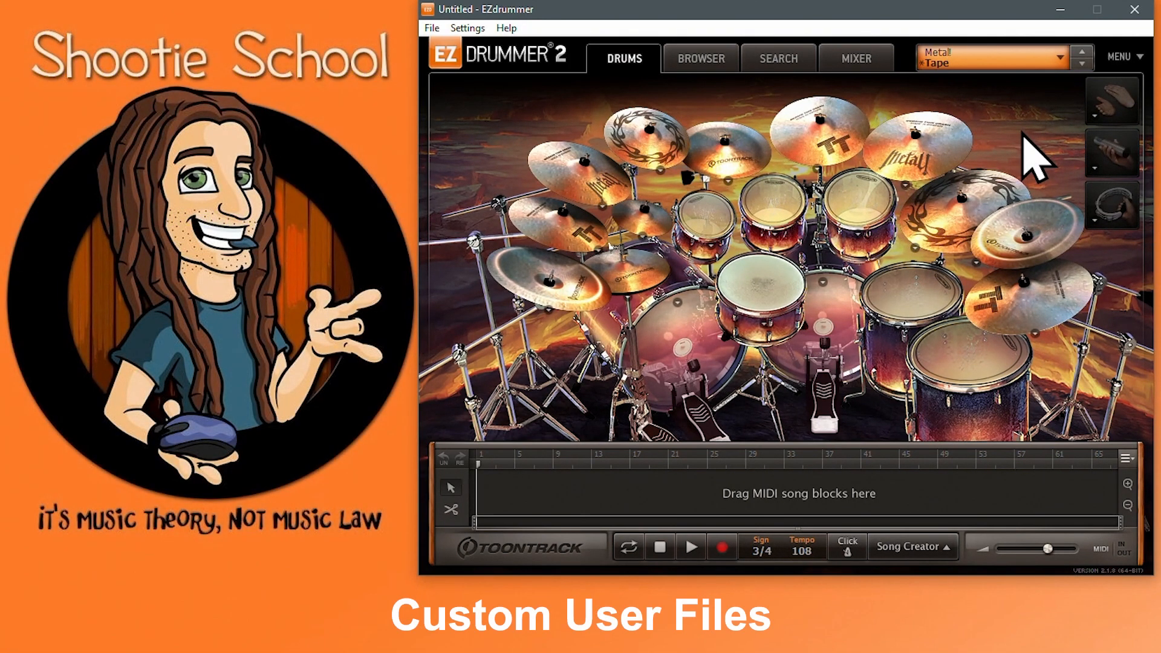
Remove the tried Superior Drummer 3 ballad chorus groove from the song track, then return to Drums.
click(992, 56)
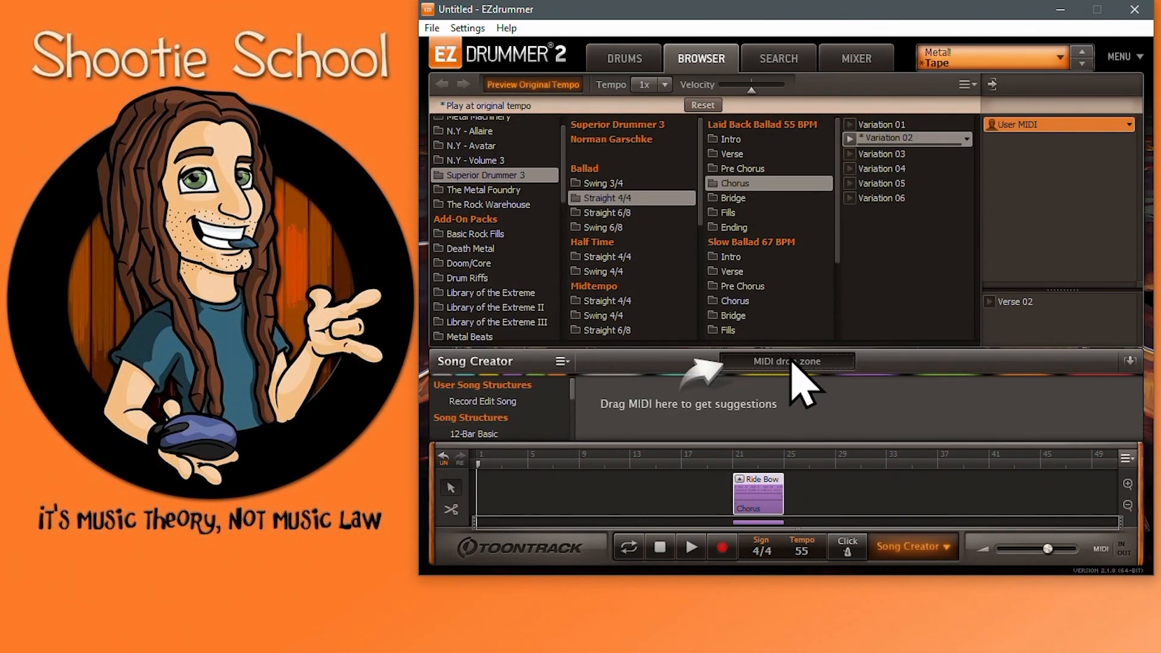
click(777, 58)
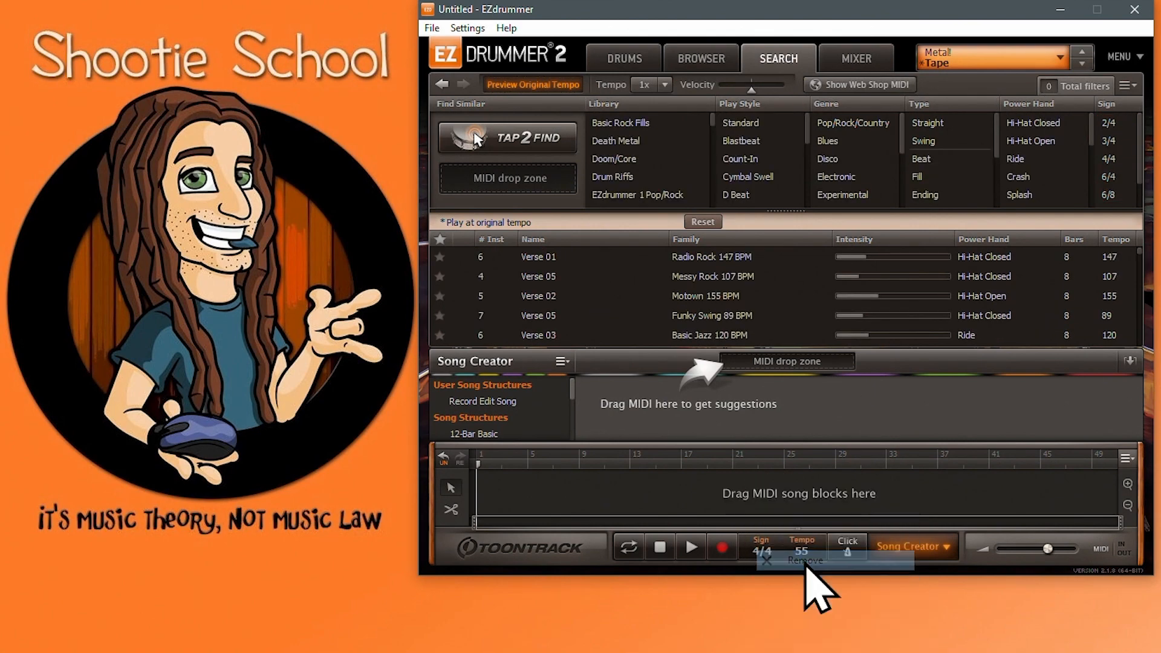
click(467, 27)
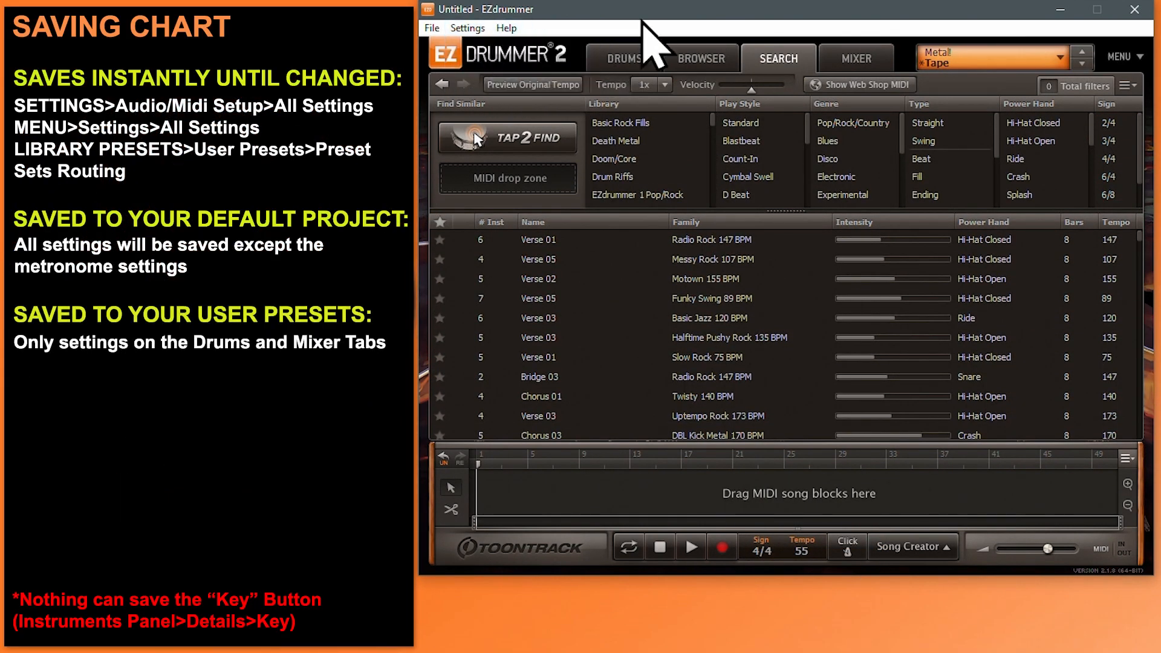
click(624, 58)
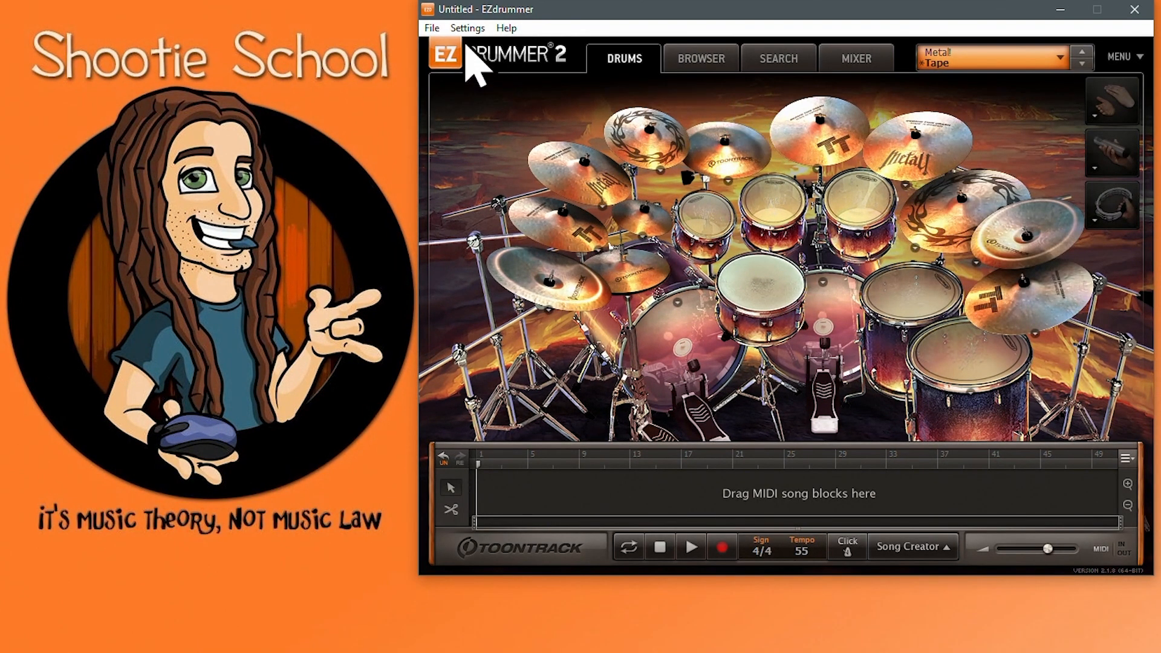
click(436, 28)
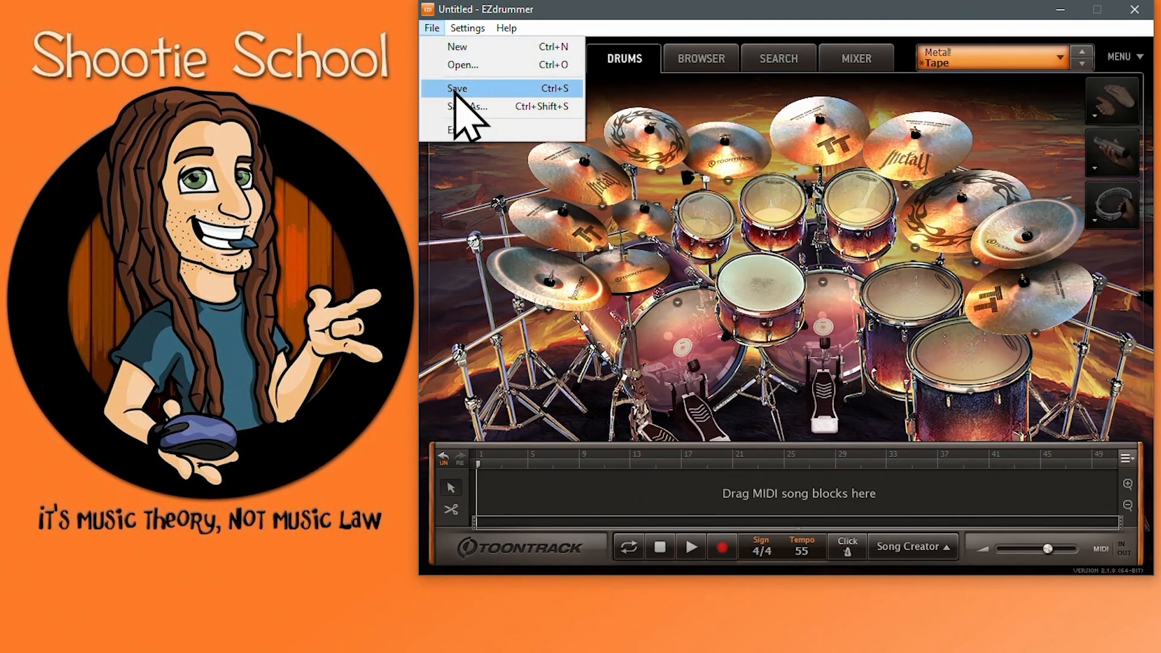
click(468, 28)
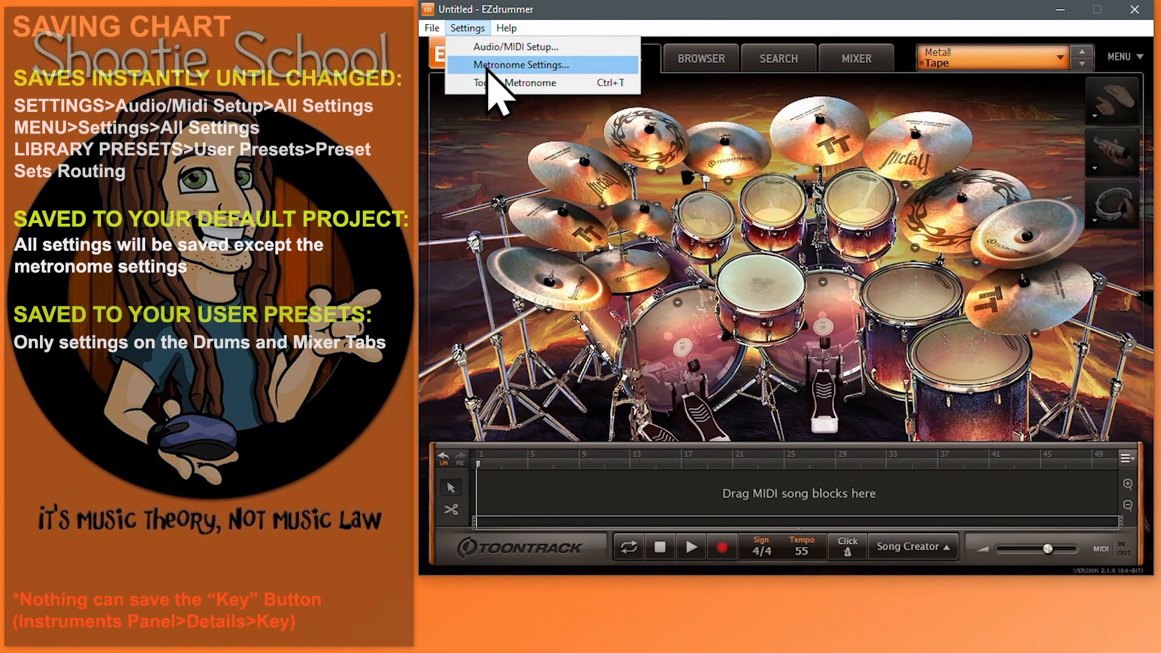
click(523, 63)
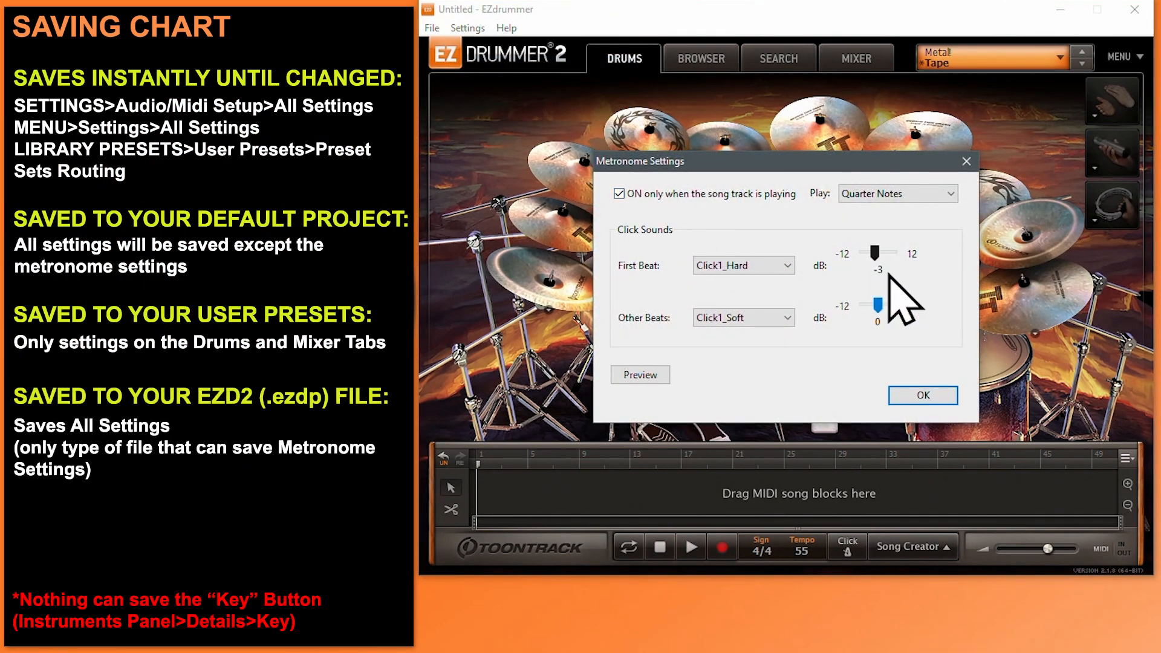
click(432, 28)
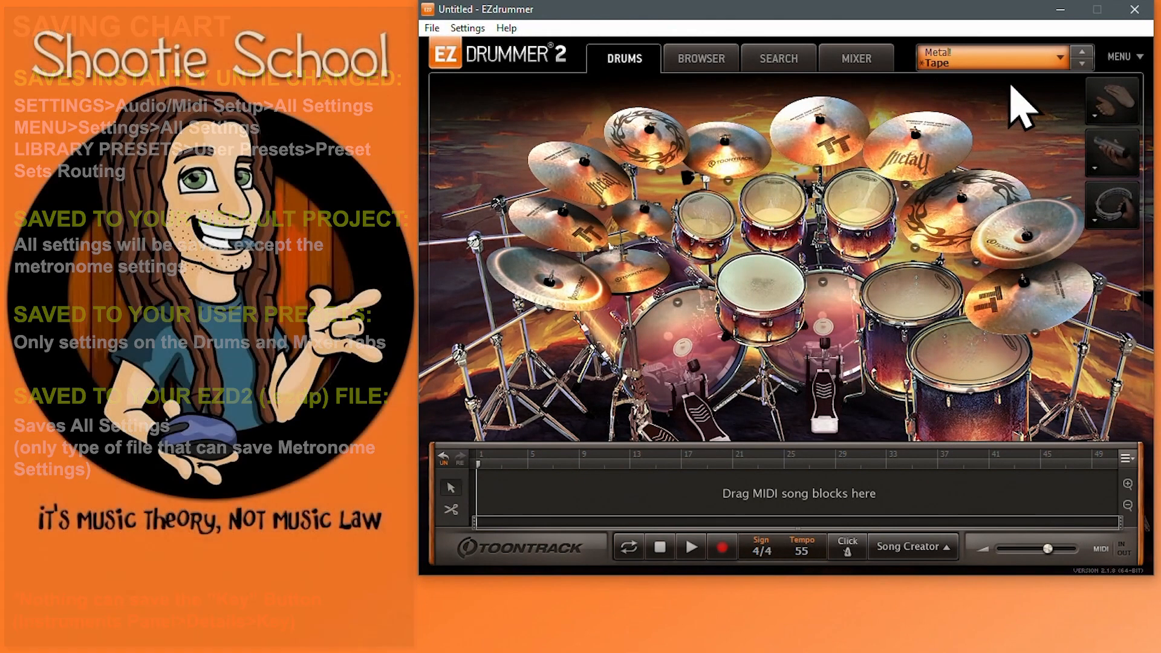
click(1121, 56)
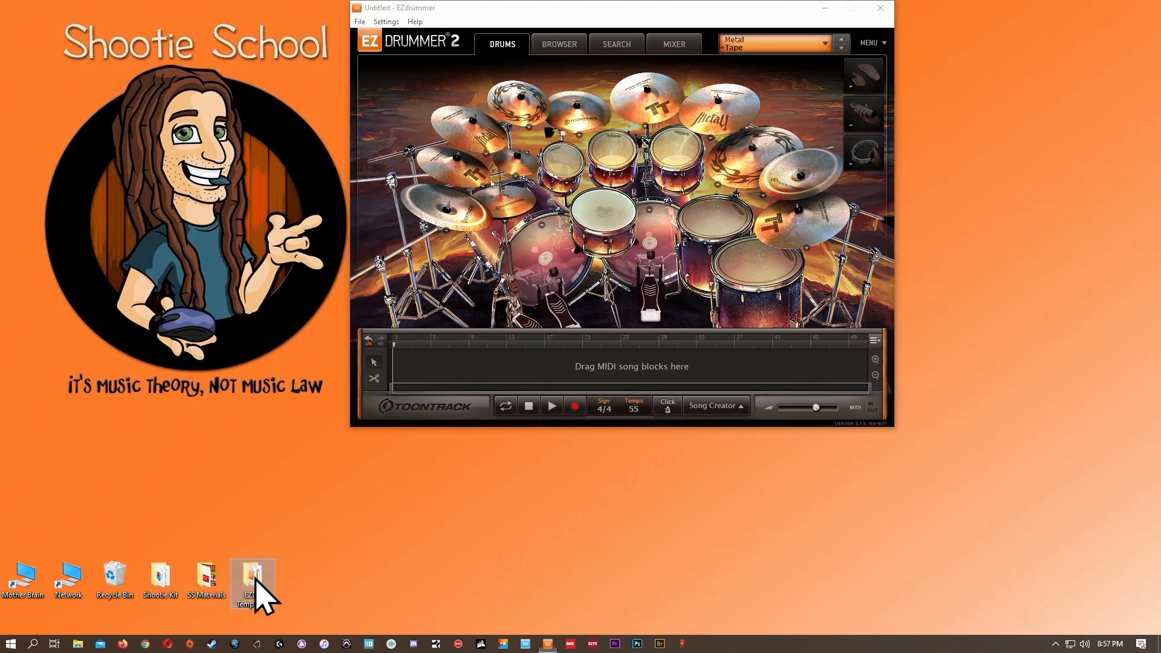
Open the desktop EZD2 Templates folder showing its six .ezdp template files.
double_click(252, 580)
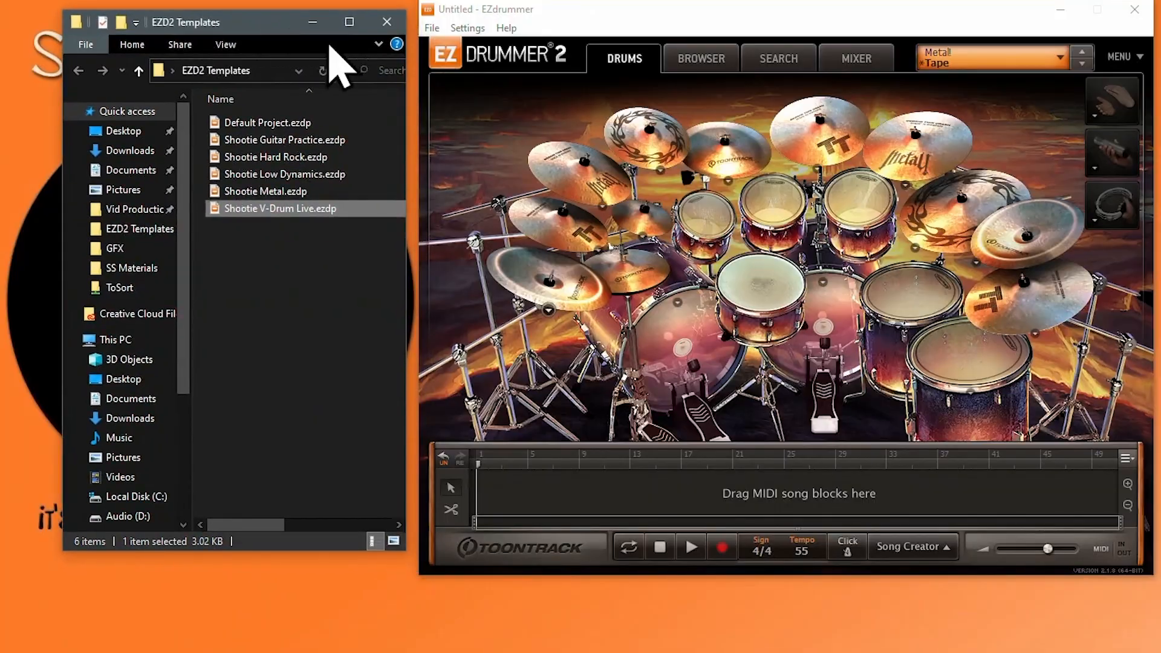
click(431, 28)
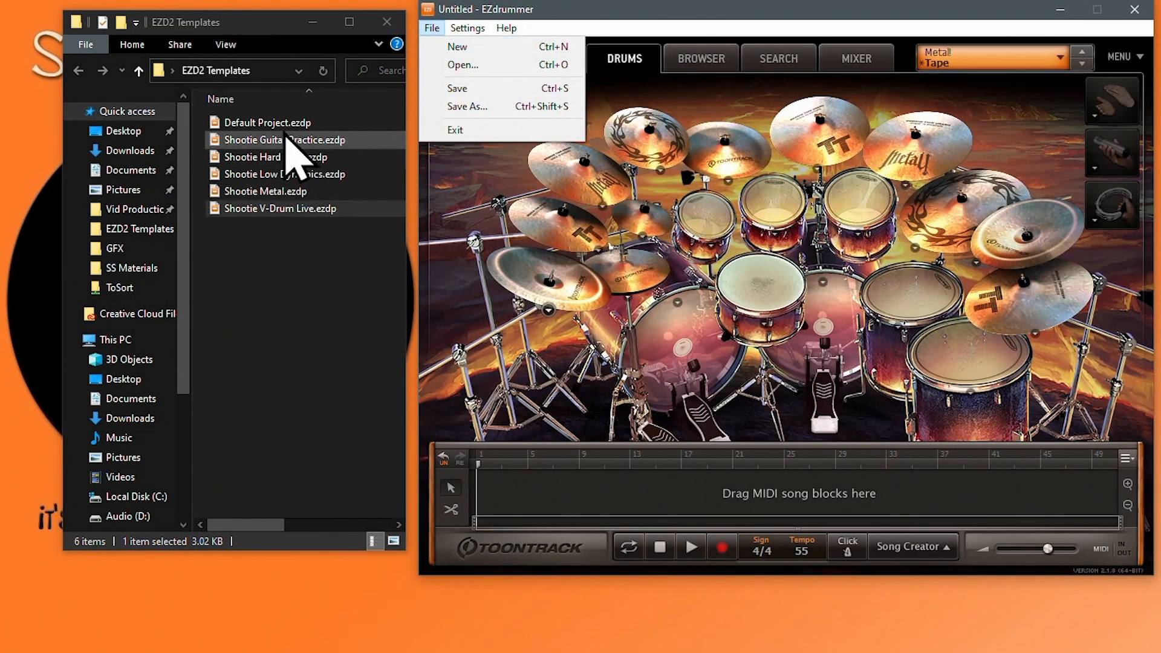
mouse_move(467, 107)
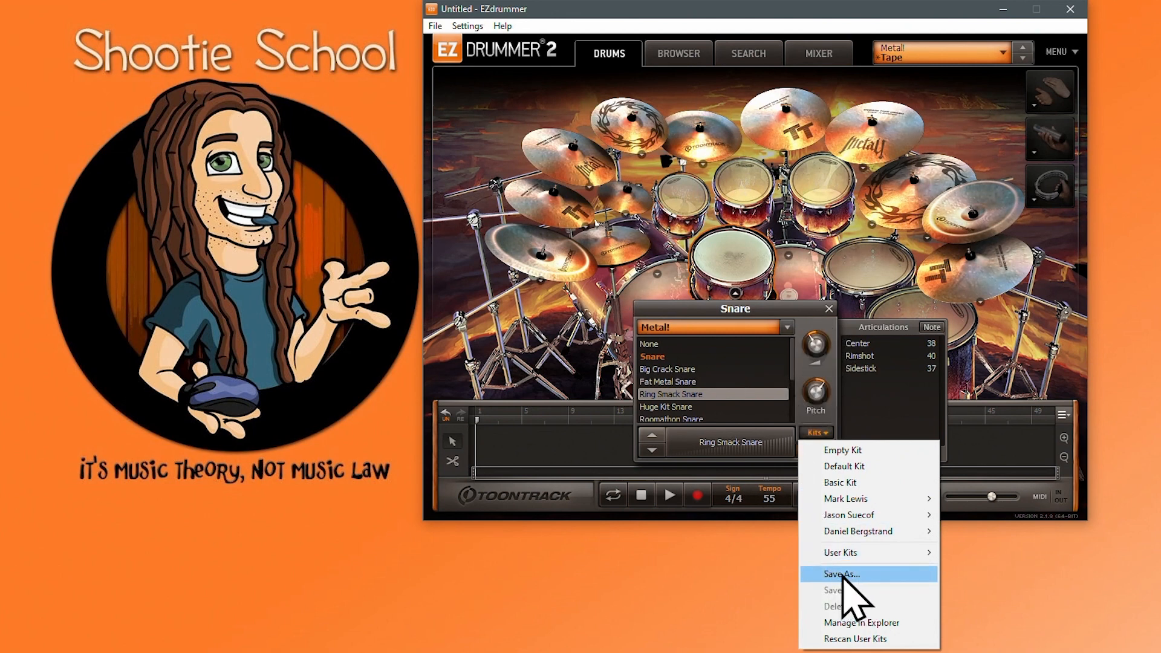
Save the current settings as a user preset named 'Shootie Metal K'.
click(841, 573)
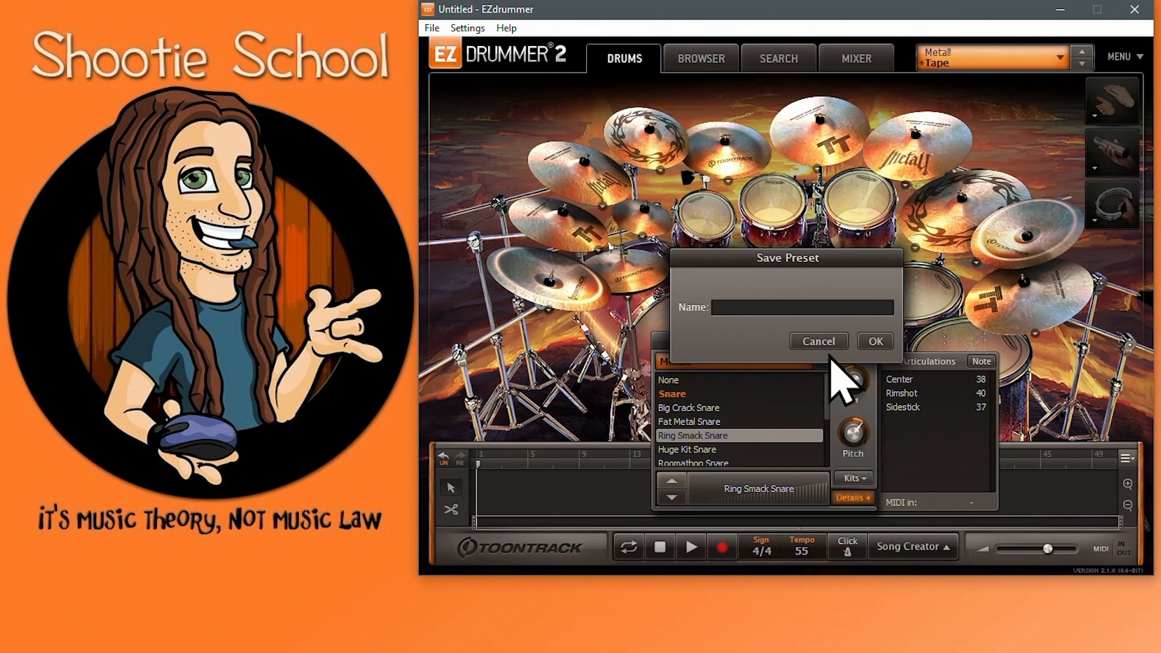
text(Shootie Metal K)
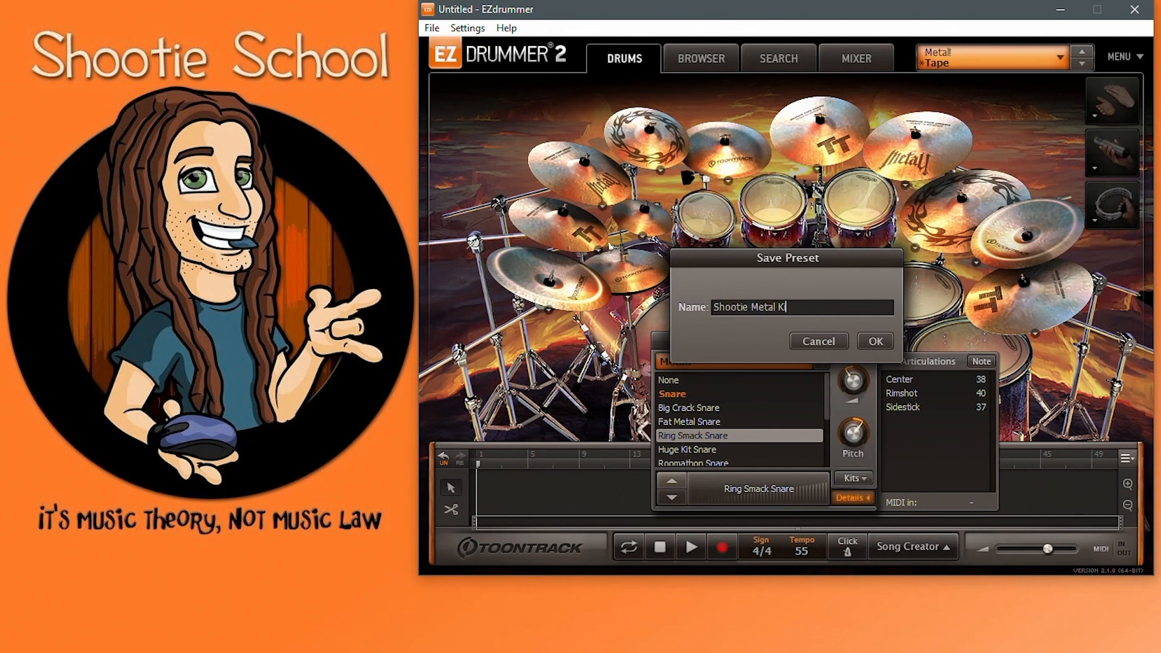
click(875, 341)
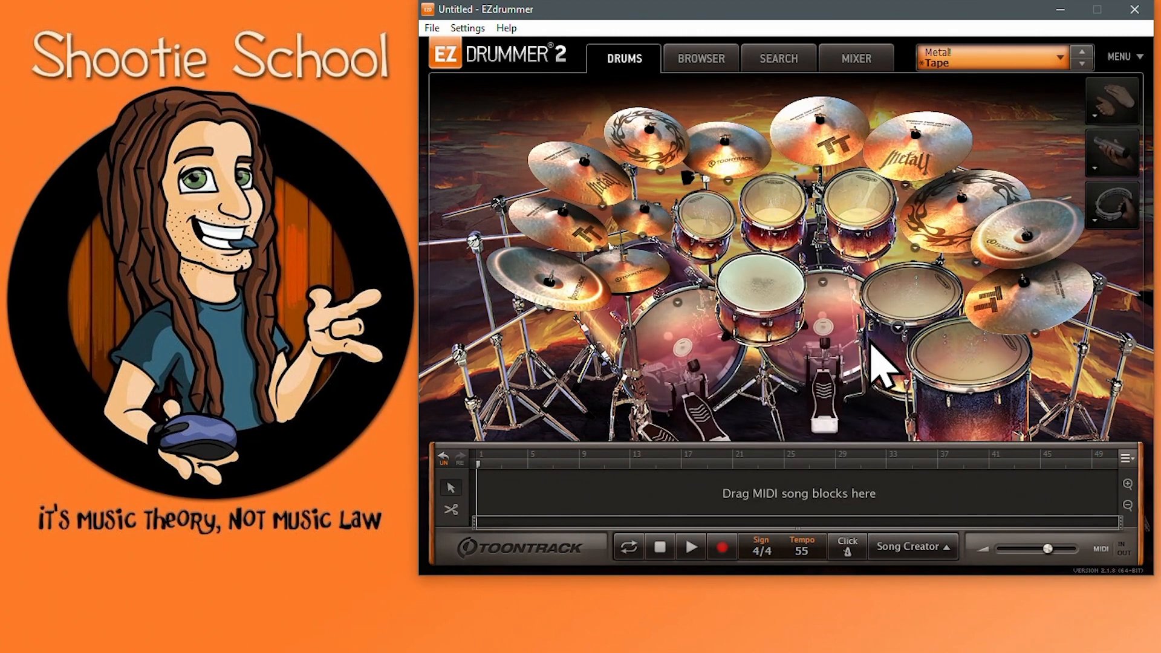
Browse the snare's user kits and switch the Metal! kit to the Tape mix preset.
click(995, 56)
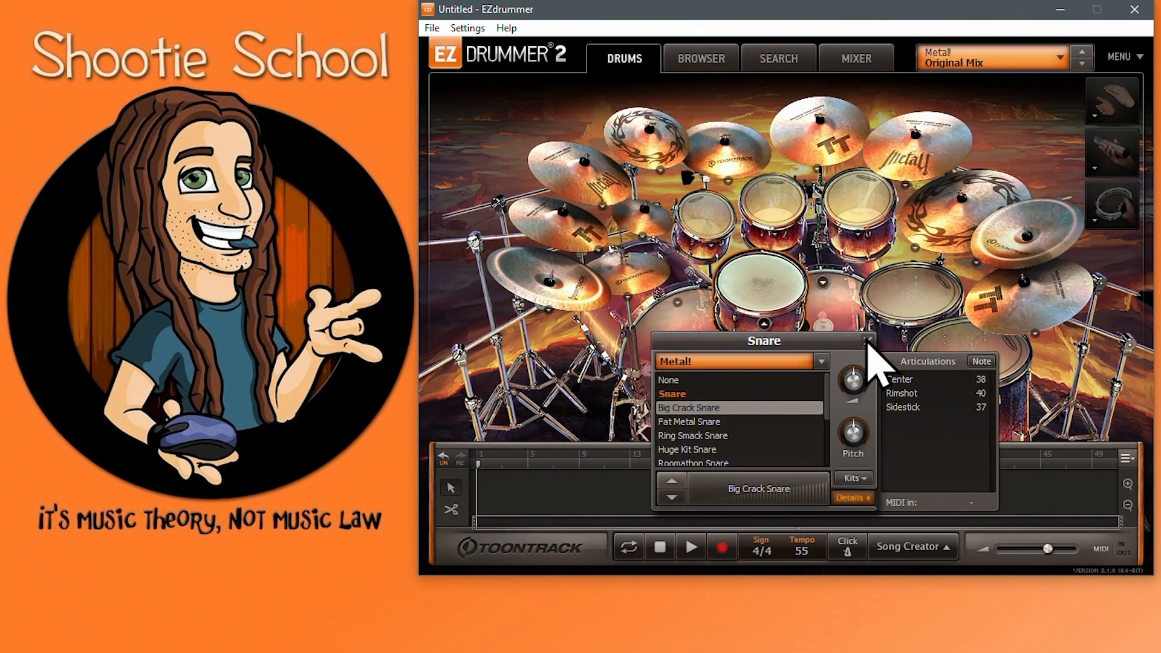
click(992, 58)
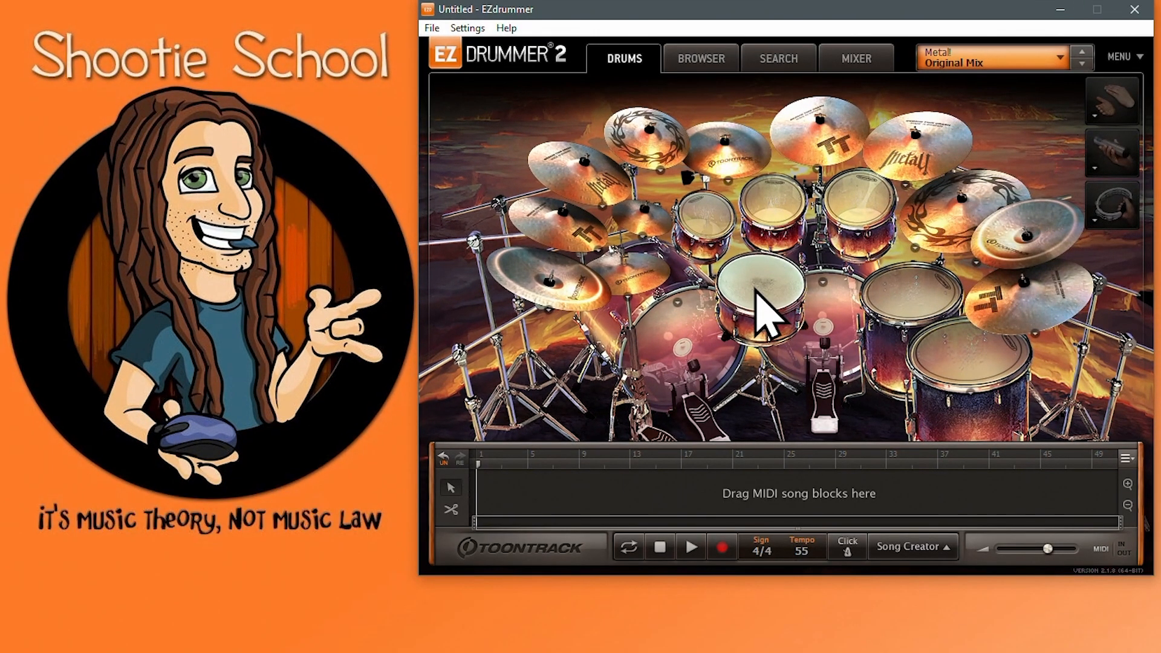
click(814, 431)
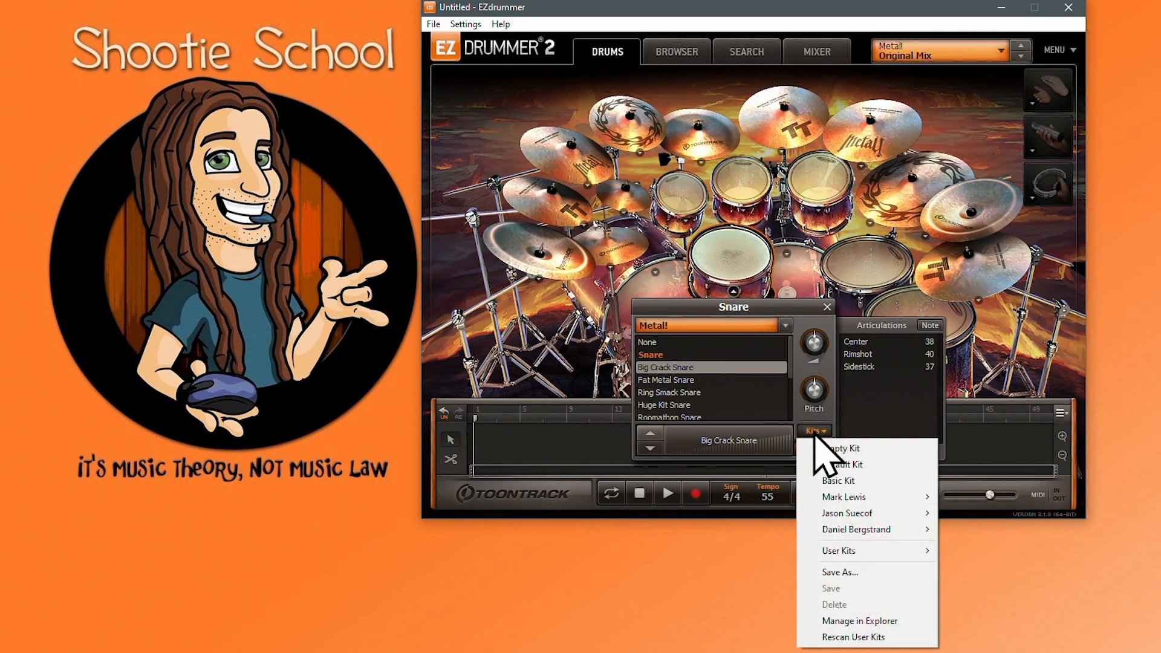
mouse_move(839, 551)
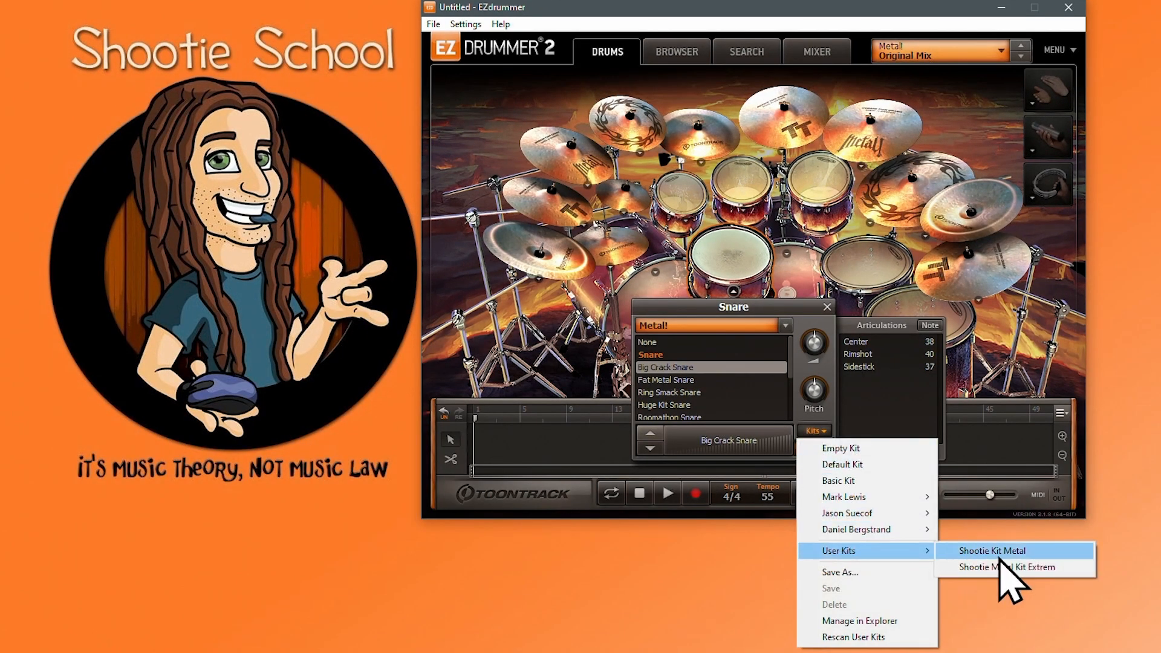
mouse_move(854, 589)
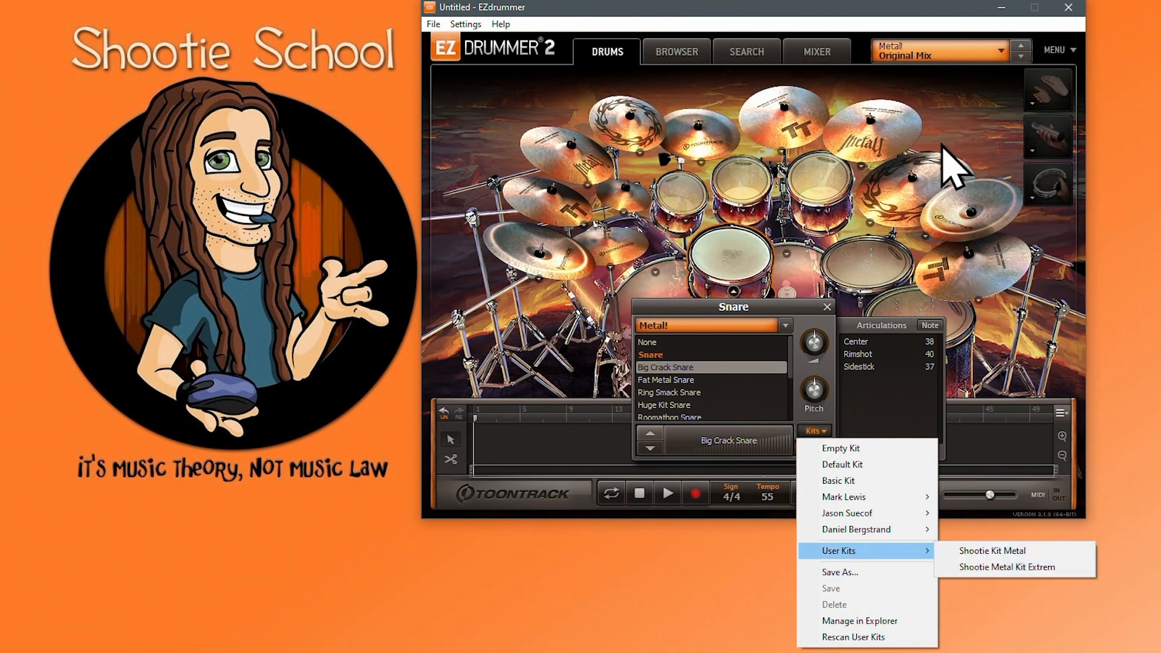
click(940, 51)
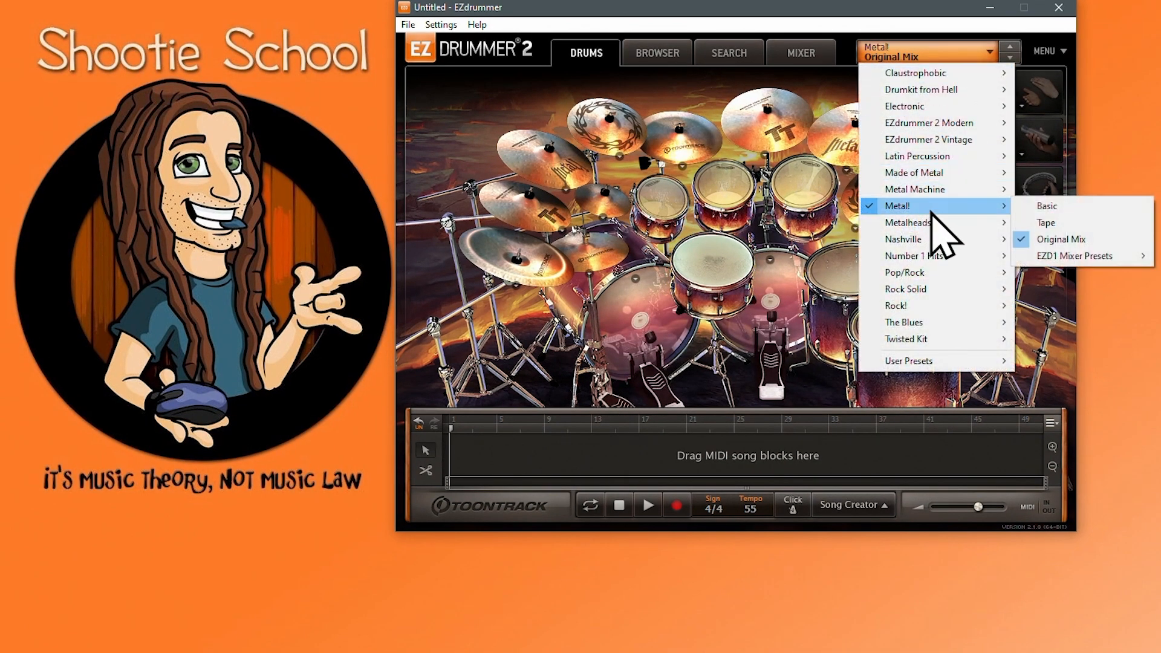
click(1046, 222)
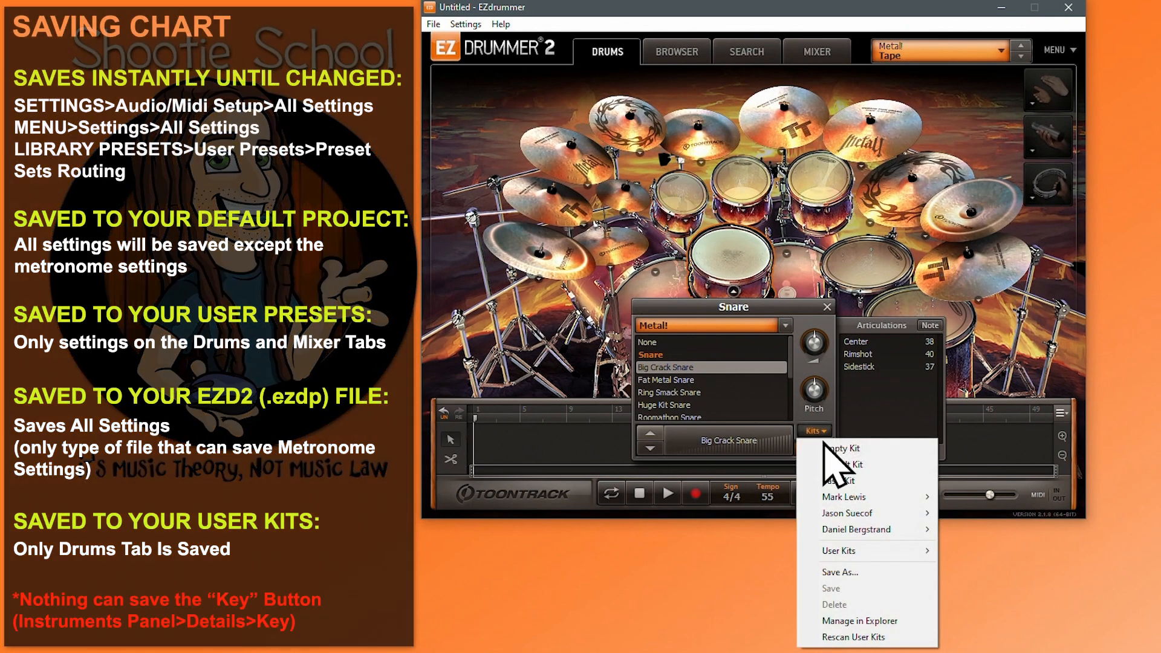
mouse_move(838, 550)
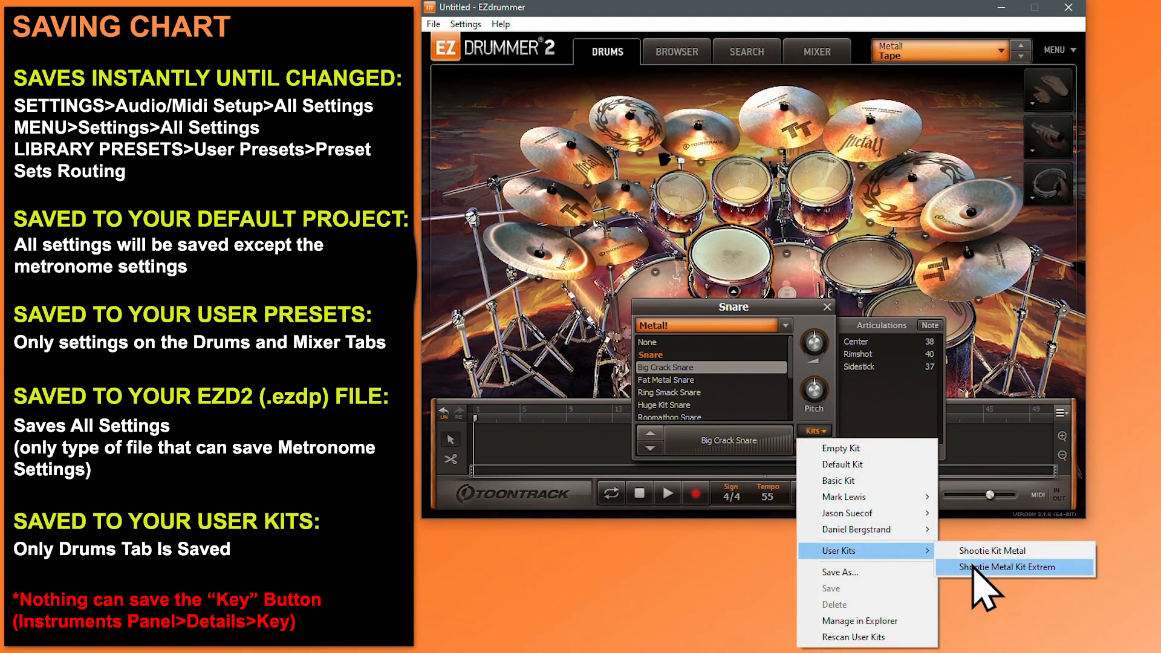
click(1015, 568)
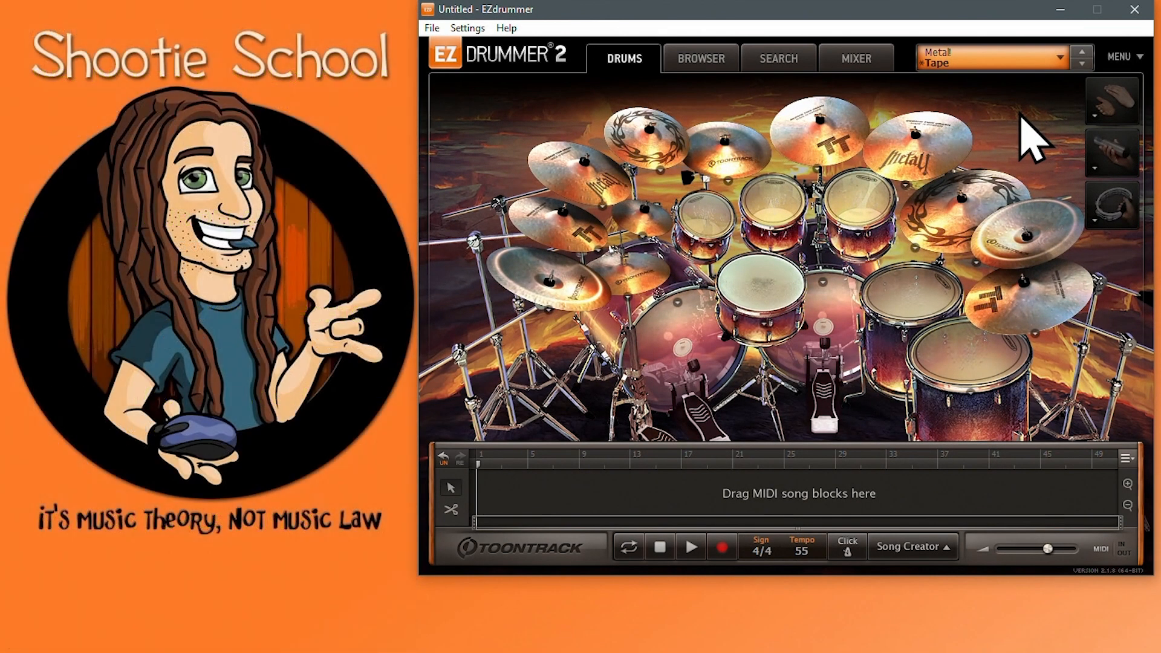
Switch to the groove browser and briefly open and close the main program options.
click(700, 58)
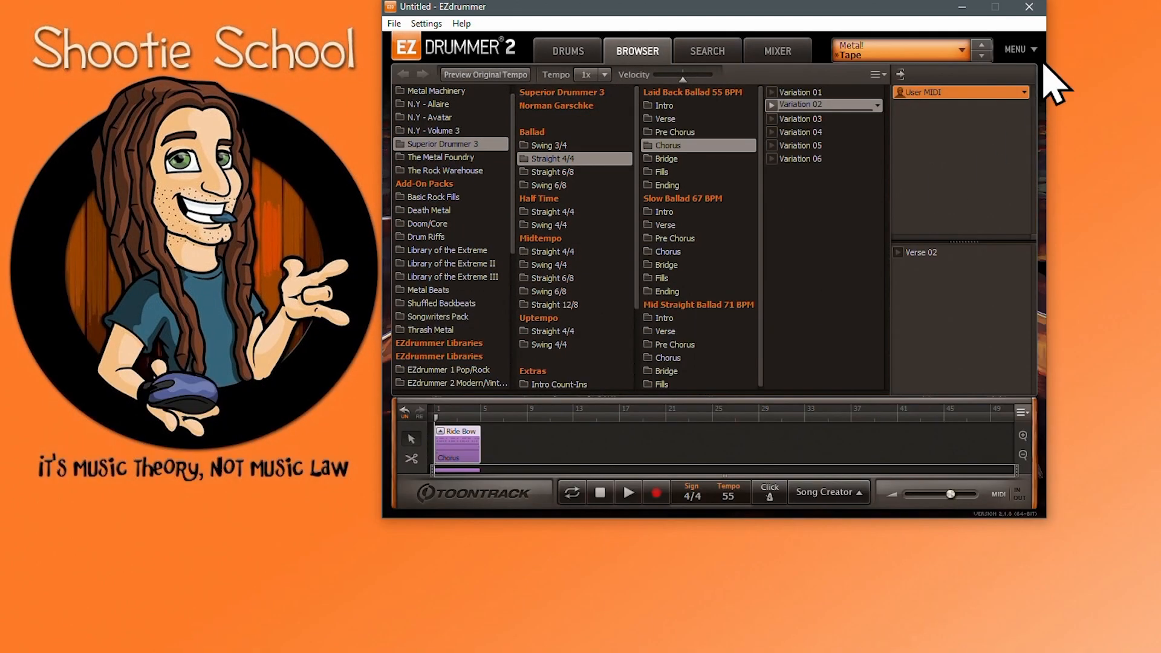
click(1018, 50)
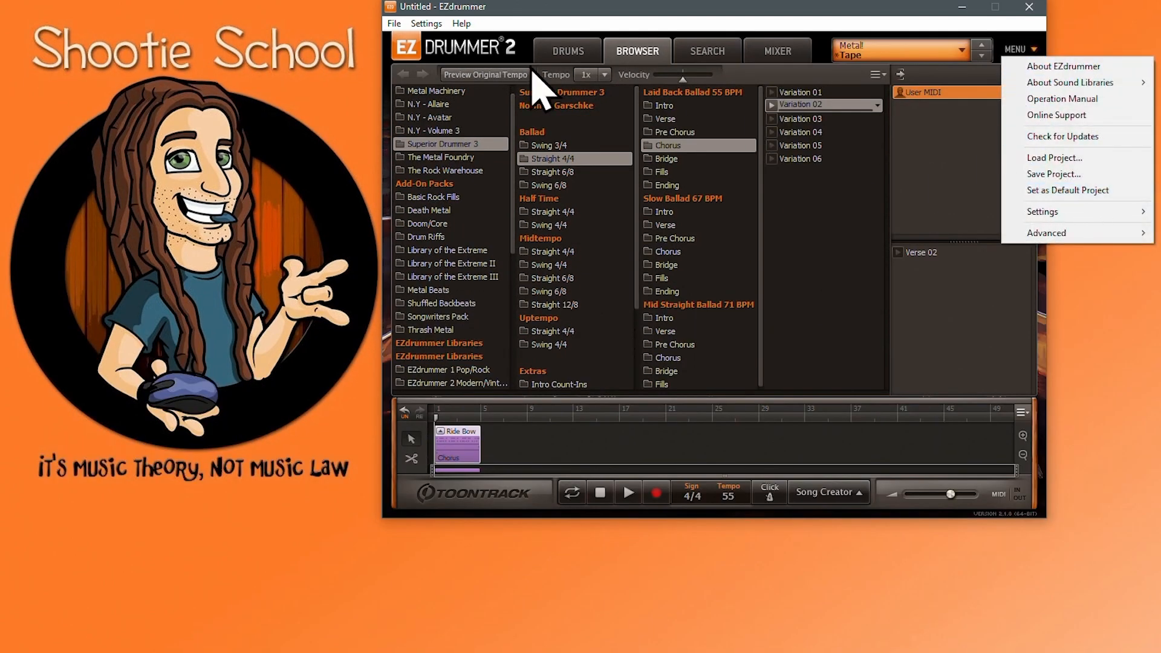
click(395, 23)
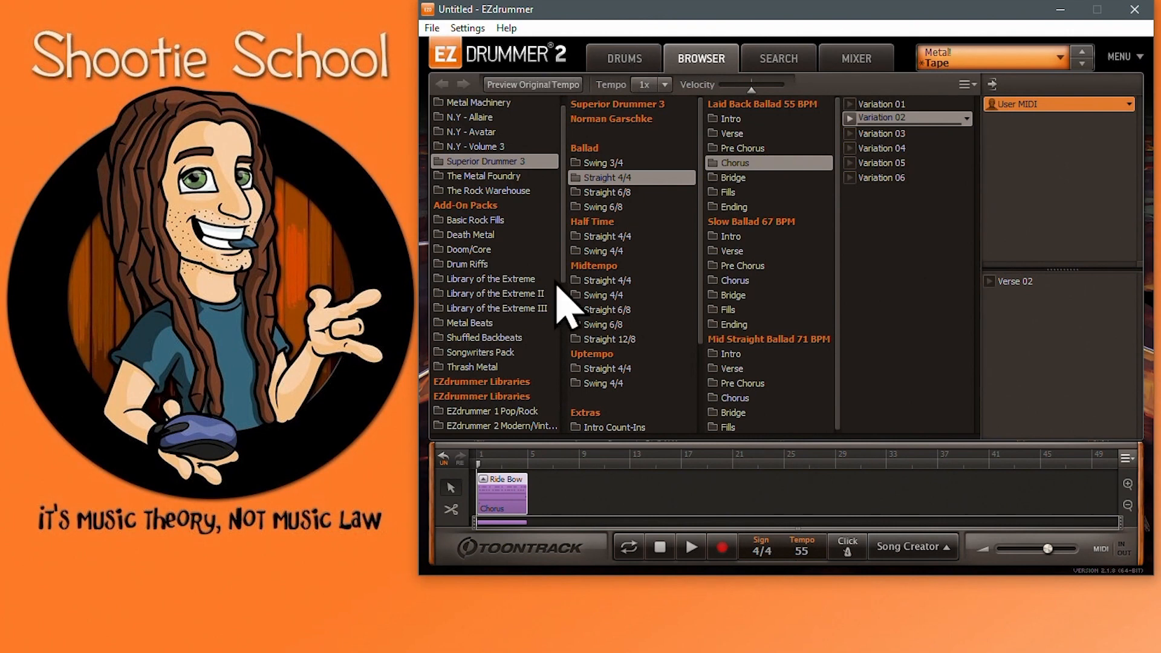
mouse_move(1027, 134)
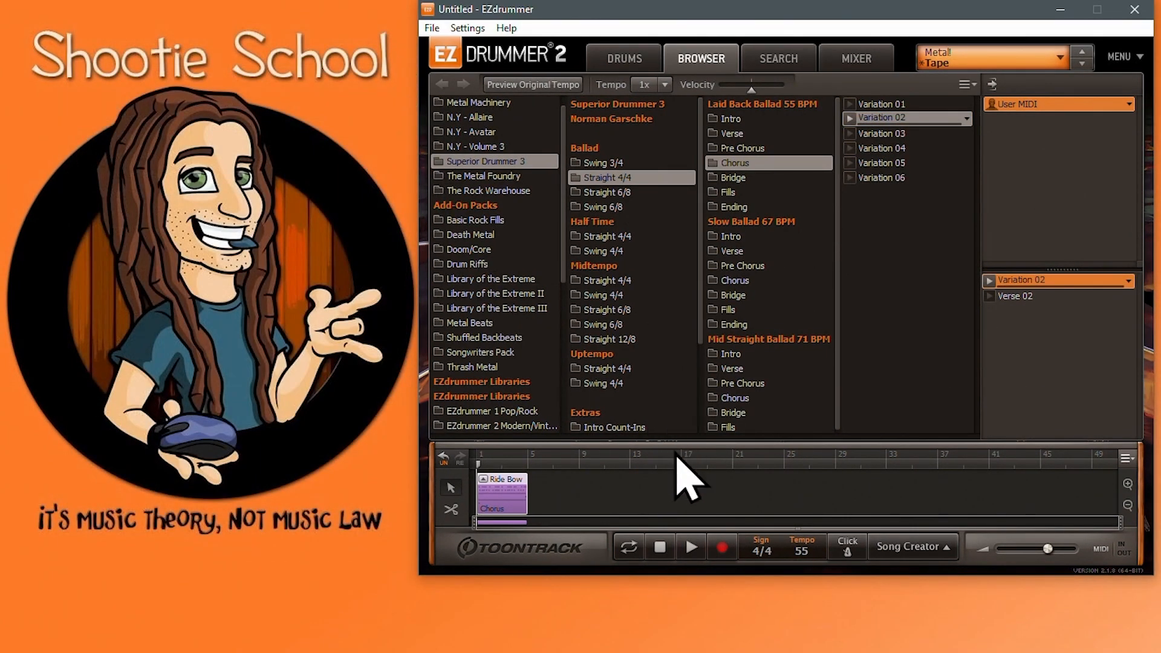
mouse_move(593, 521)
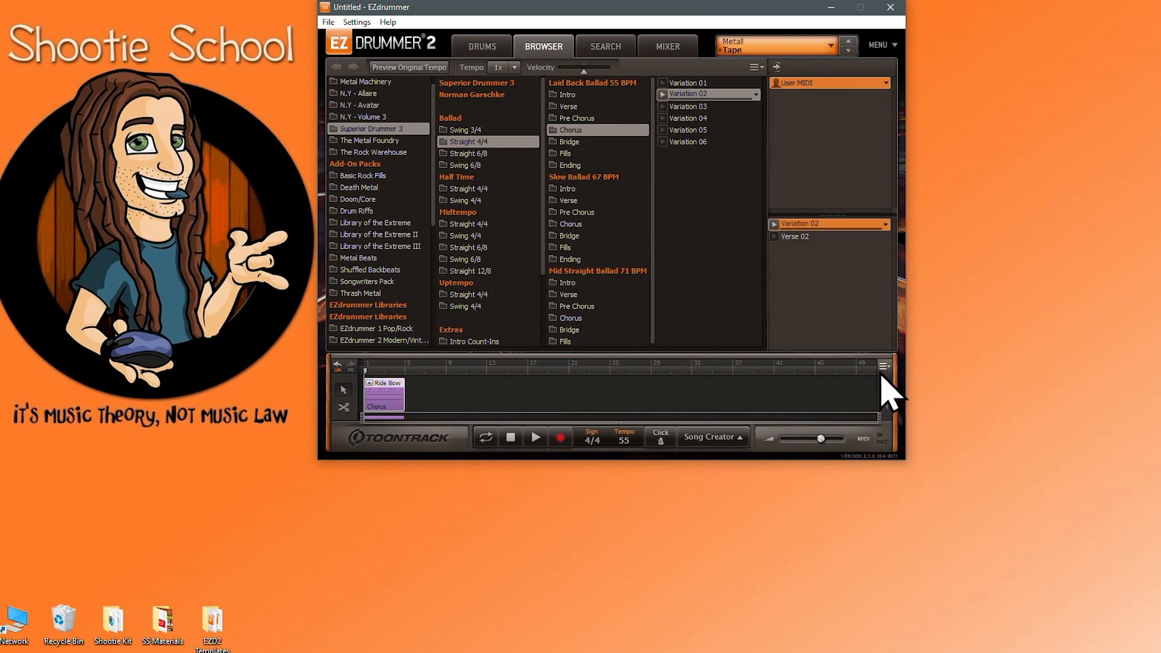
Start a song WAVE export from the song track menu, then cancel it.
right_click(885, 366)
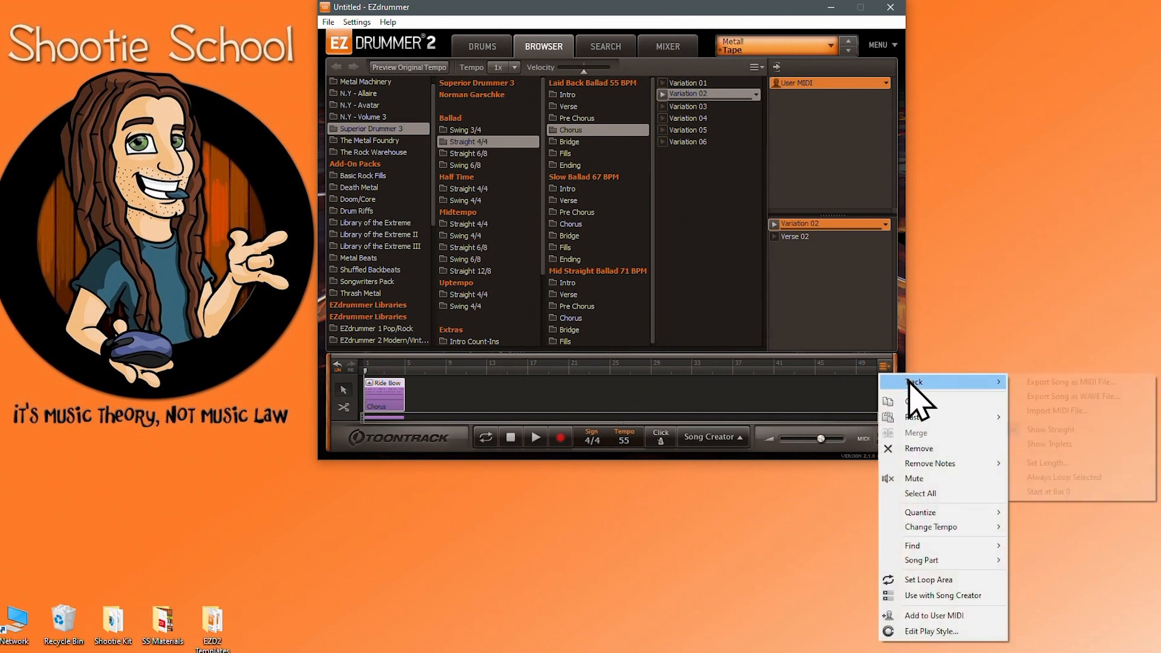
click(1073, 396)
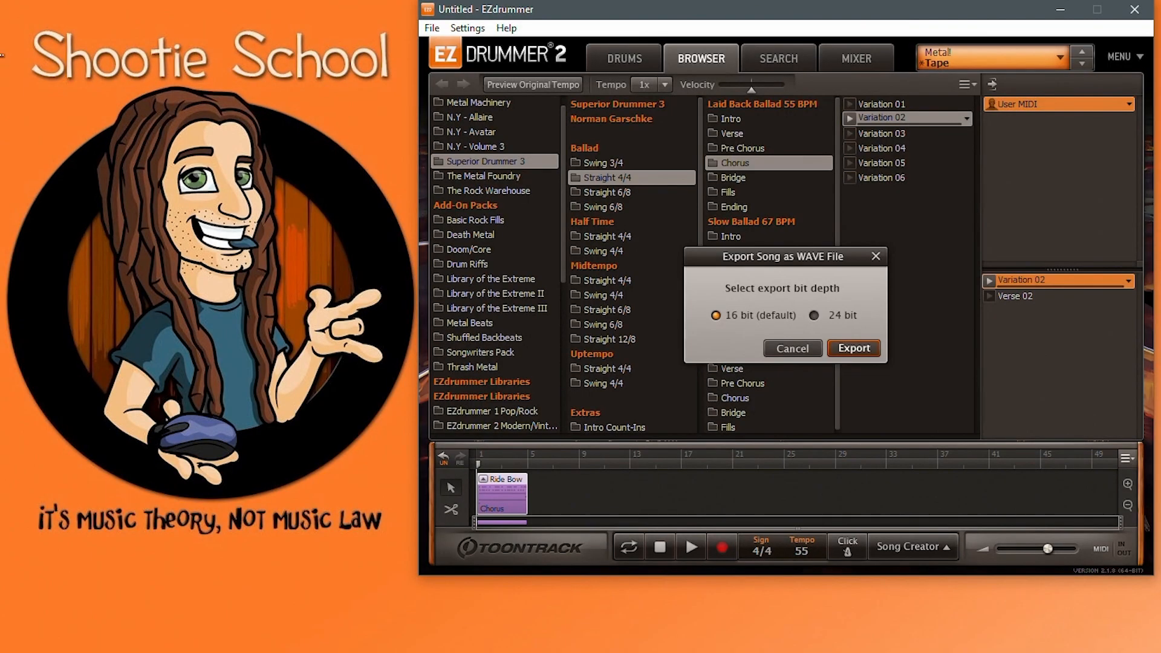
mouse_move(805, 420)
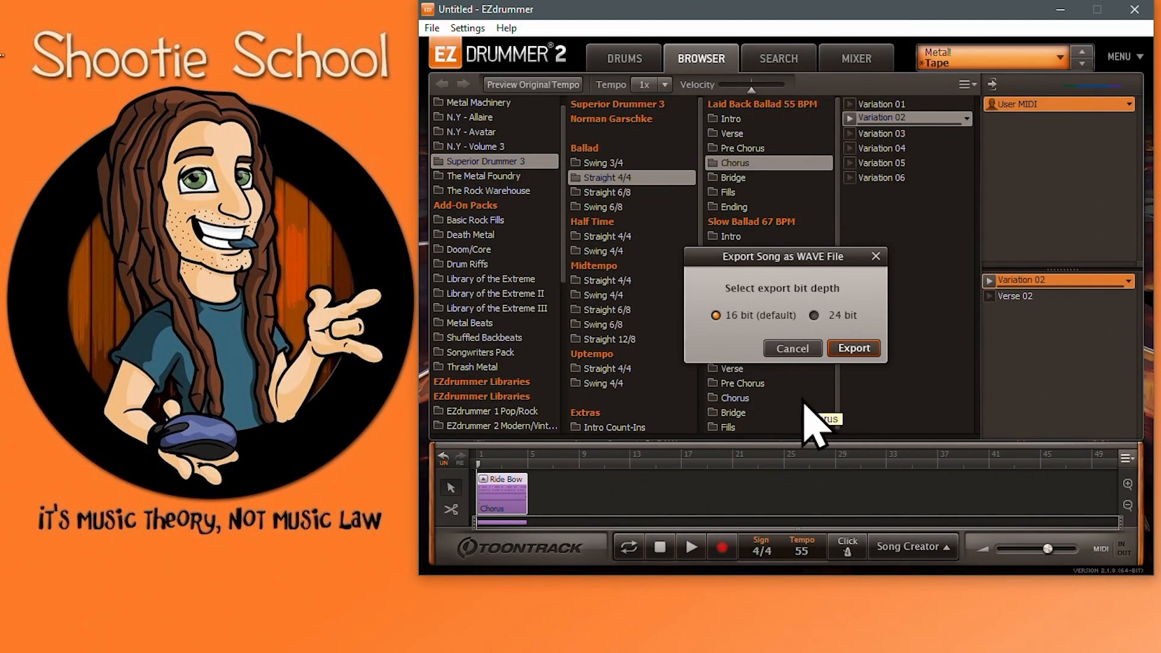
mouse_move(803, 388)
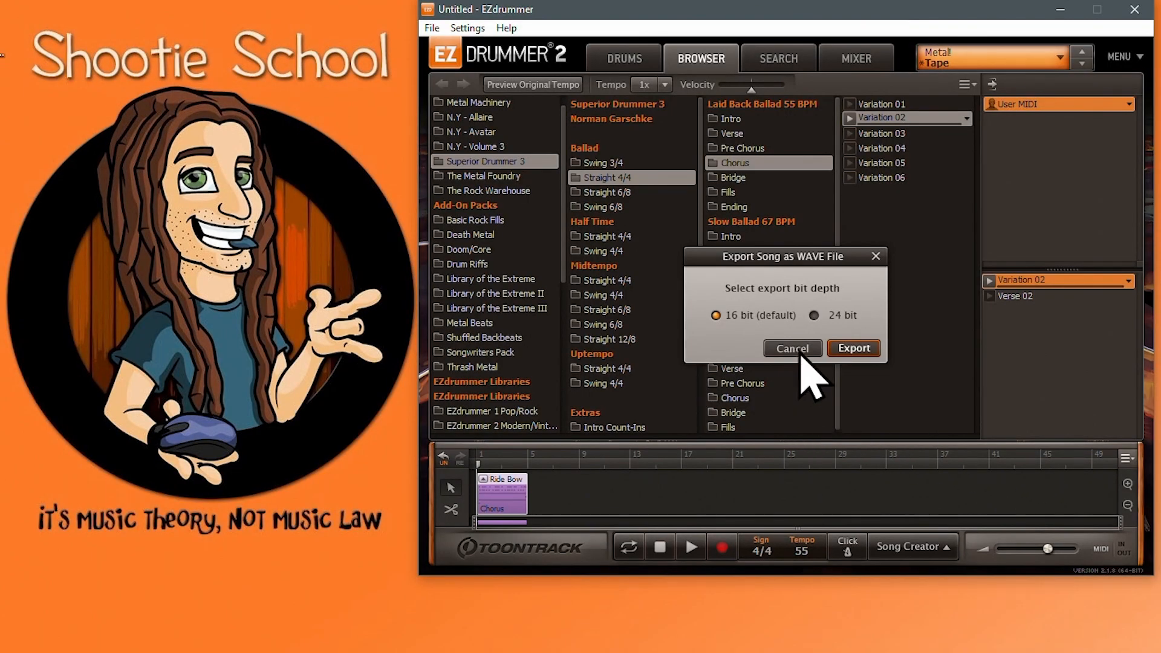
click(855, 58)
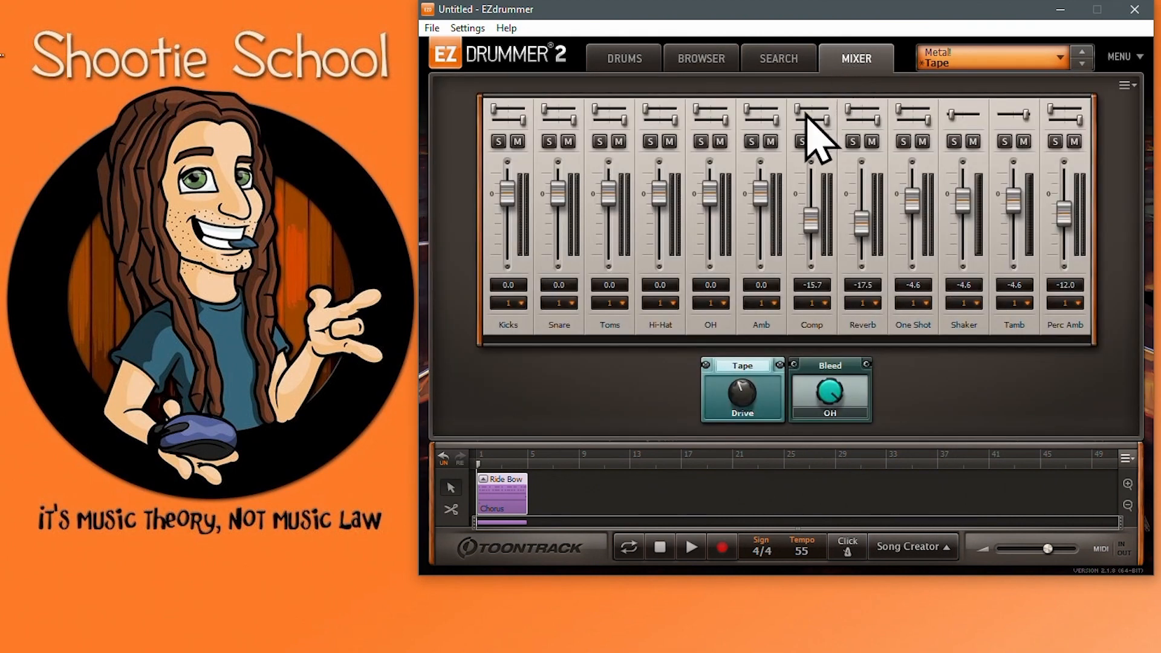
Solo a channel and export the Toms stem as WAV into Desktop\Stem Audio.
click(497, 142)
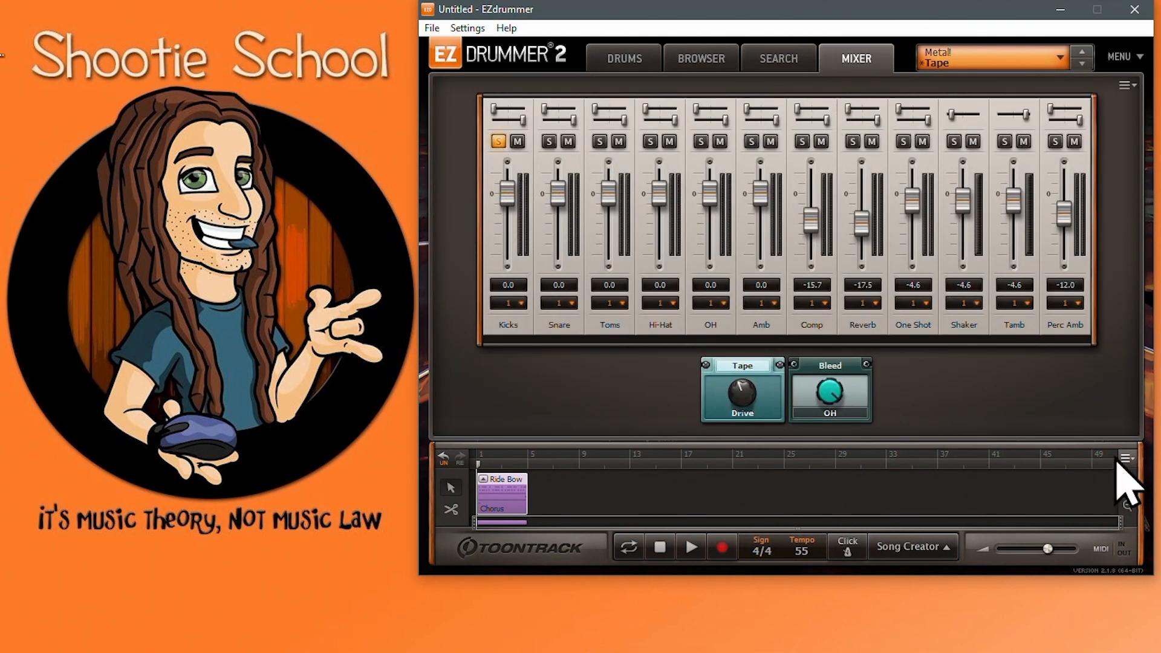
click(1129, 458)
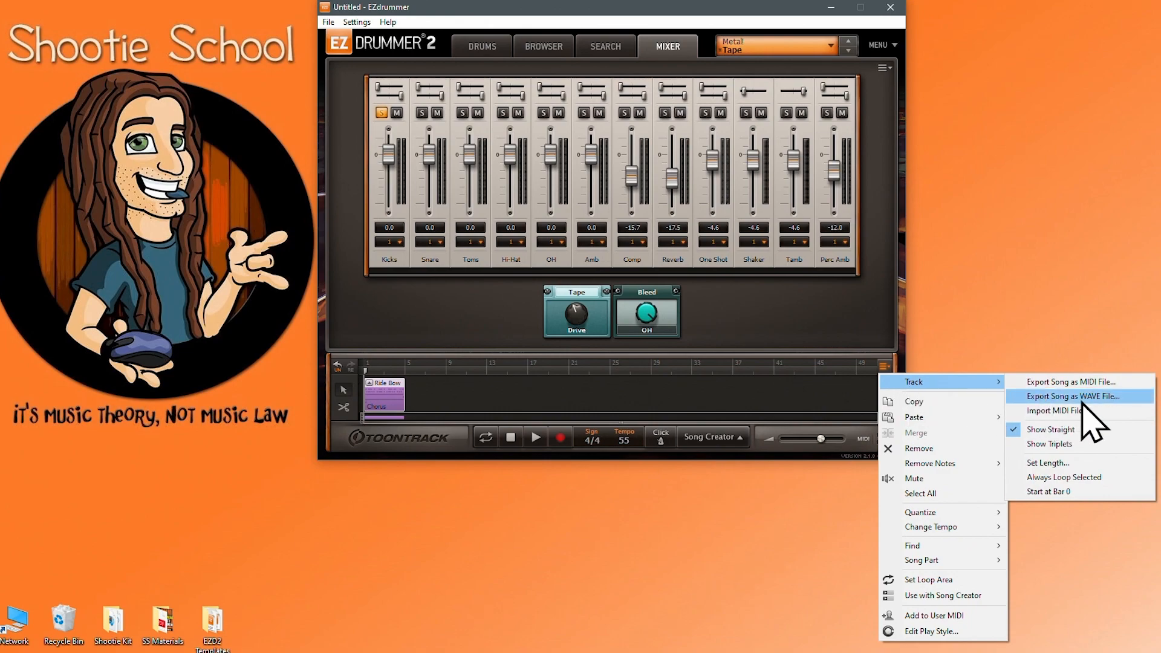
click(1072, 396)
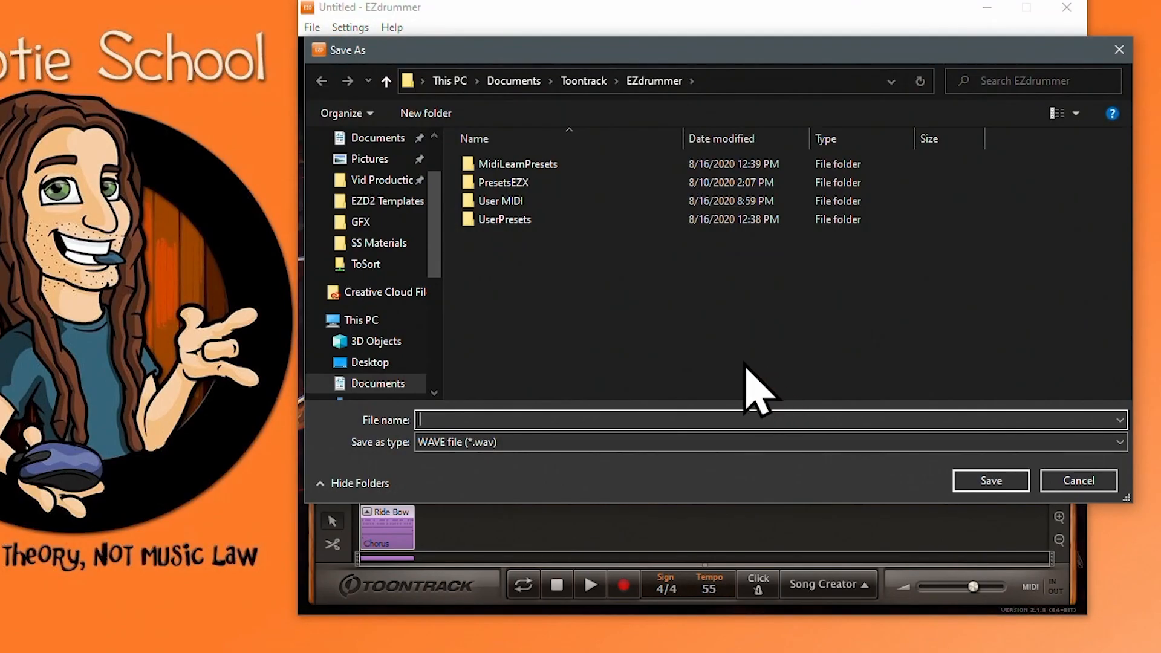
click(370, 362)
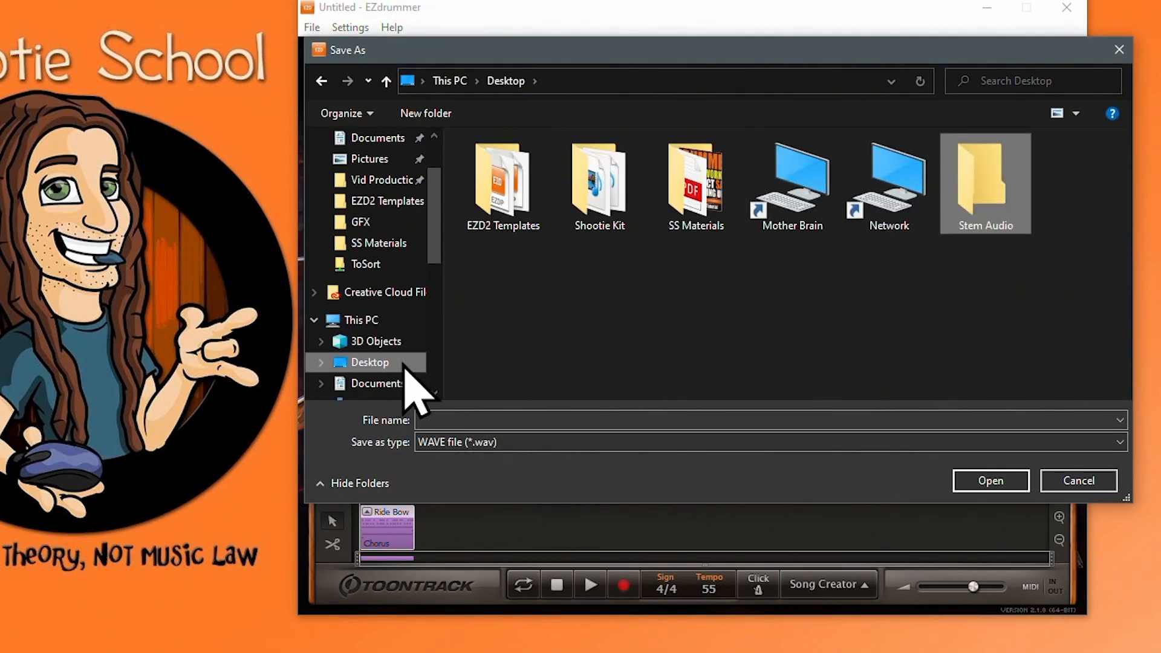
click(990, 481)
text(Toms)
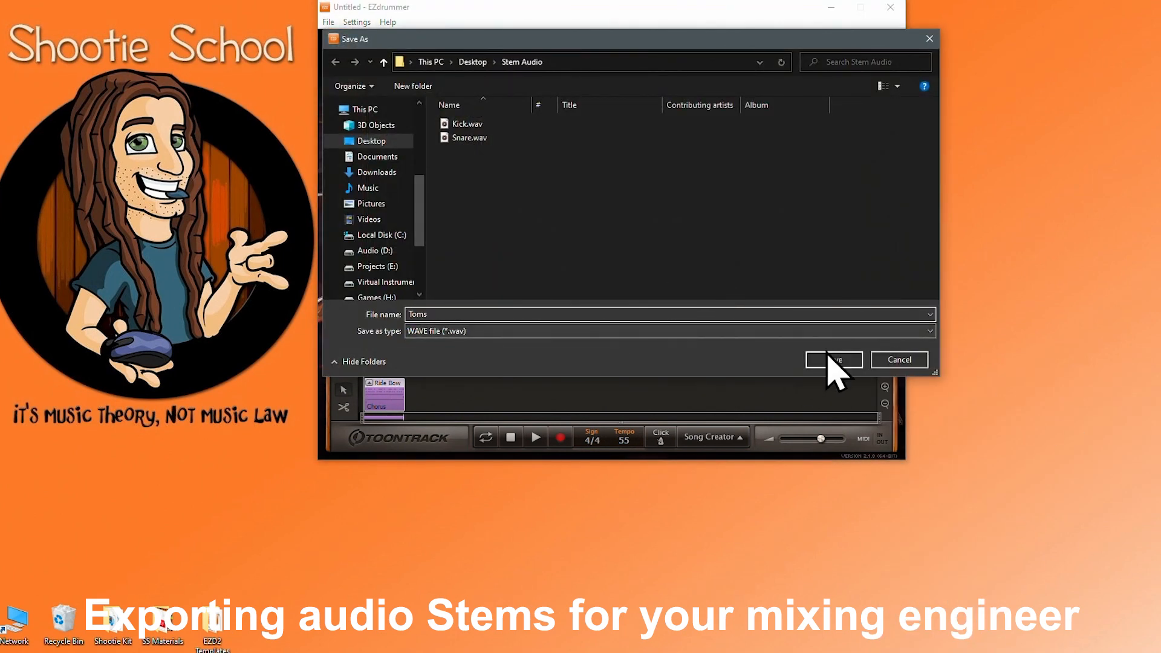
click(834, 360)
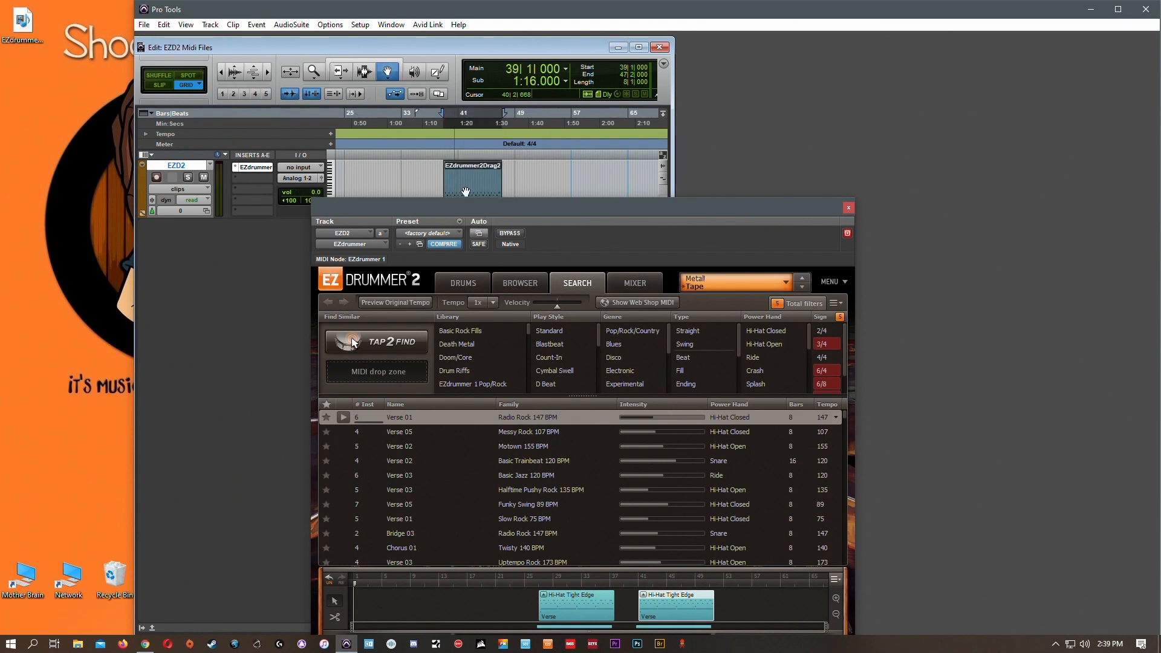
Drag the groove from the EZdrummer song track onto the Pro Tools EZD2 track.
drag(582, 207, 482, 192)
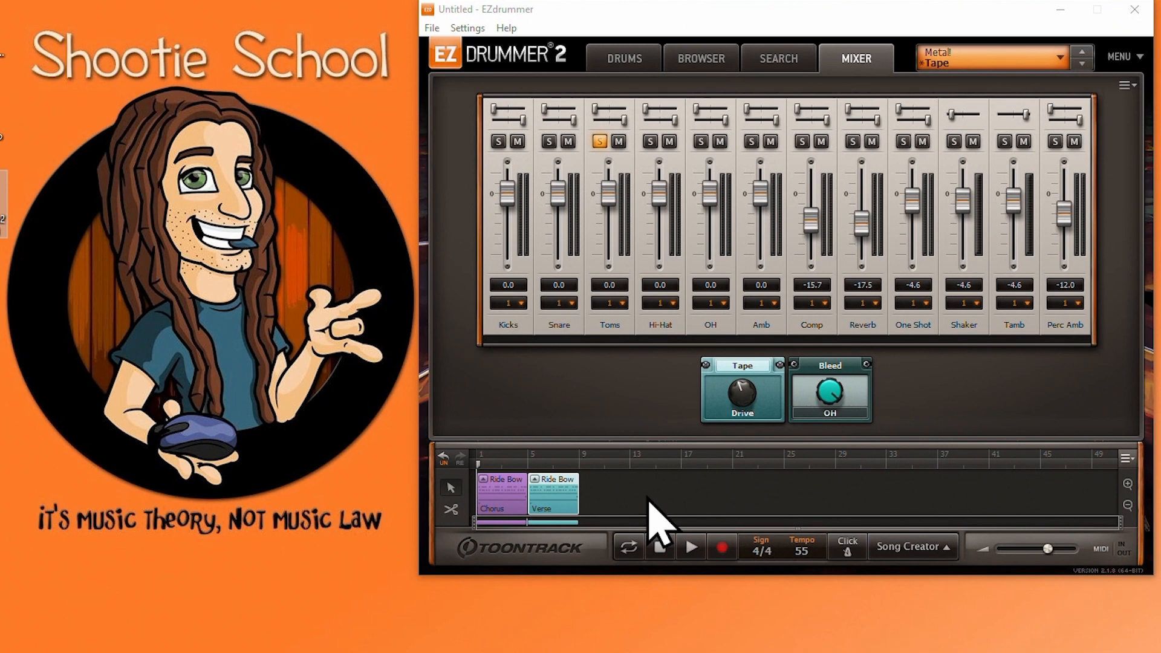
Show the saved user kit files in Explorer from the rack tom's options.
click(623, 58)
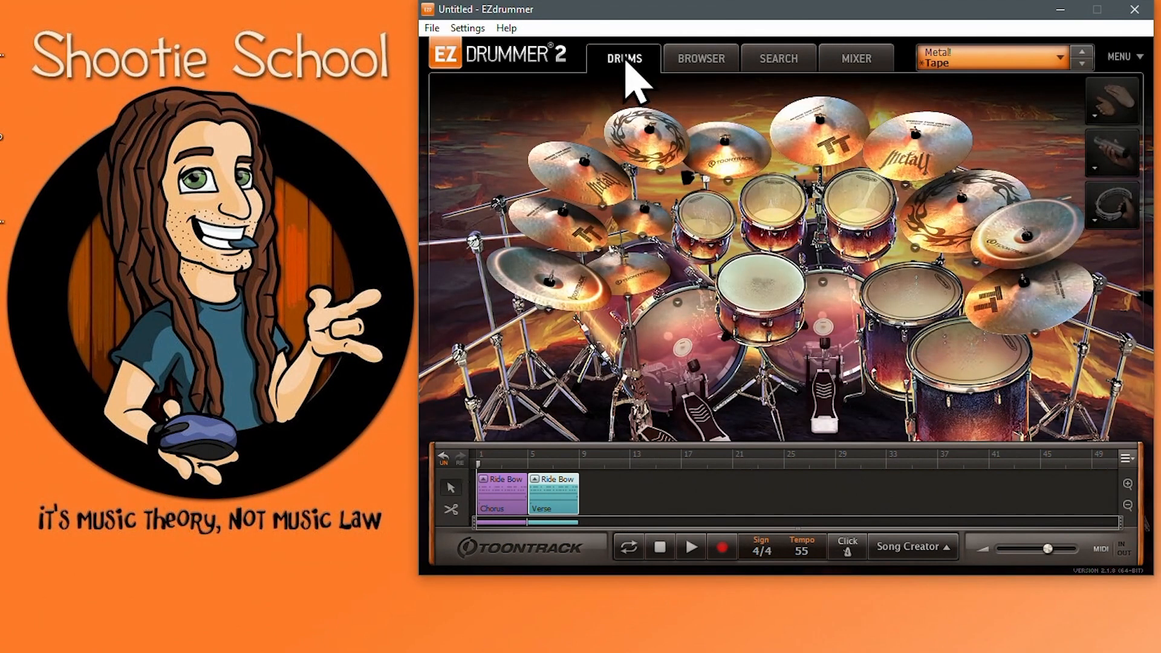
click(770, 208)
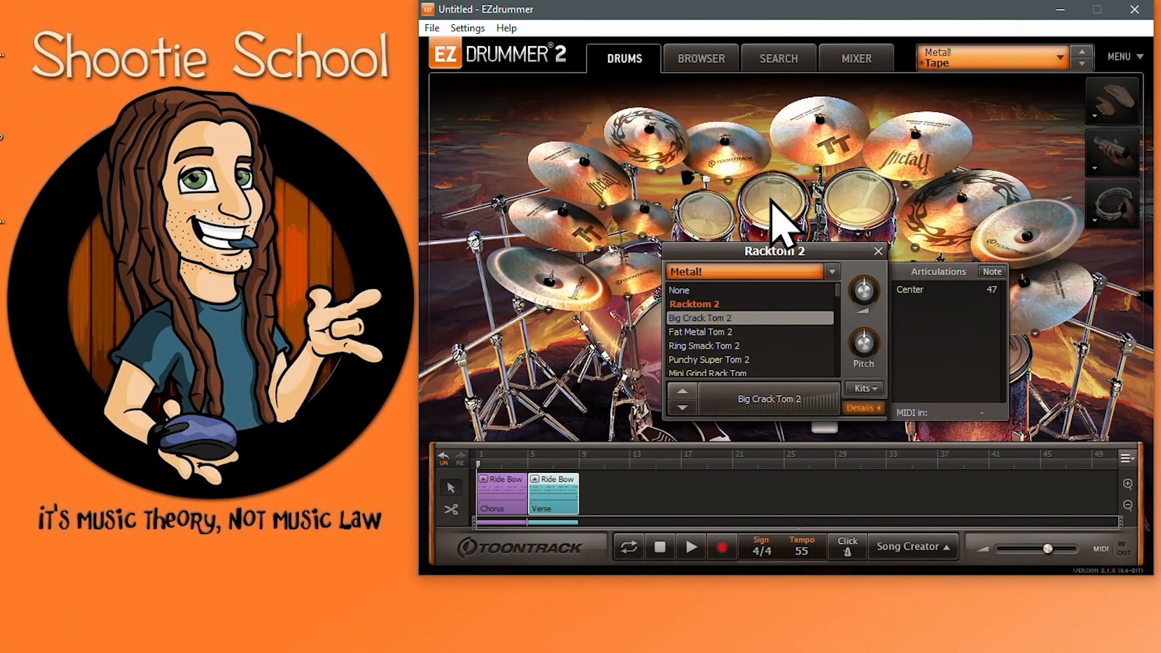
click(863, 388)
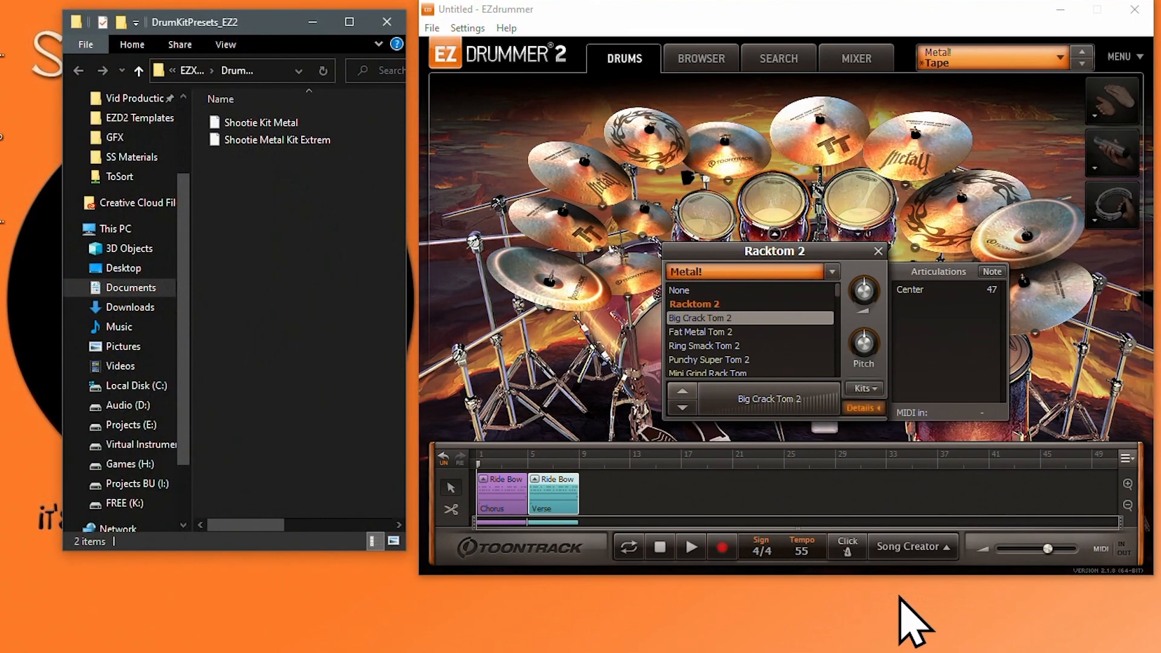
Open the User MIDI folder and the user presets folder in Explorer.
click(701, 58)
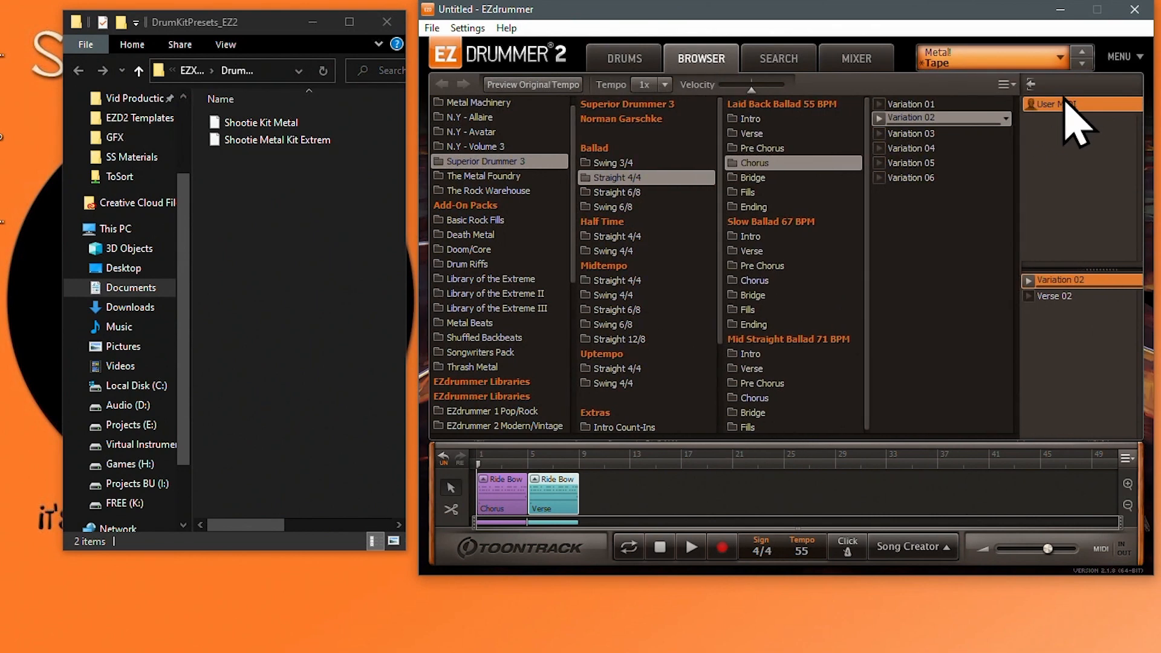
right_click(1056, 104)
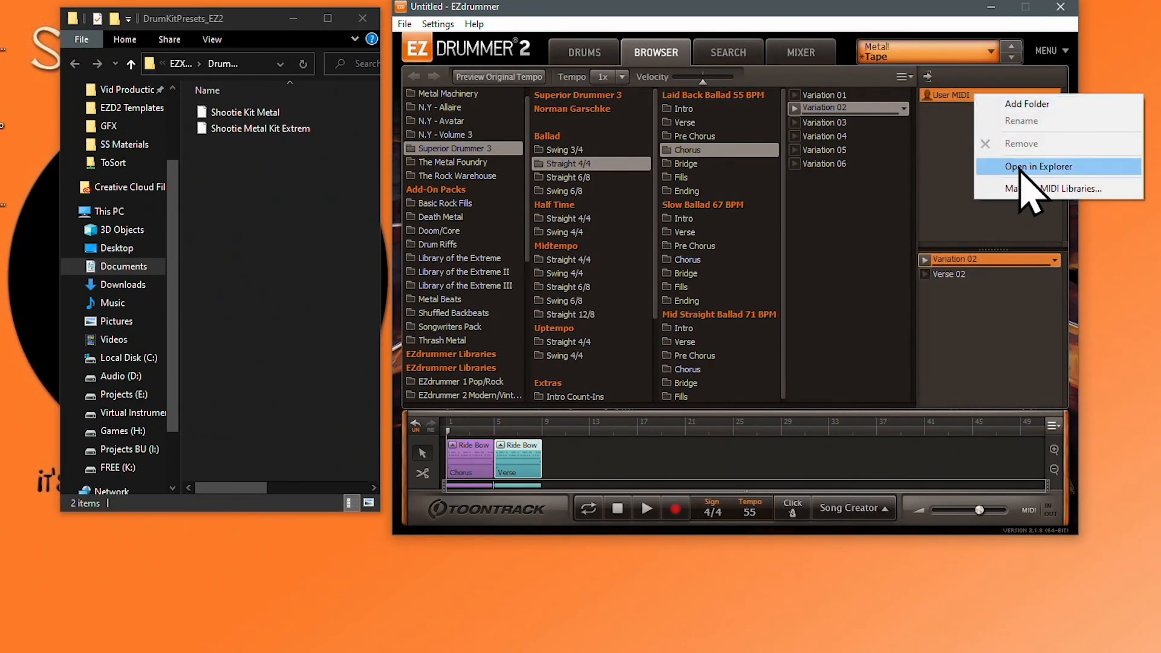
click(1040, 166)
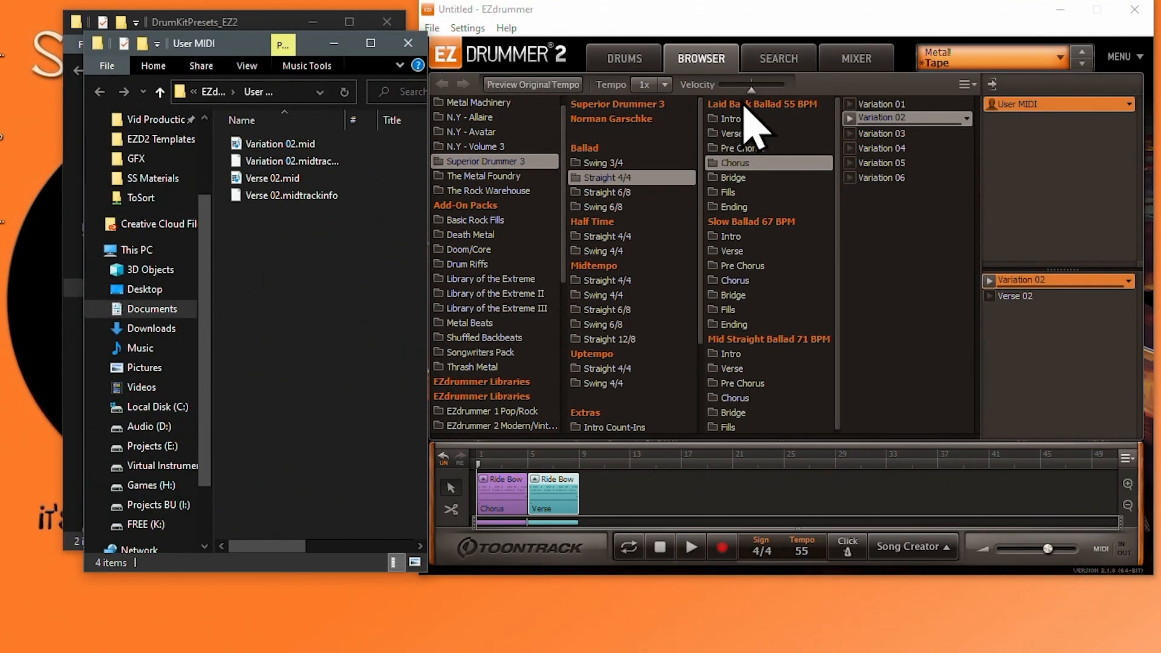
click(998, 56)
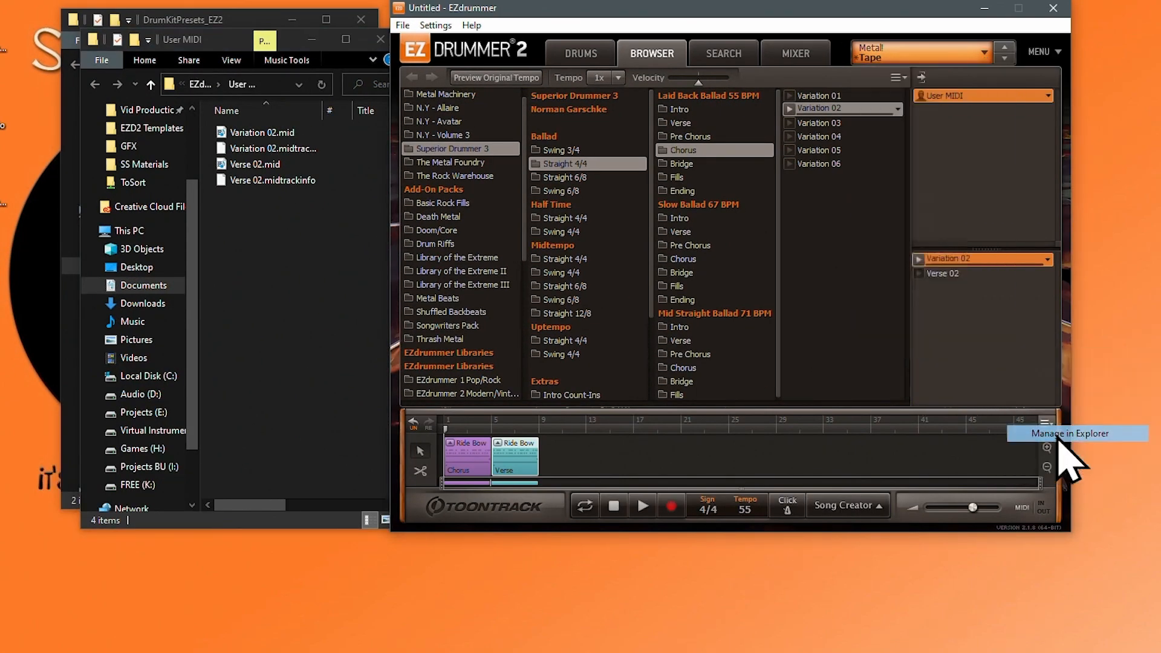
click(1067, 434)
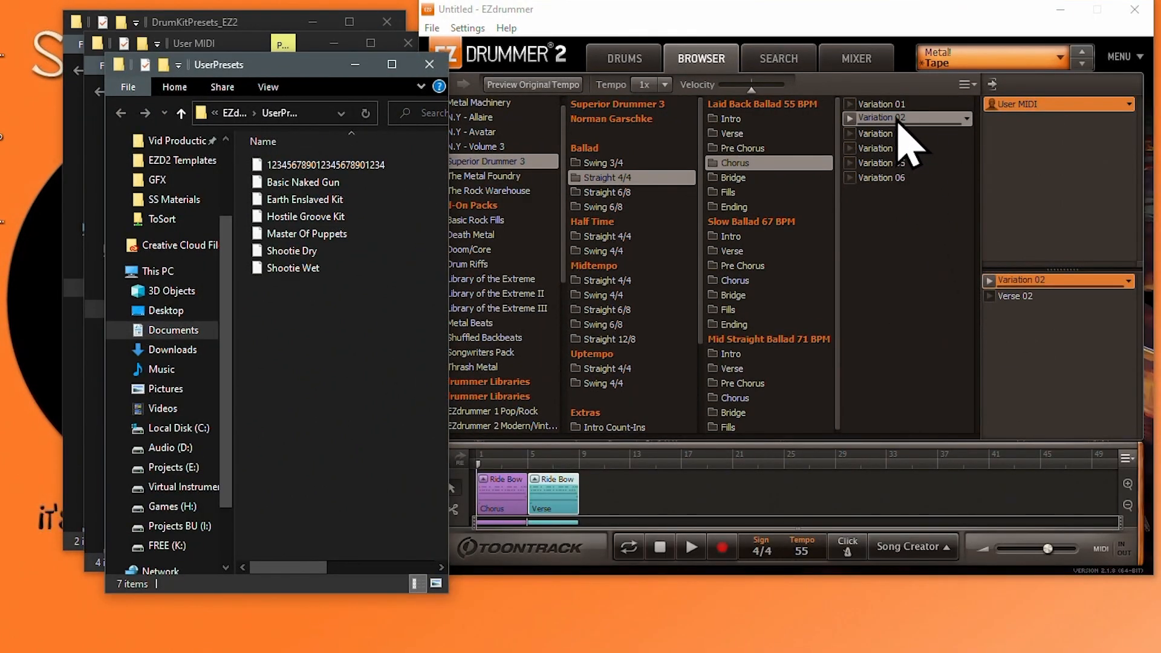
Open the MIDI Learn presets folder in Explorer and select Kord nanoKONTROL2.
click(856, 59)
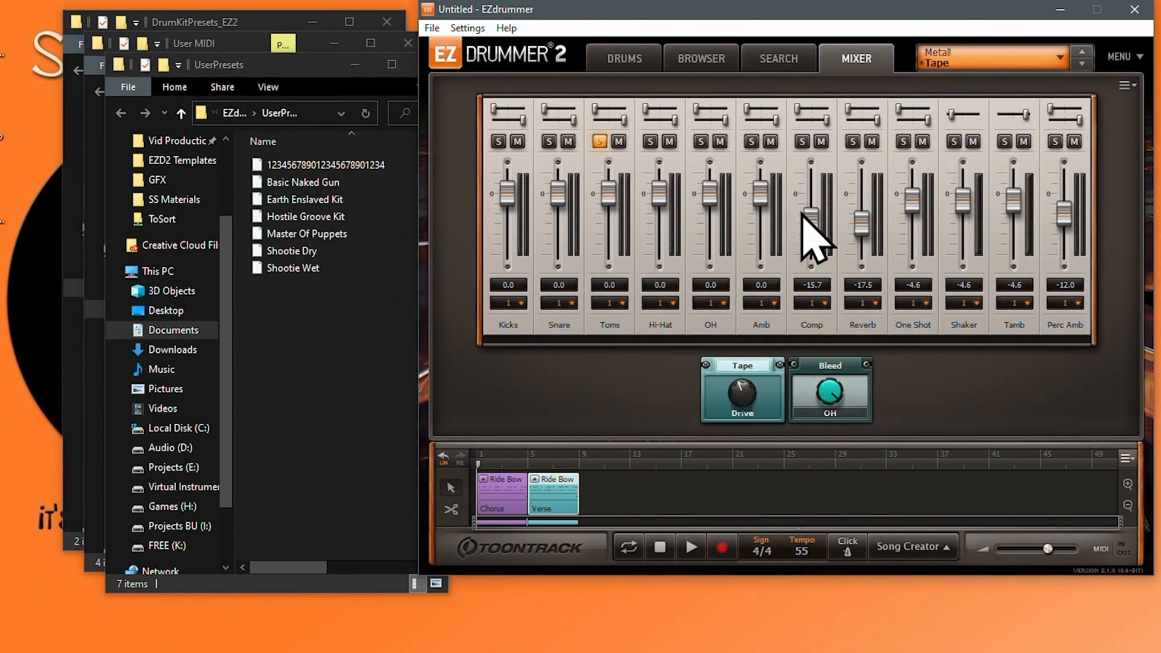
right_click(811, 218)
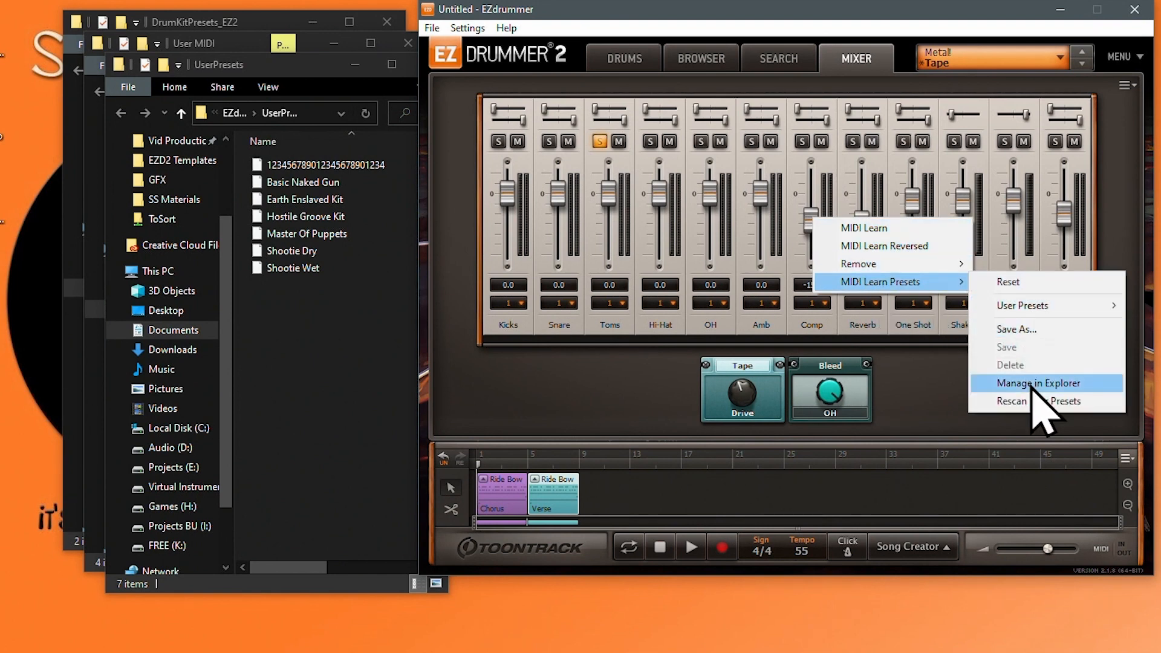
click(1038, 383)
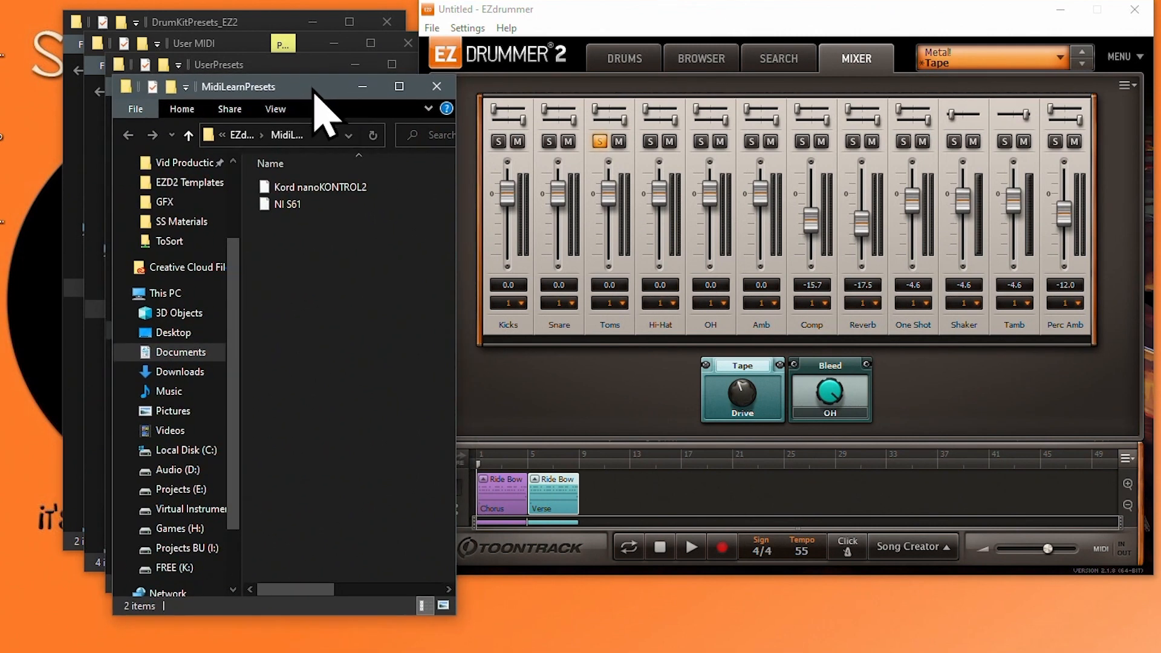
click(320, 187)
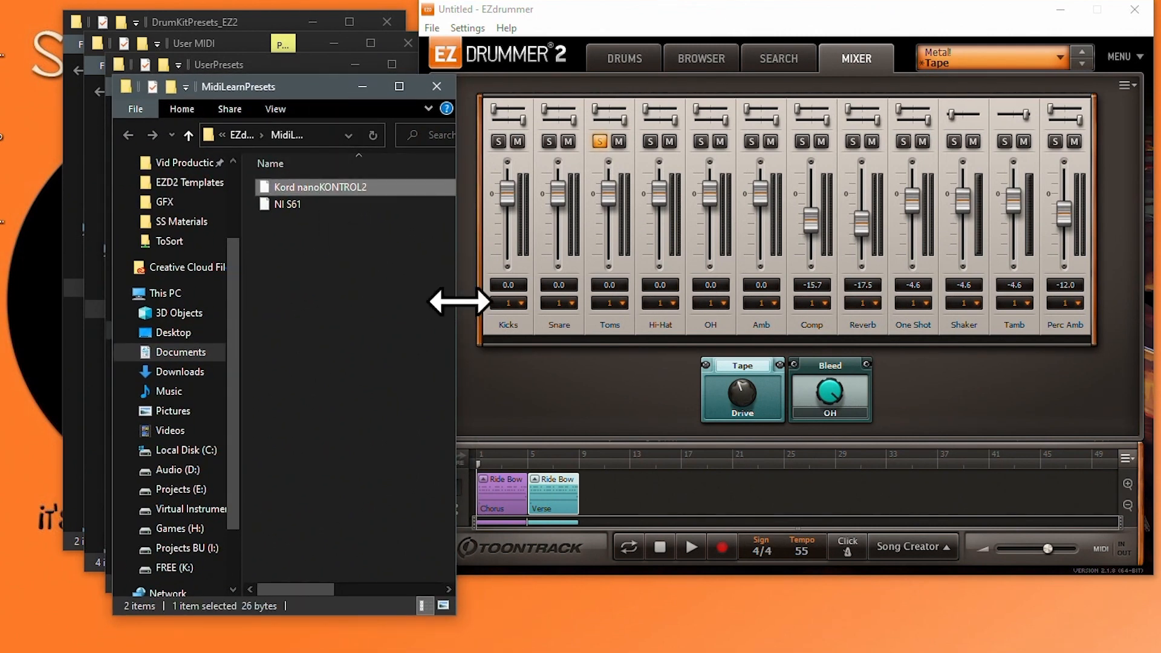
mouse_move(451, 315)
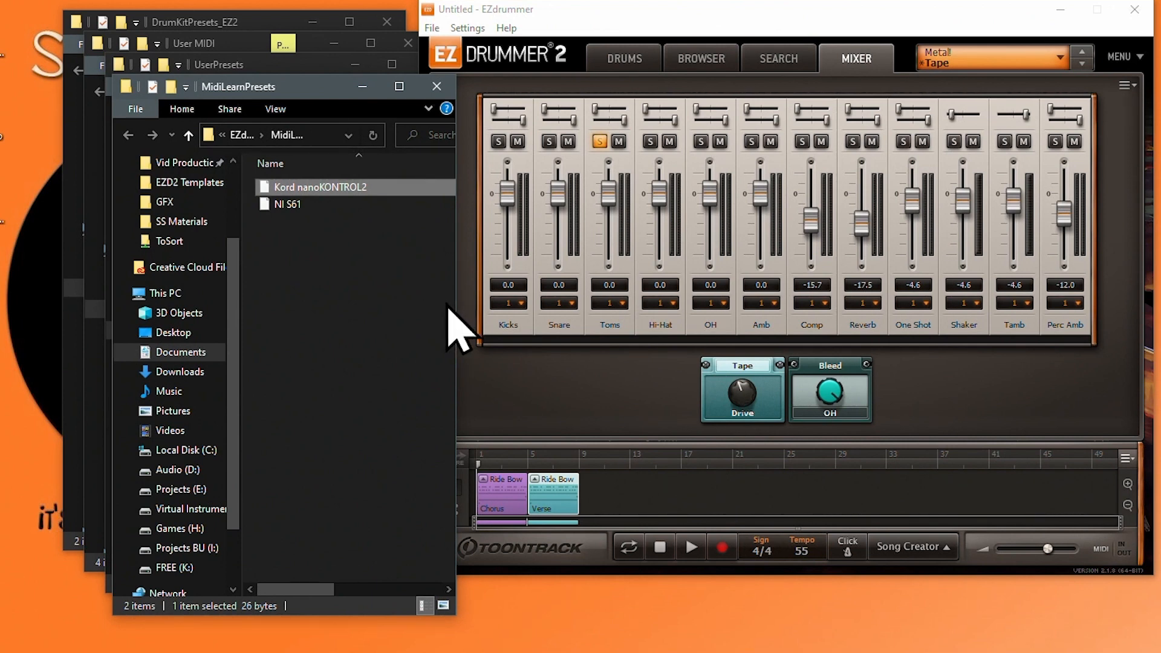
Open Song Creator on the Record Edit Song structure, open EZ2 Templates, and view project options.
click(778, 58)
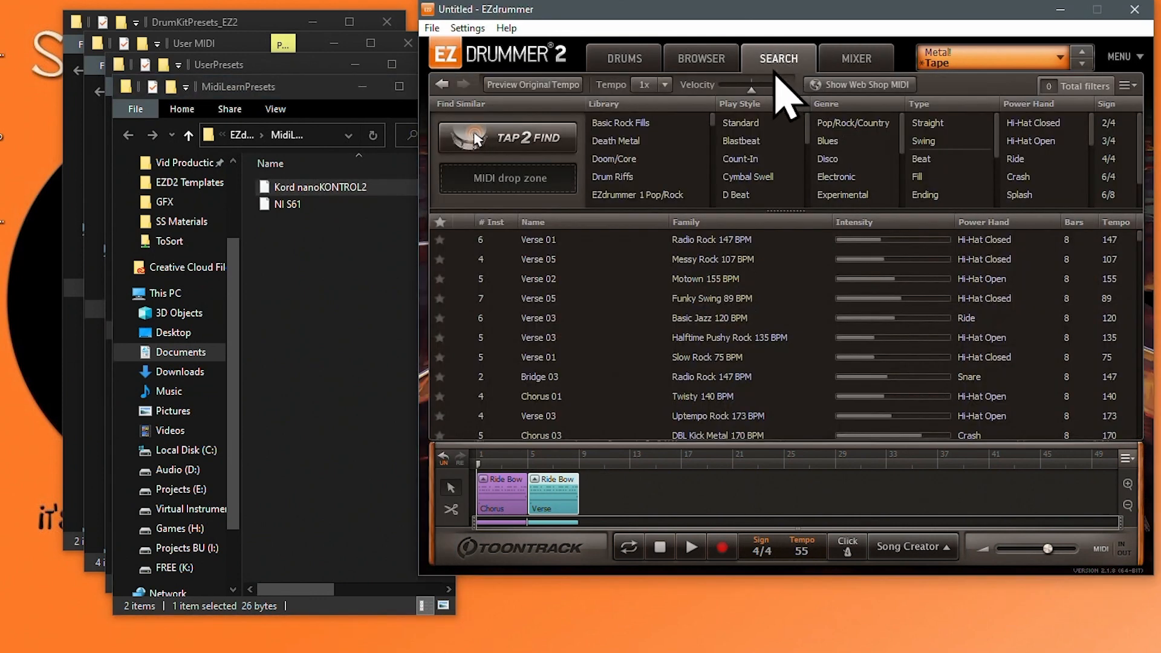
click(914, 546)
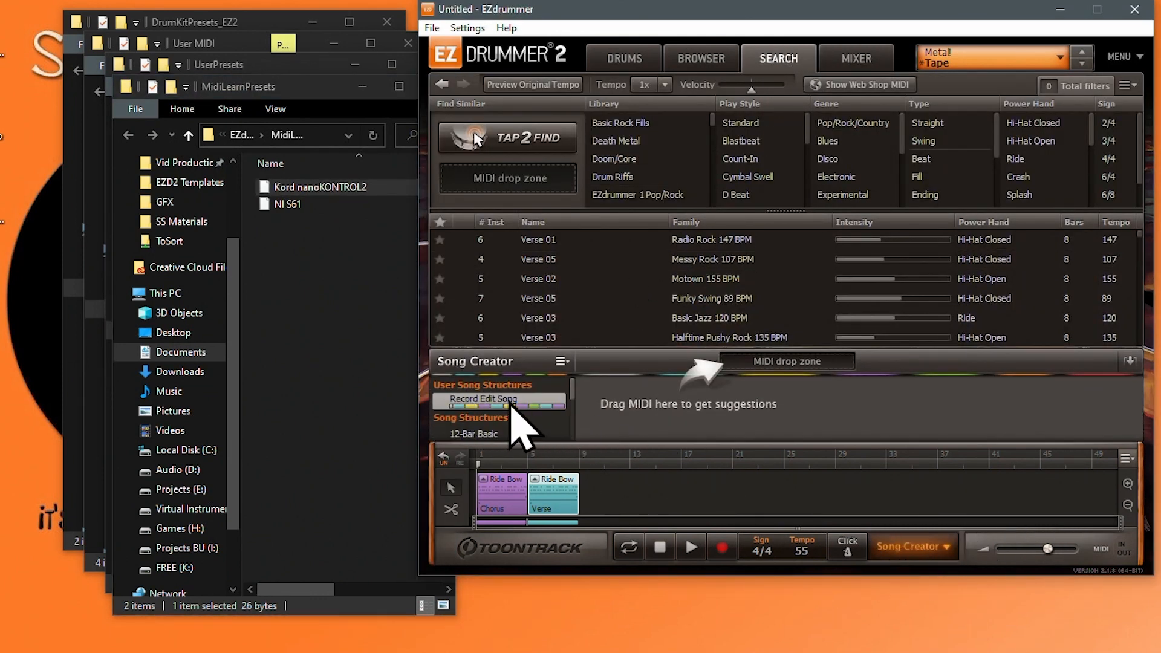
click(559, 362)
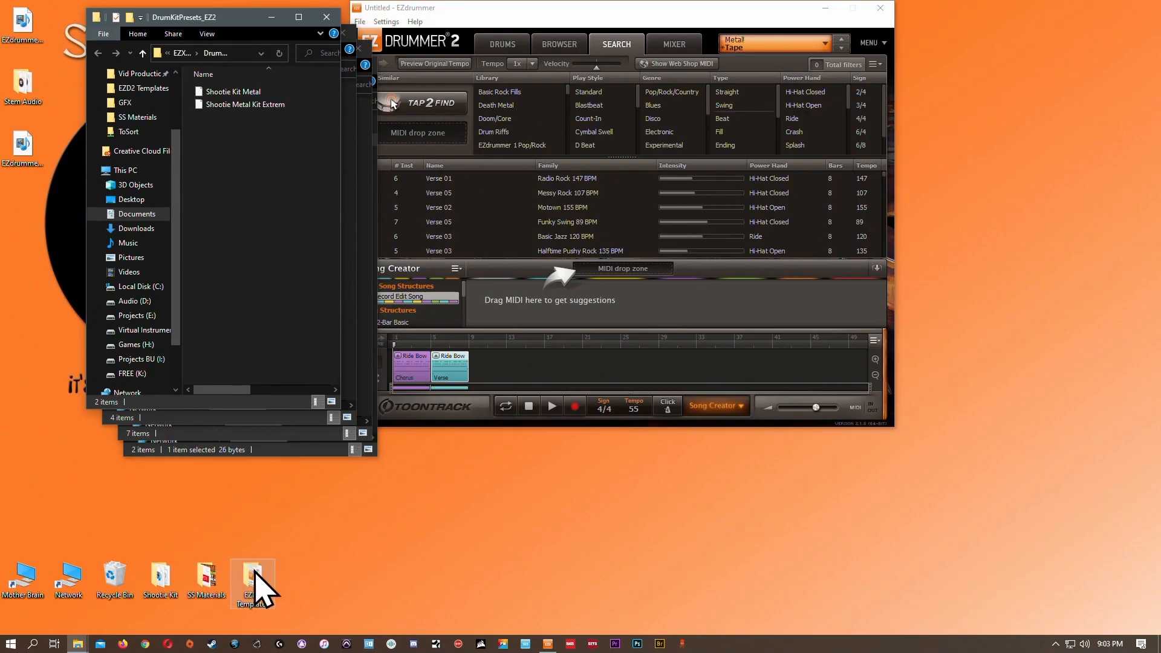
double_click(253, 578)
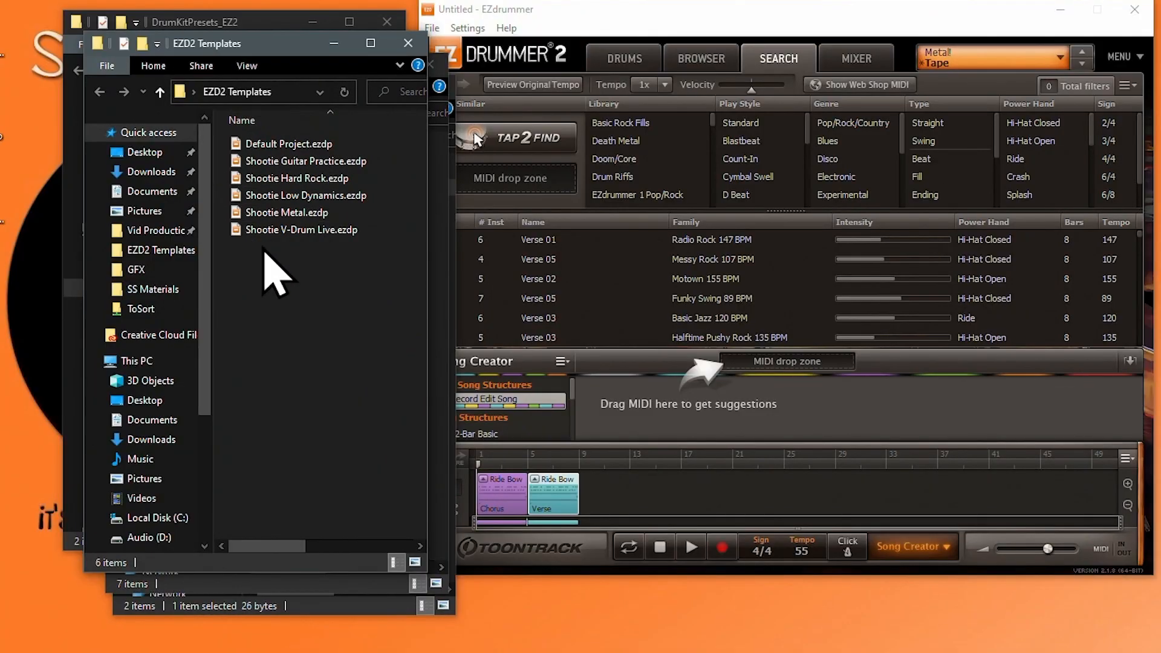
mouse_move(494, 434)
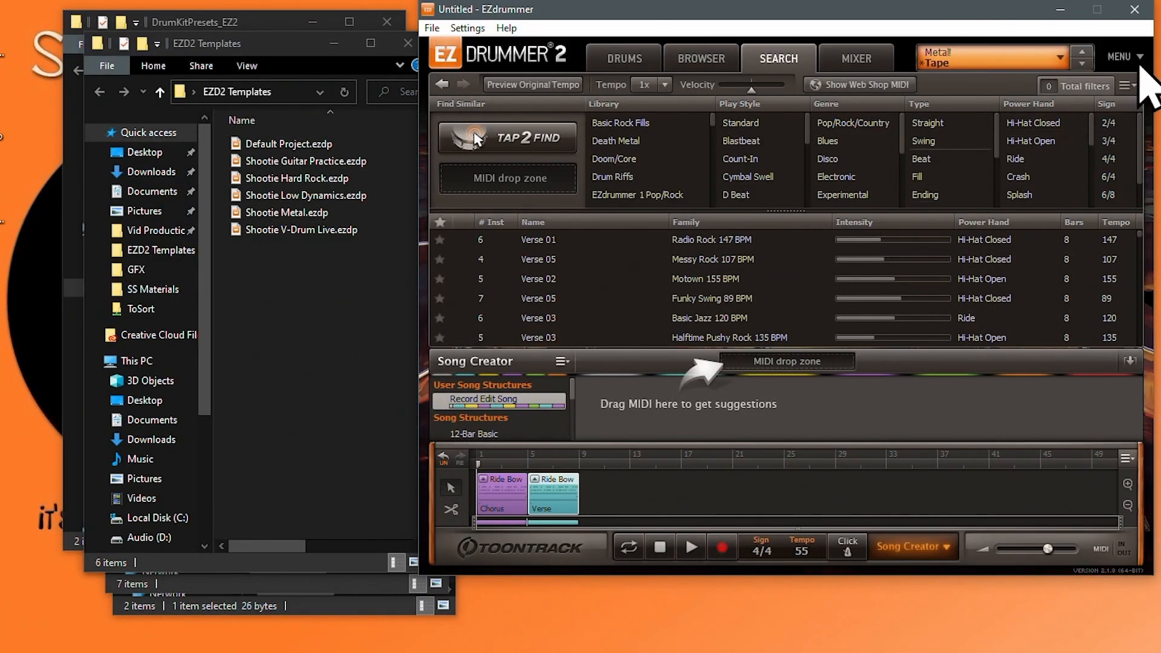
click(1125, 57)
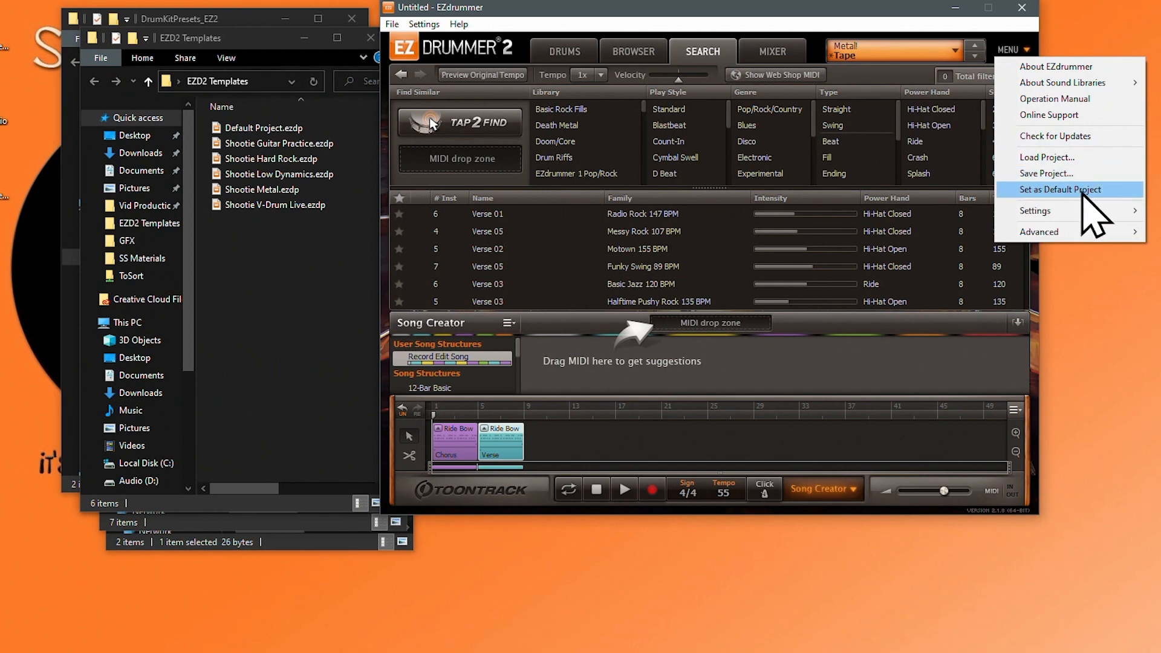
mouse_move(757, 18)
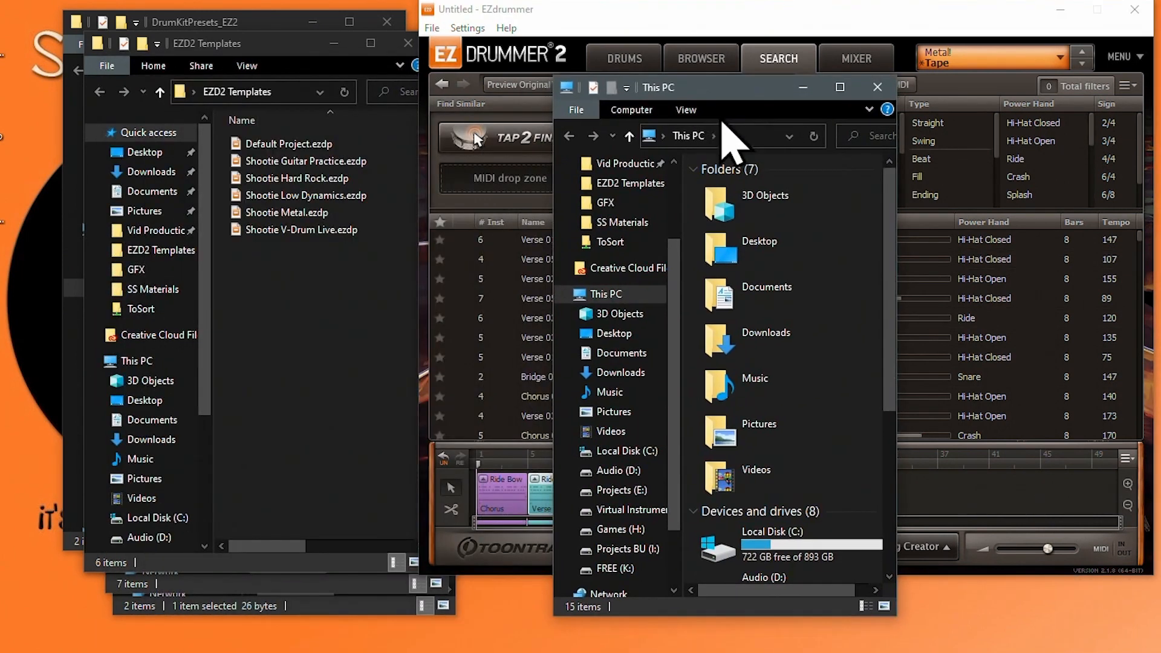
Create a new folder in 8-16-20 and name it 'EZ Backup'.
click(627, 549)
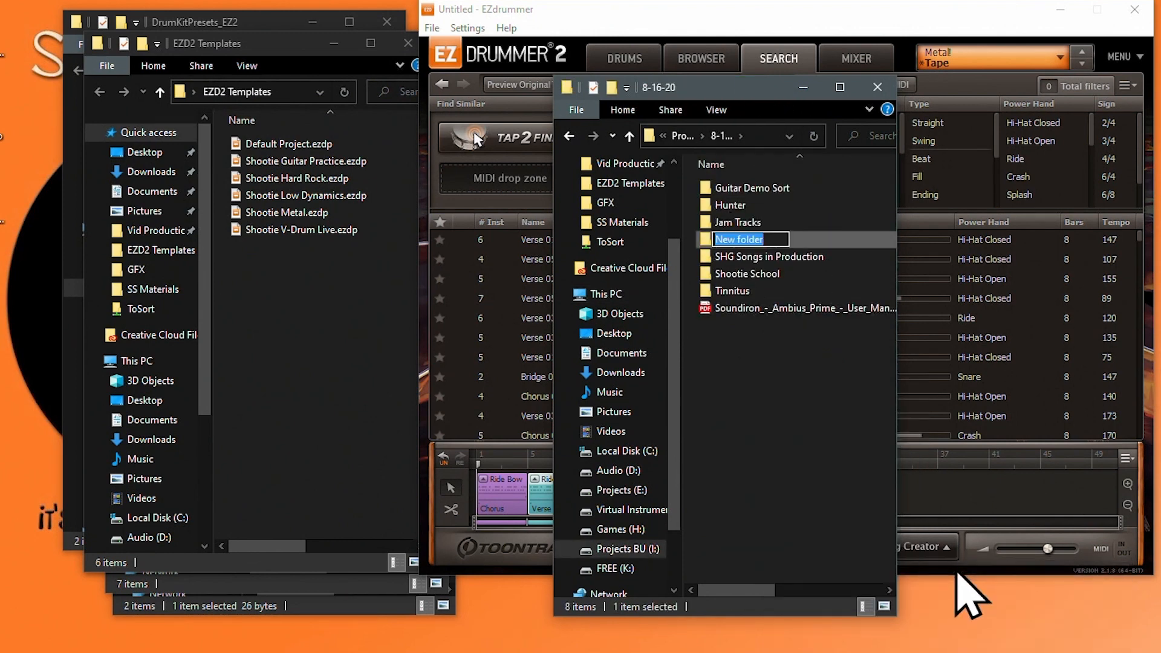
text(EZ)
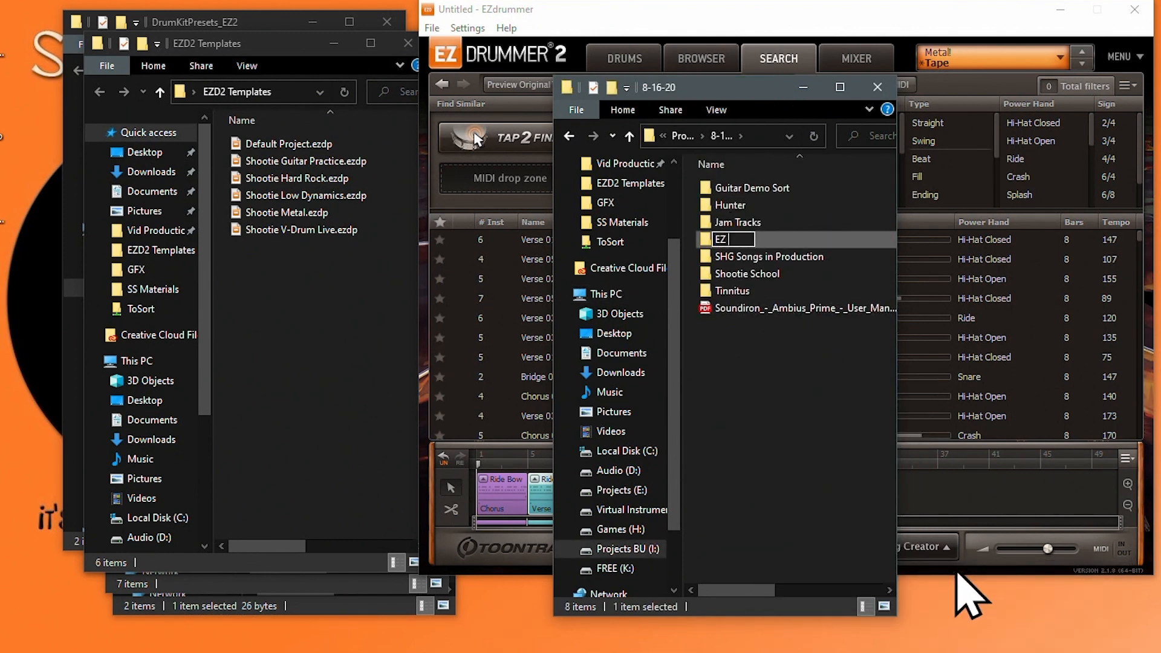
text(Backup)
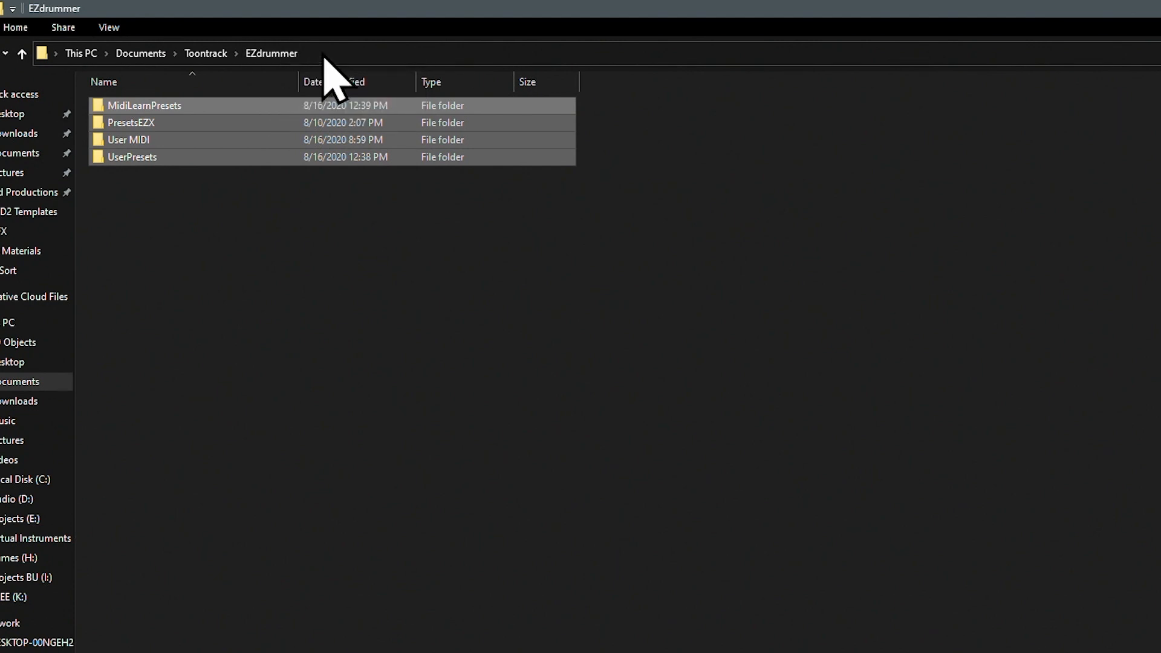
Browse to Projects BU\8-16-20\EZ Backups to check the copied folders, then return to This PC.
click(321, 53)
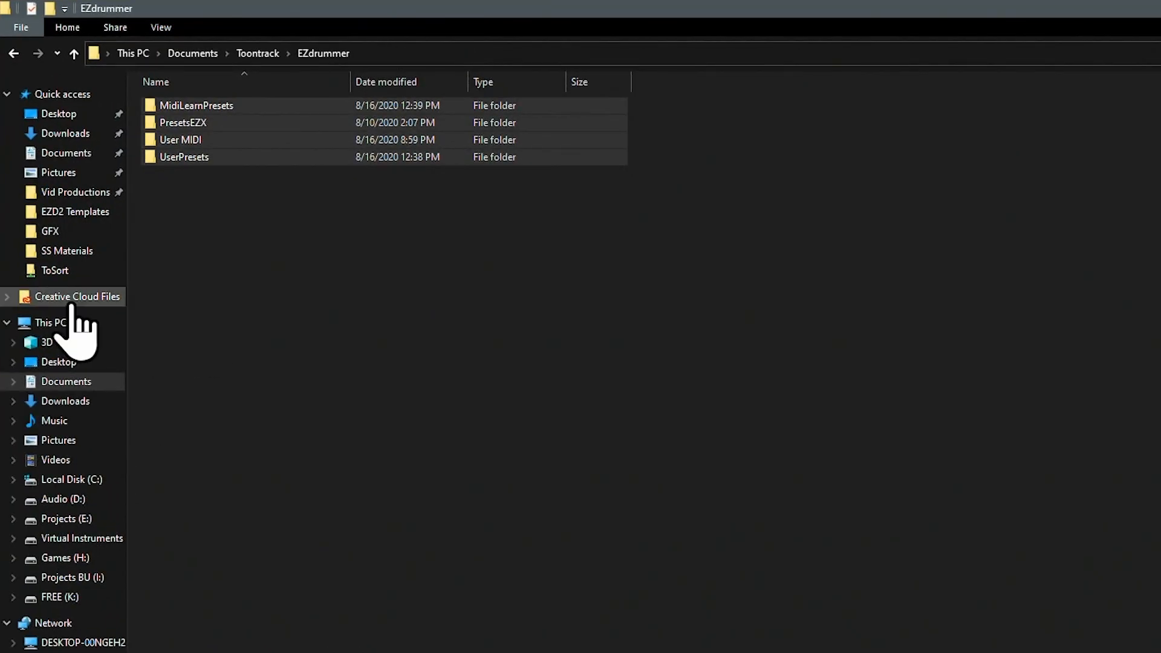
click(50, 339)
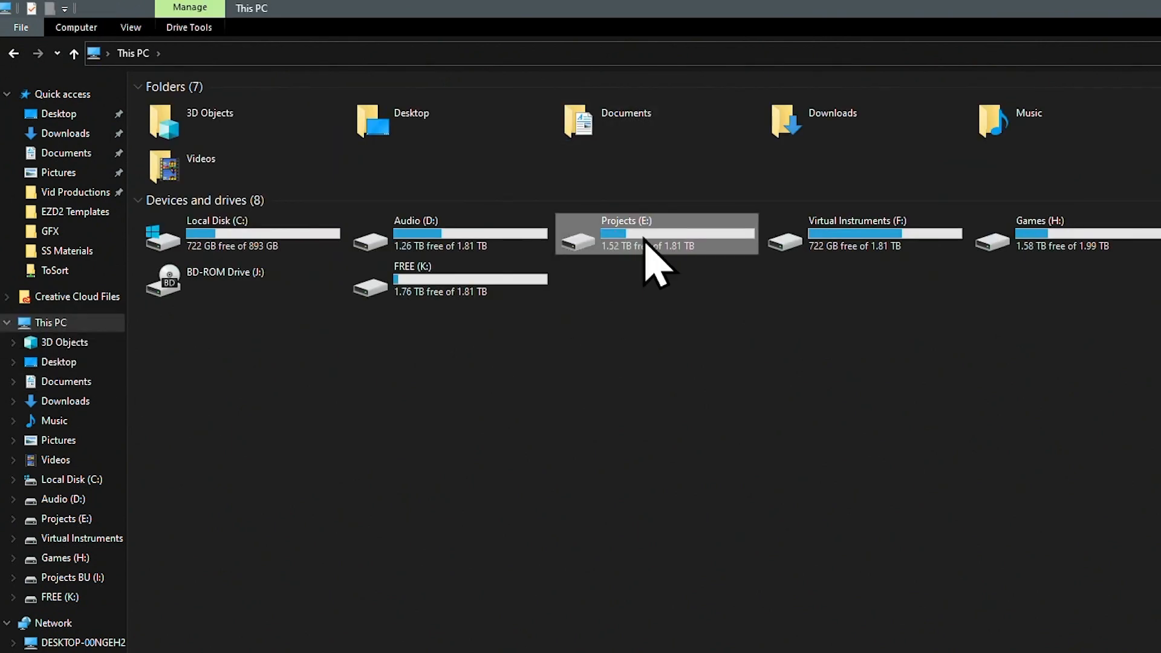
double_click(655, 234)
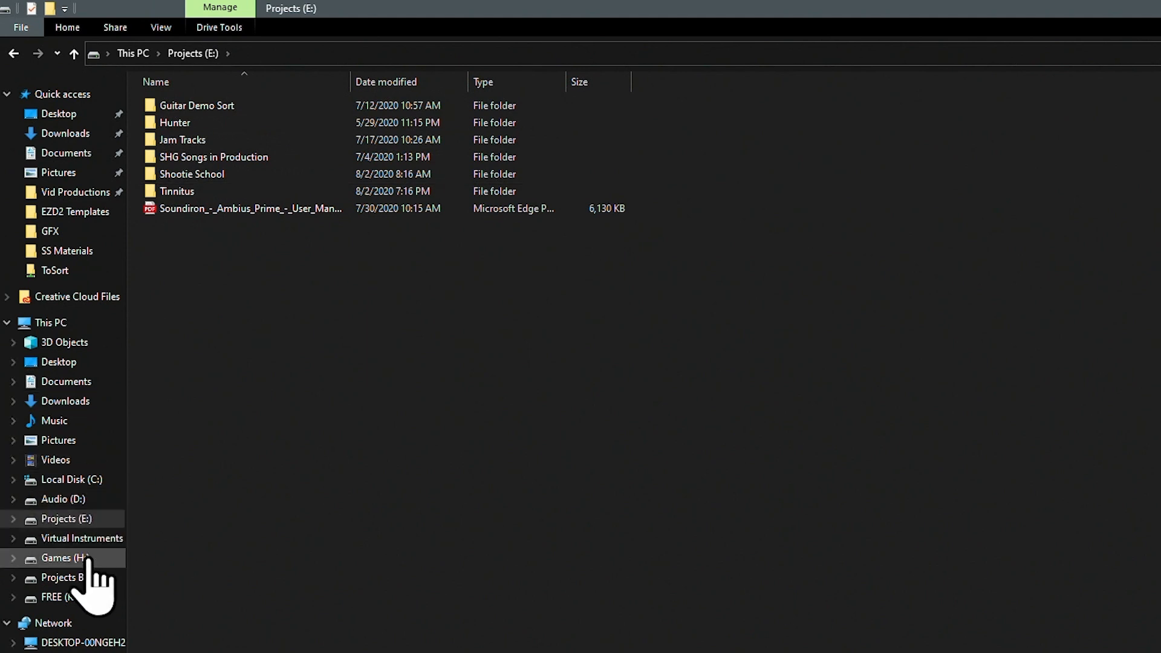
click(59, 578)
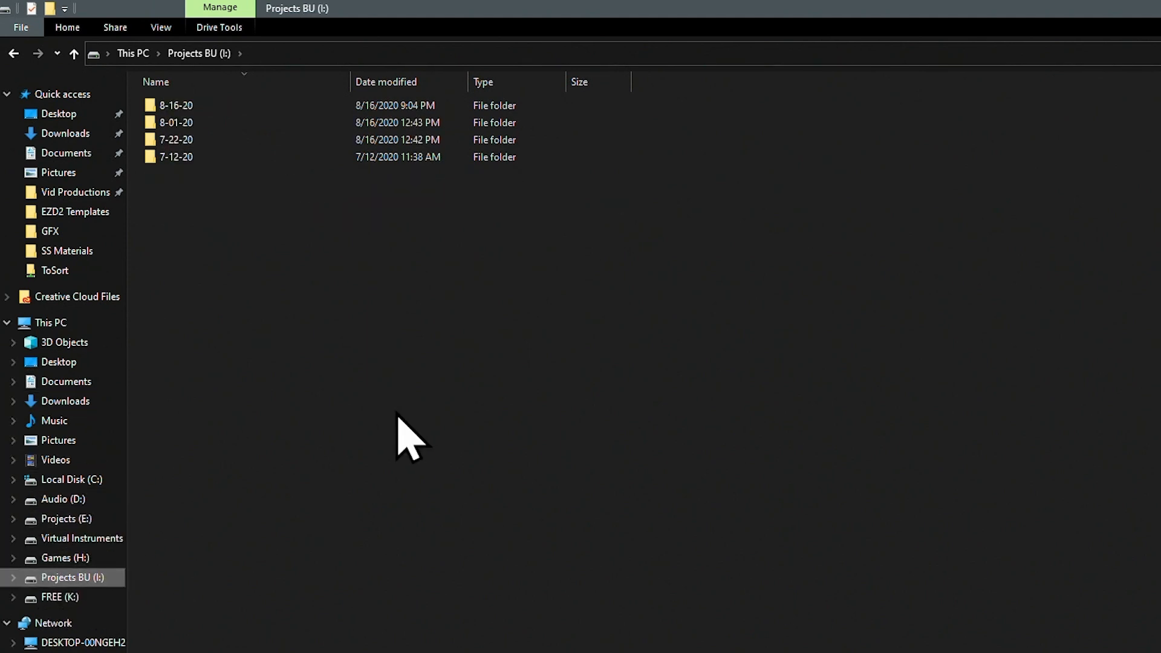
double_click(176, 105)
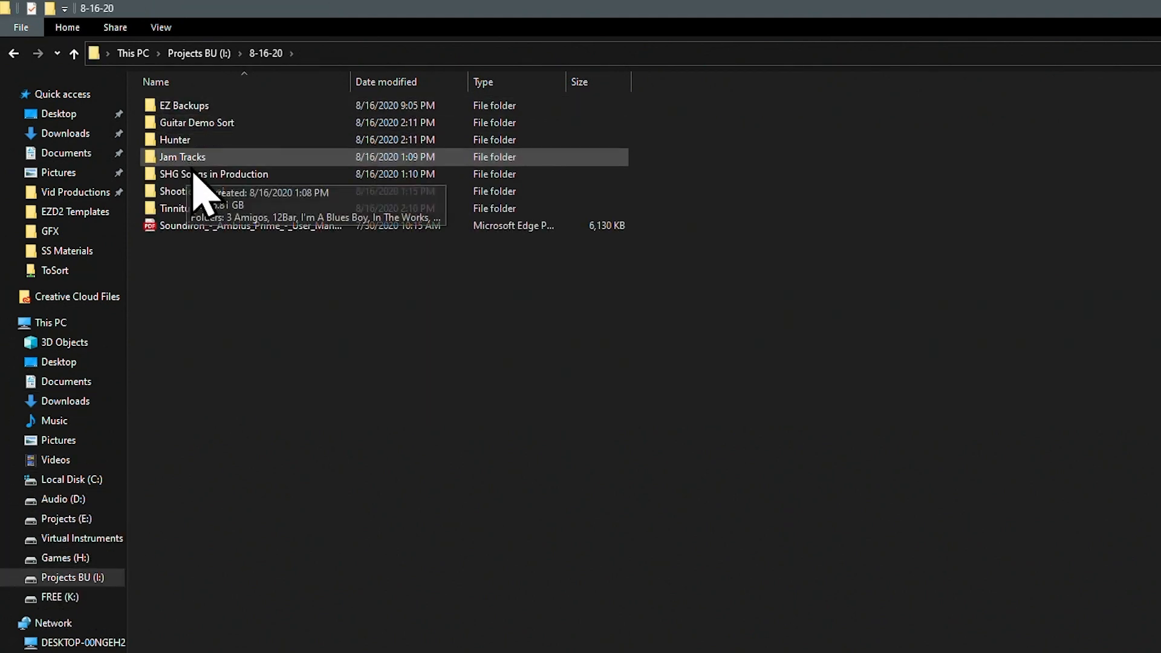
double_click(184, 105)
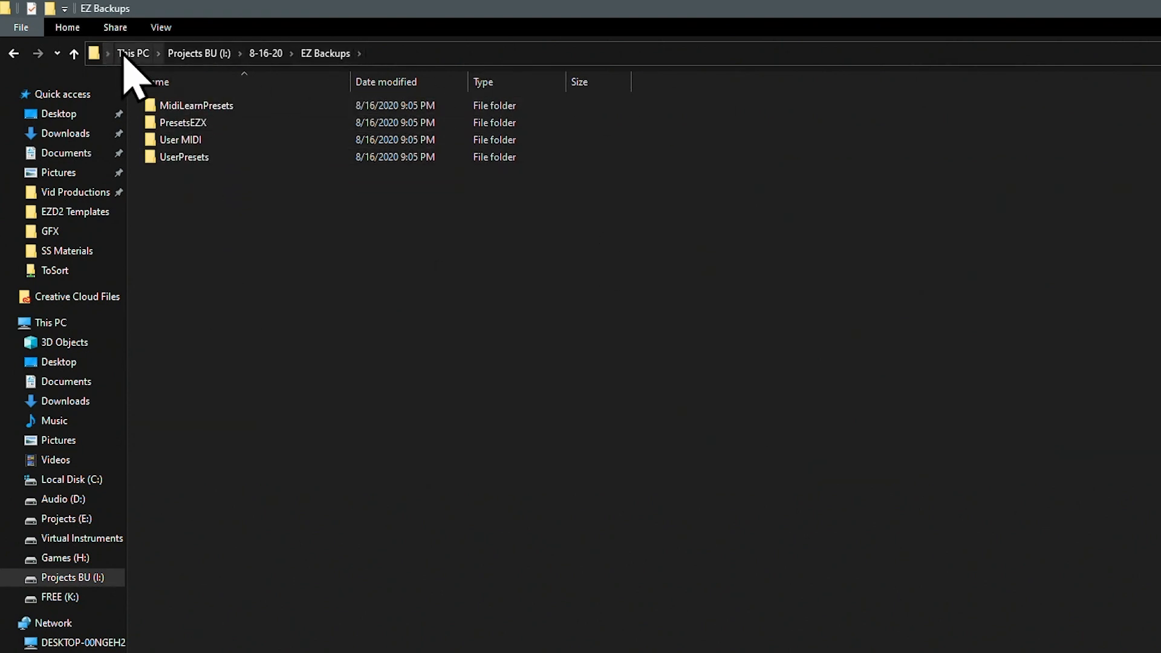
right_click(625, 233)
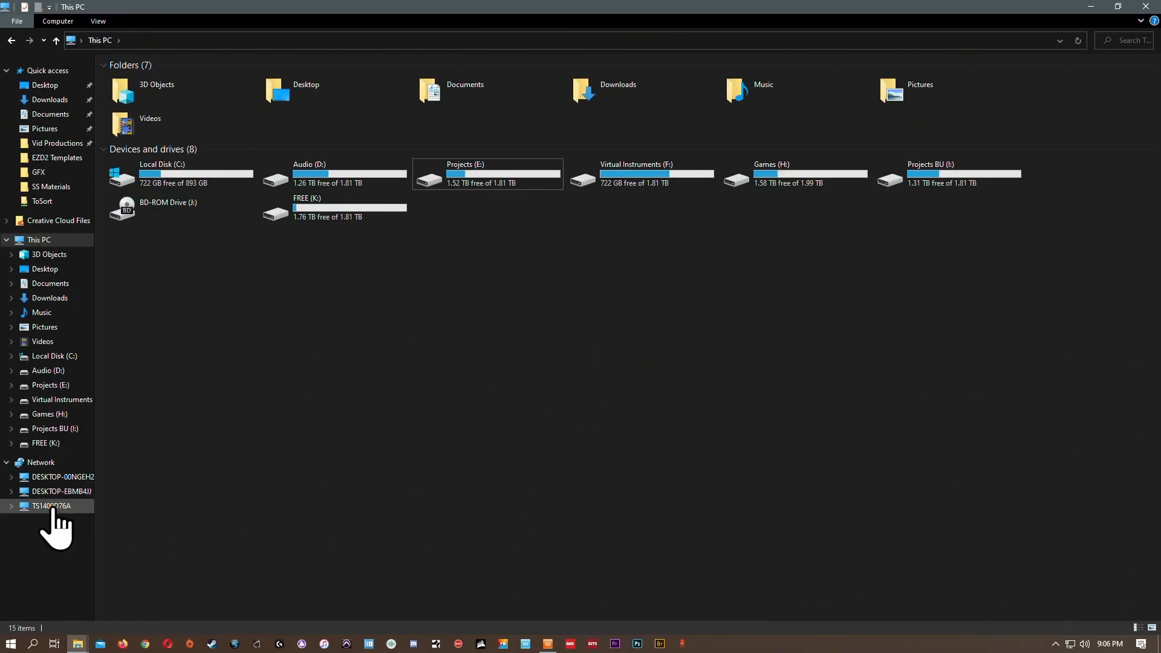
mouse_move(211, 483)
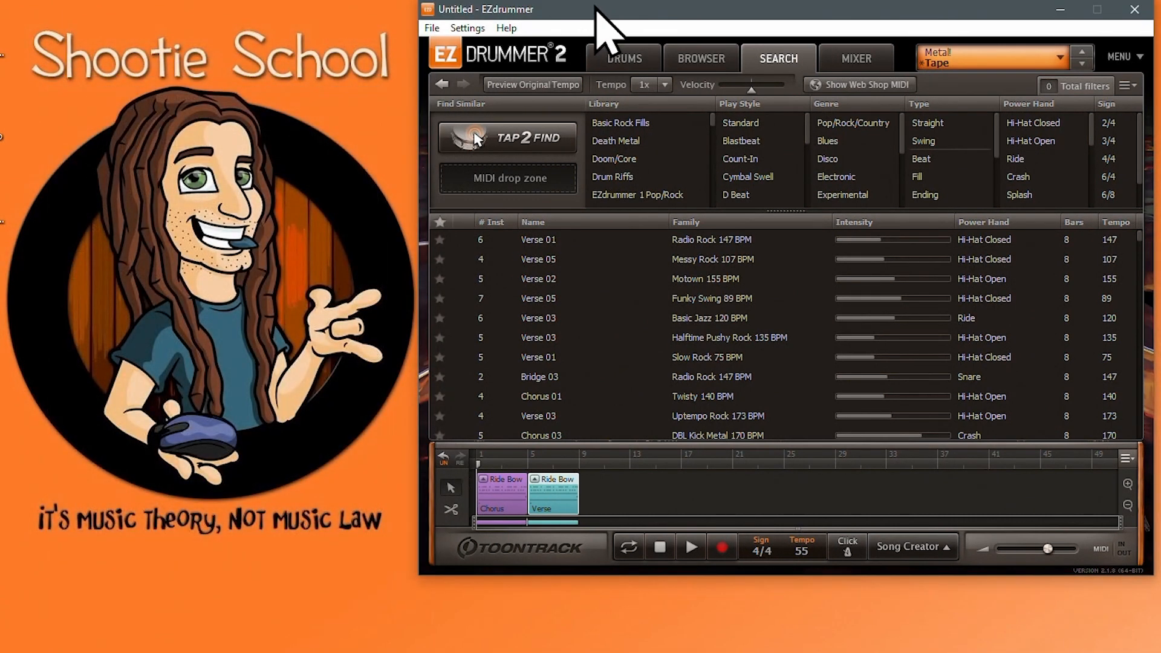
Remove the Chorus and Verse Ride Bow blocks, leaving the song track empty.
click(623, 58)
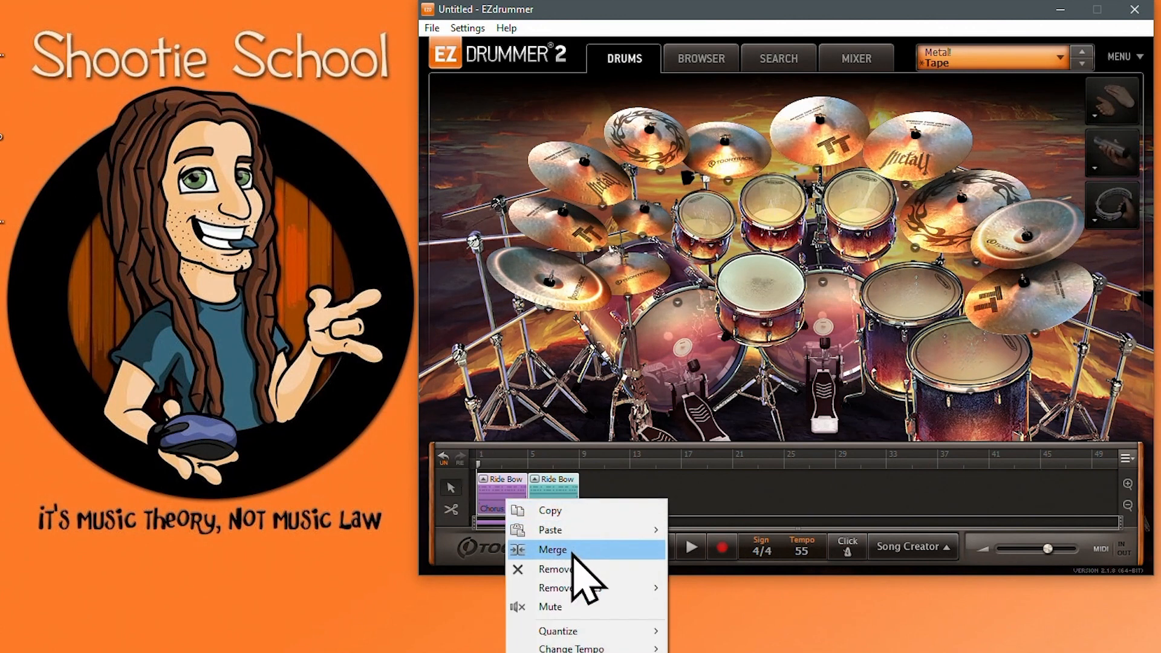
click(557, 569)
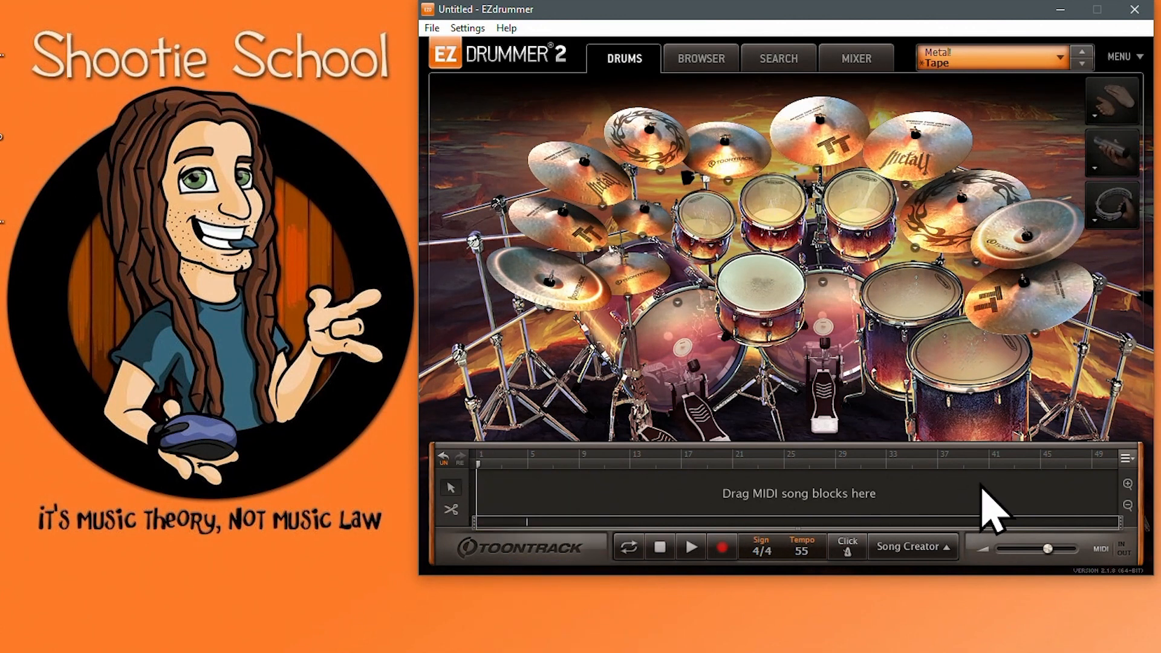